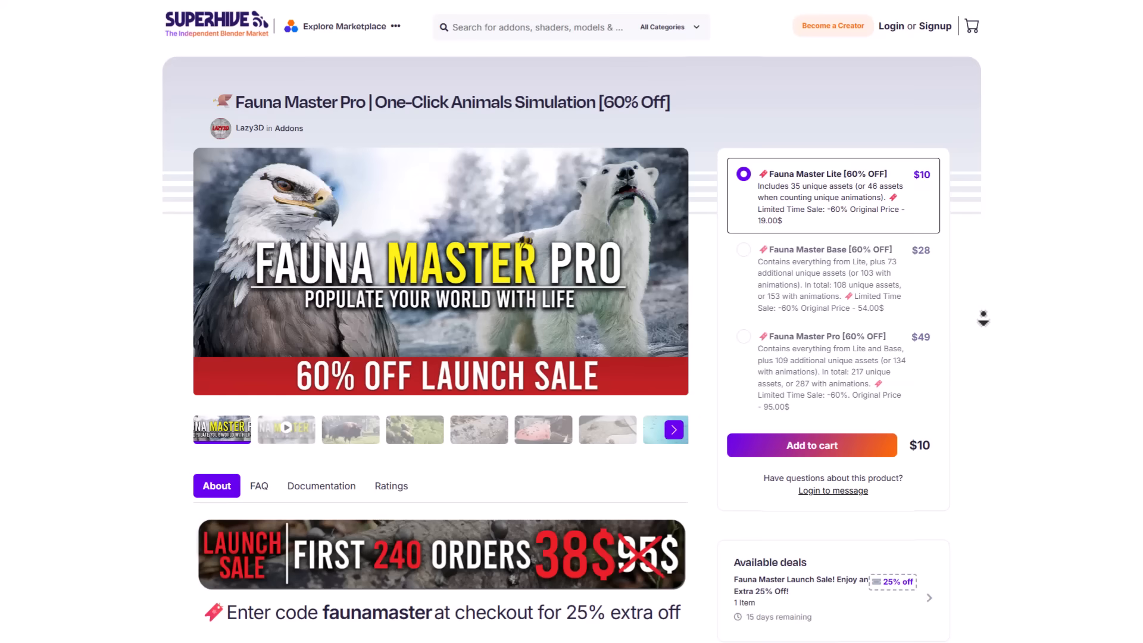
Step: Scroll the current product page and click through its on-page controls
scroll(down, 3)
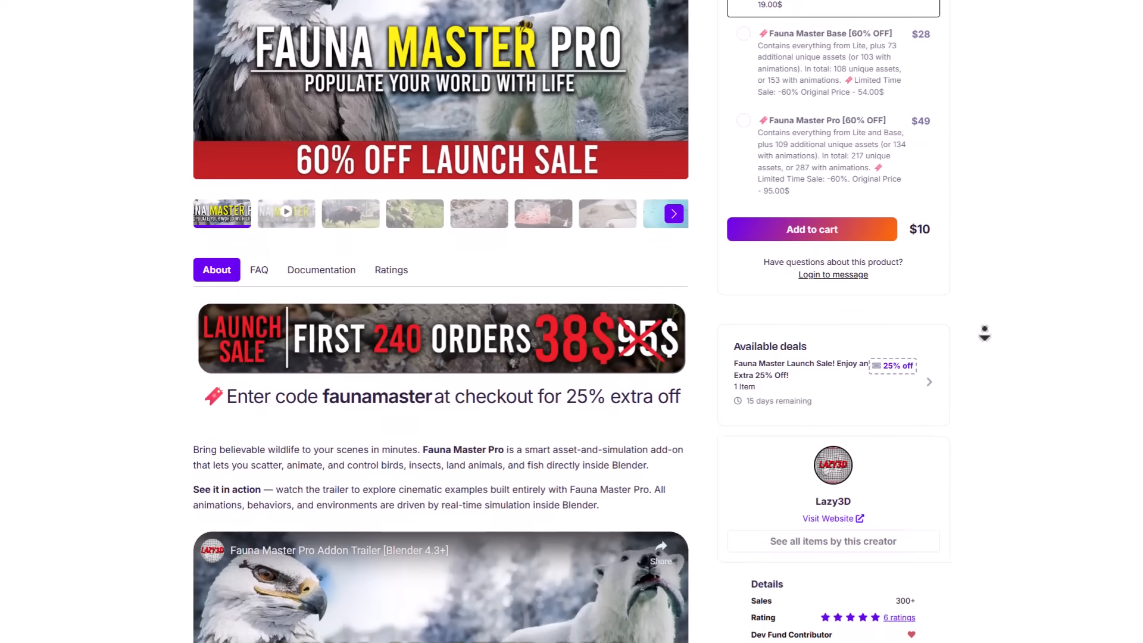
scroll(down, 3)
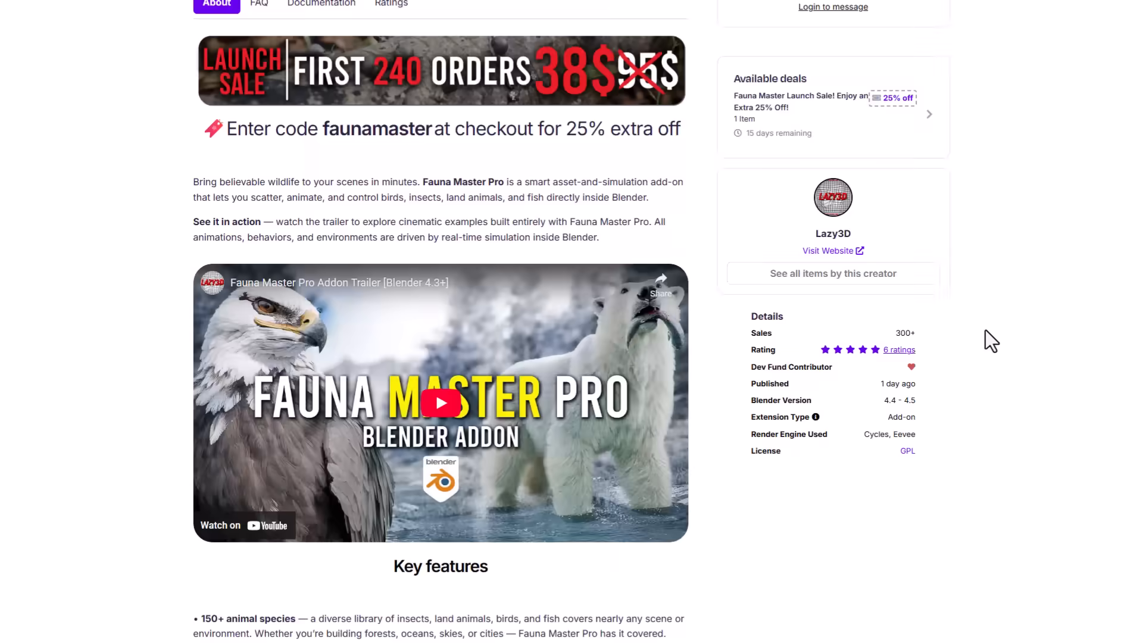
scroll(down, 3)
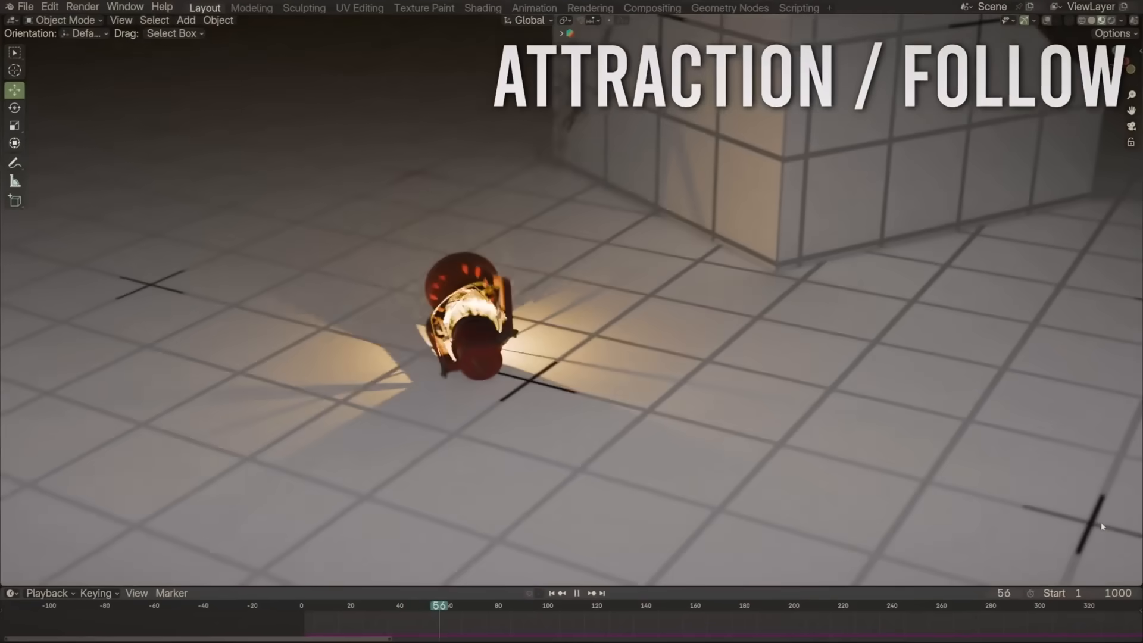
click(575, 593)
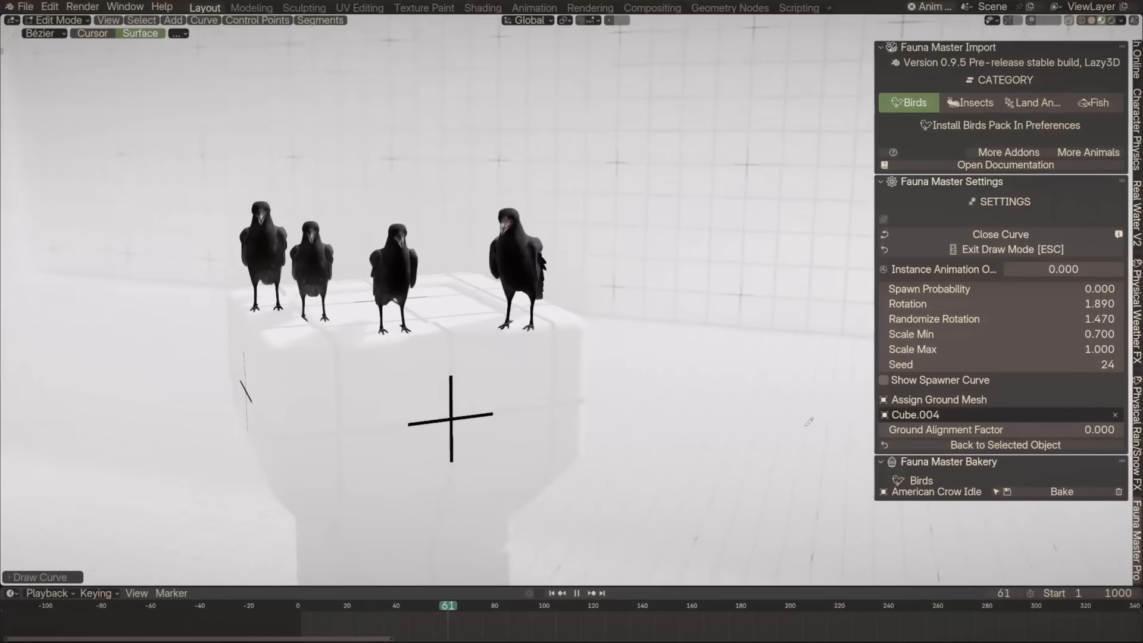
click(1097, 103)
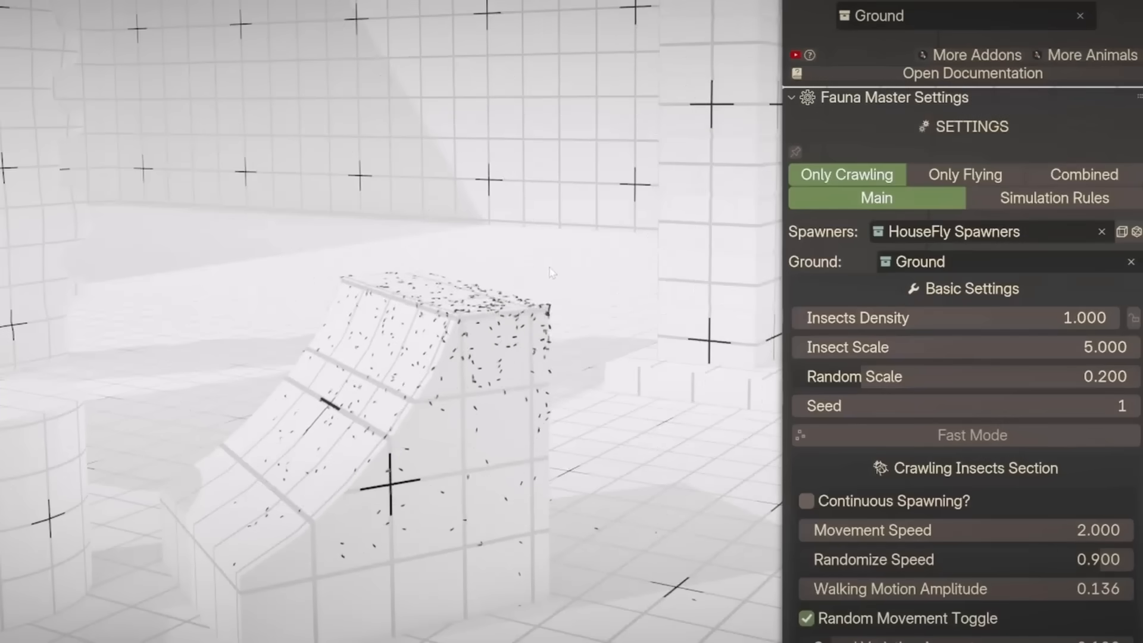
click(965, 174)
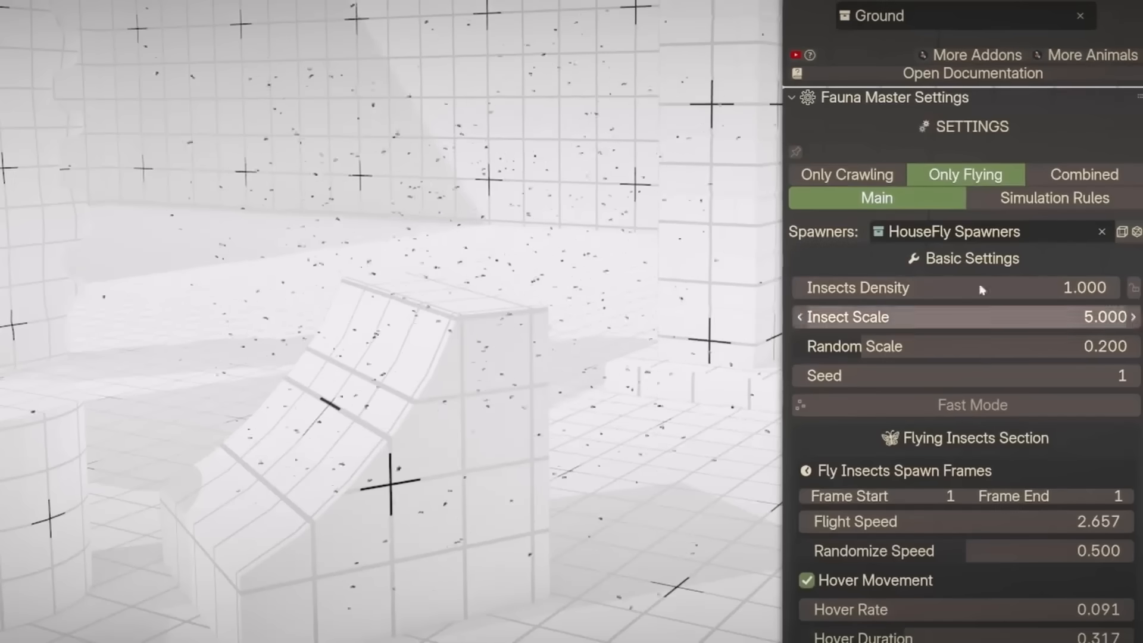
click(1084, 175)
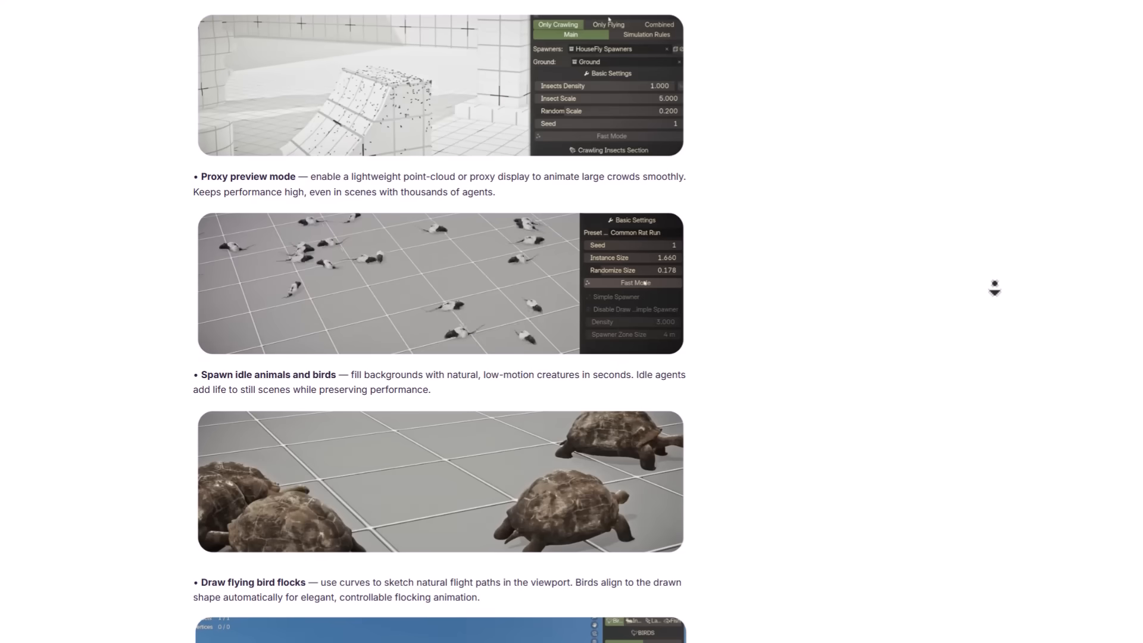
scroll(down, 3)
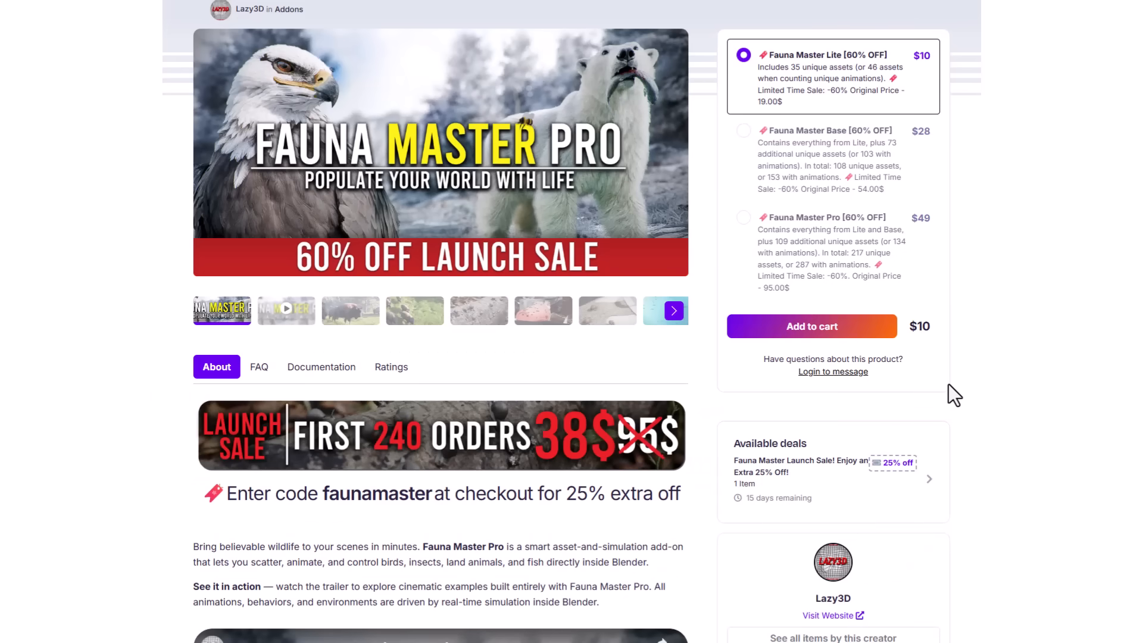
mouse_move(963, 455)
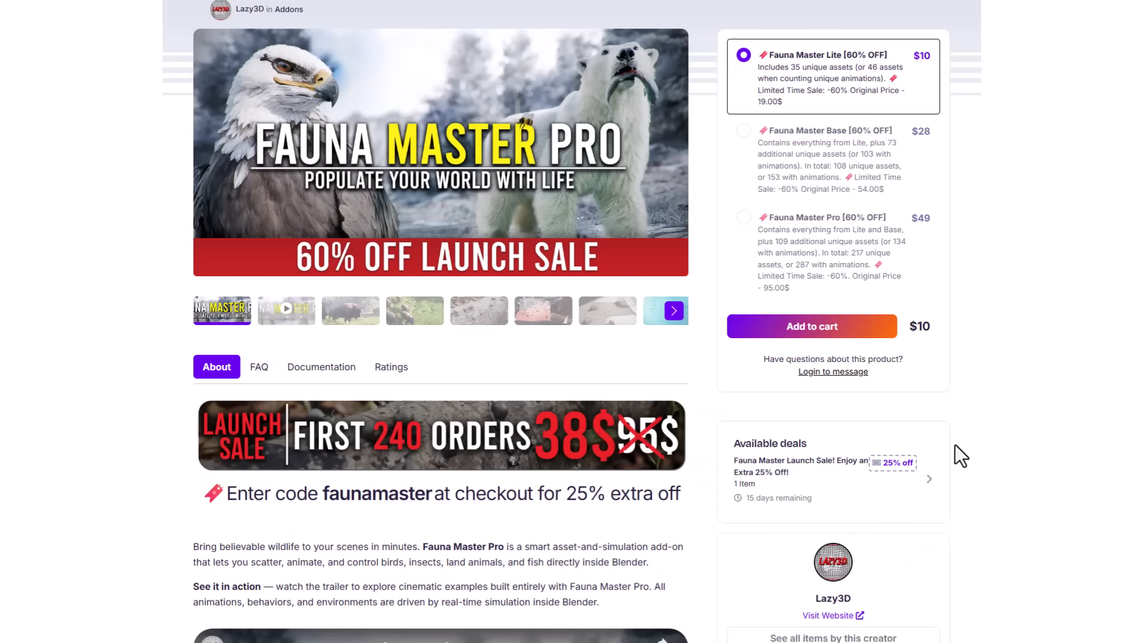
mouse_move(477, 548)
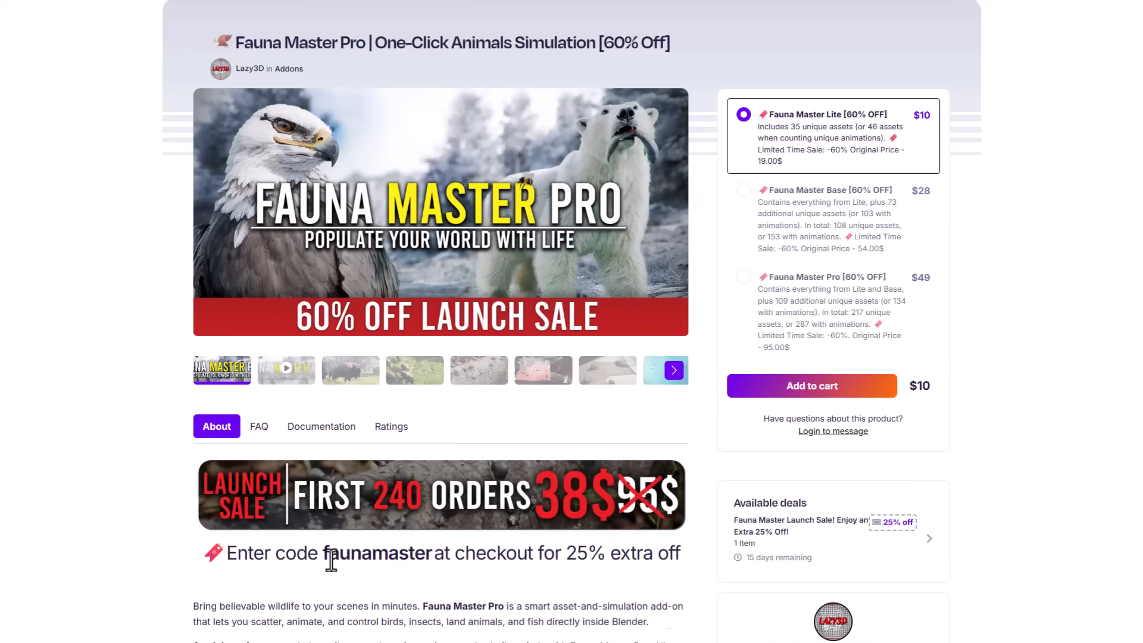
mouse_move(484, 586)
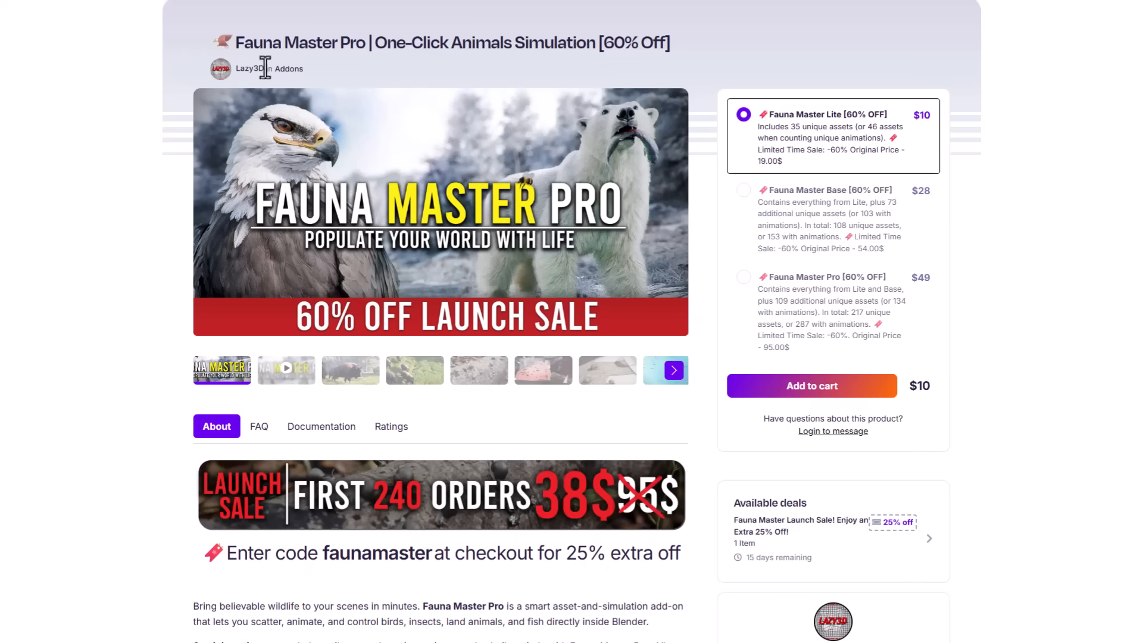
Step: Open Lazy3D's creator page and scroll through its 46-product grid
click(246, 69)
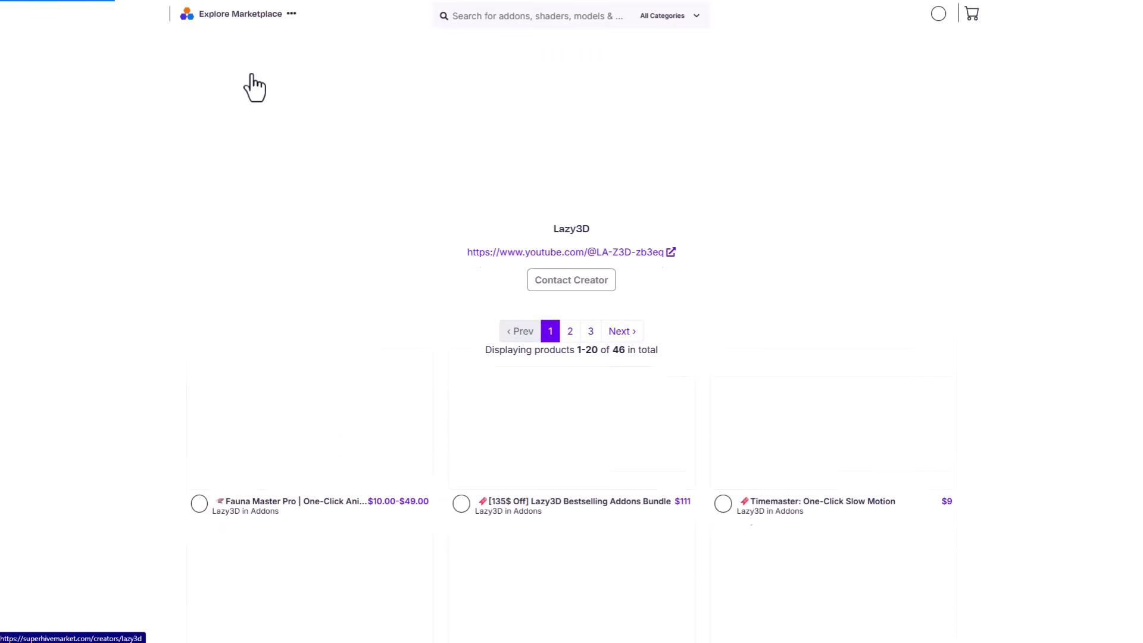
scroll(down, 3)
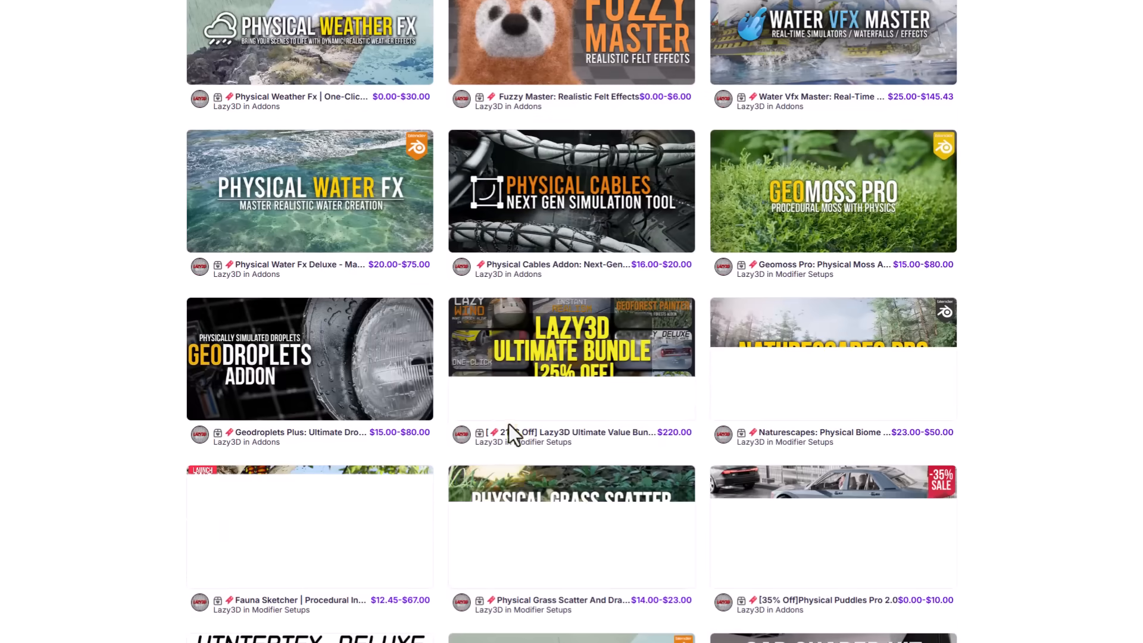
scroll(down, 3)
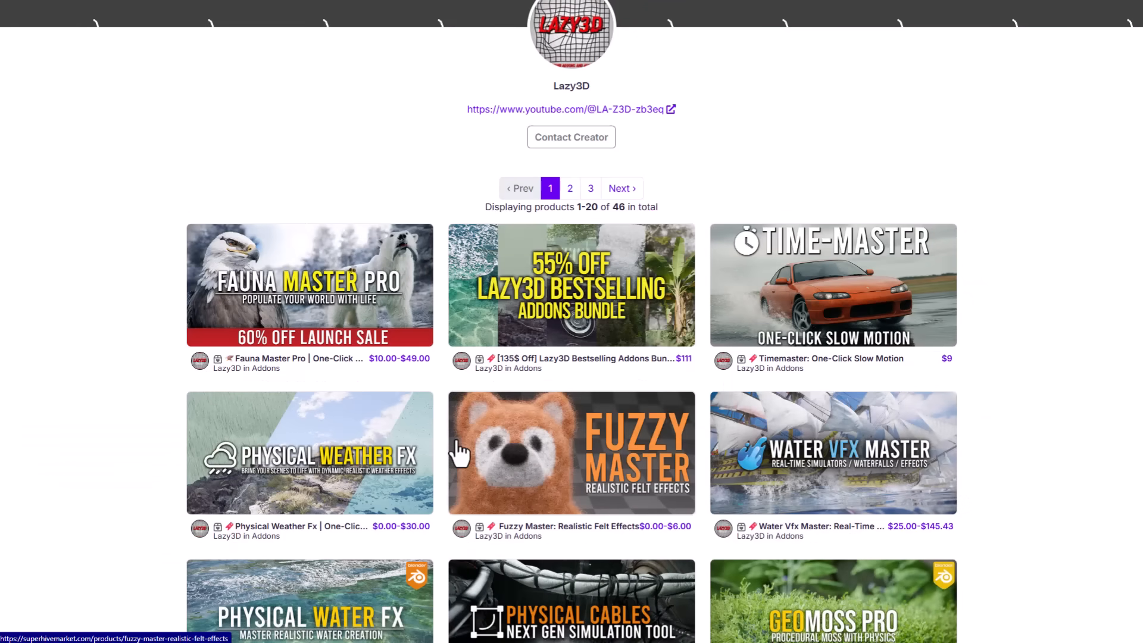
mouse_move(318, 317)
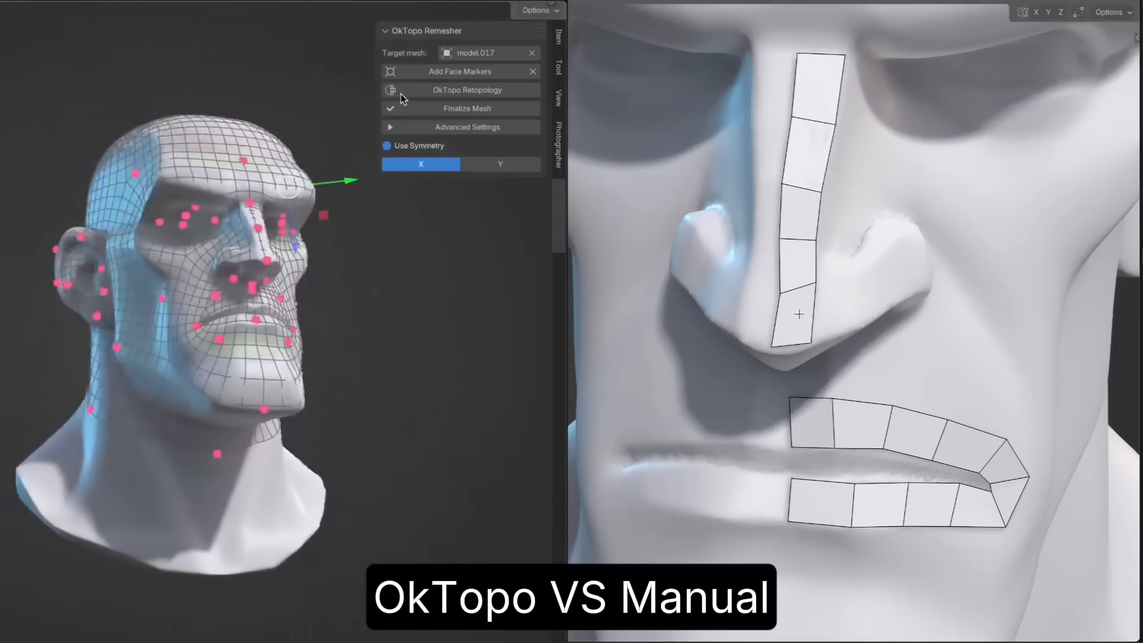
Step: Scroll through the OkTopo Remesher For Blender feature sections
scroll(down, 3)
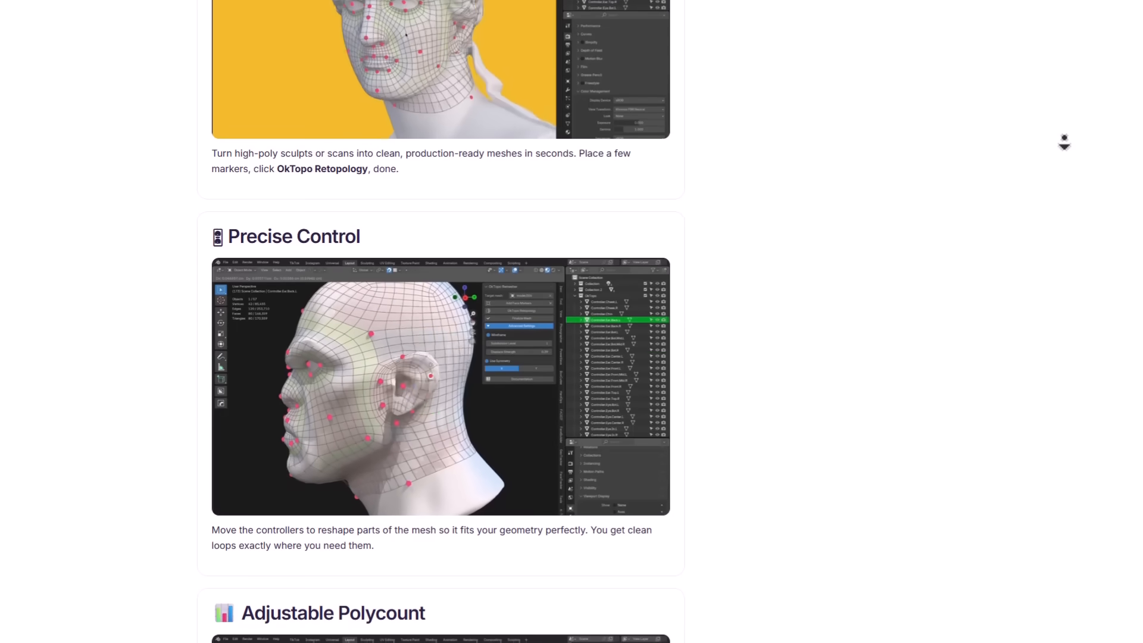
scroll(down, 3)
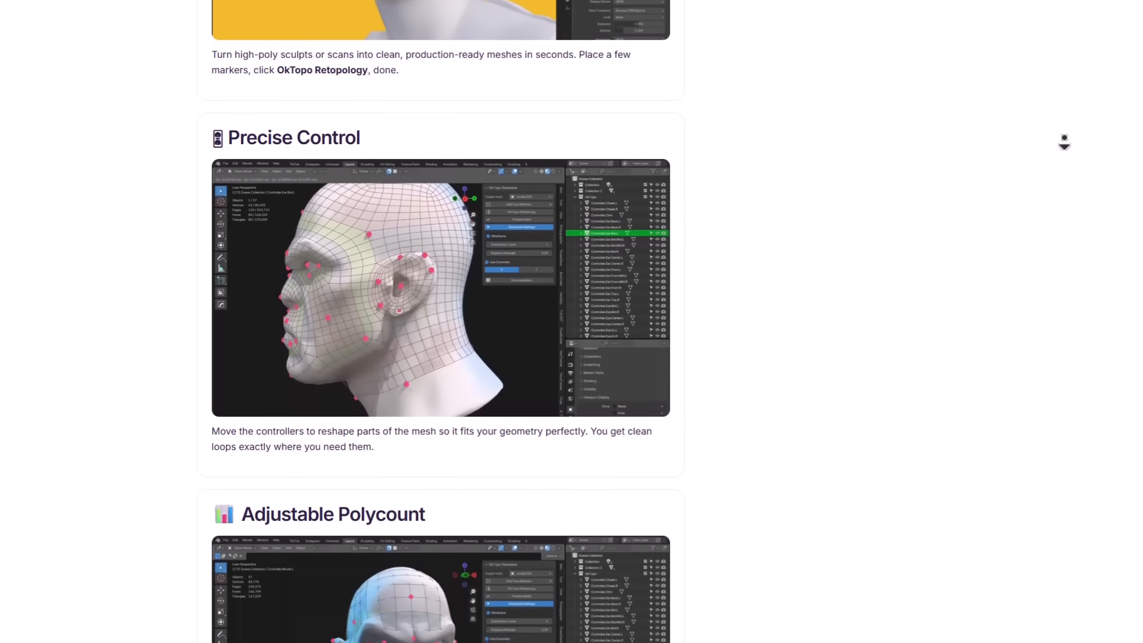
scroll(down, 3)
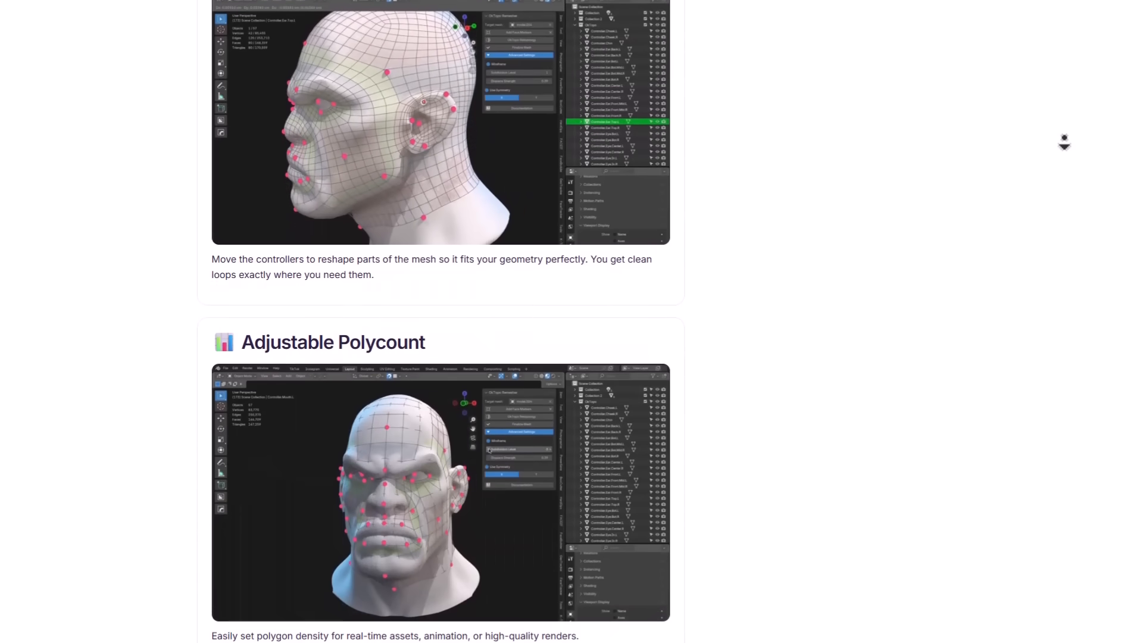
scroll(down, 3)
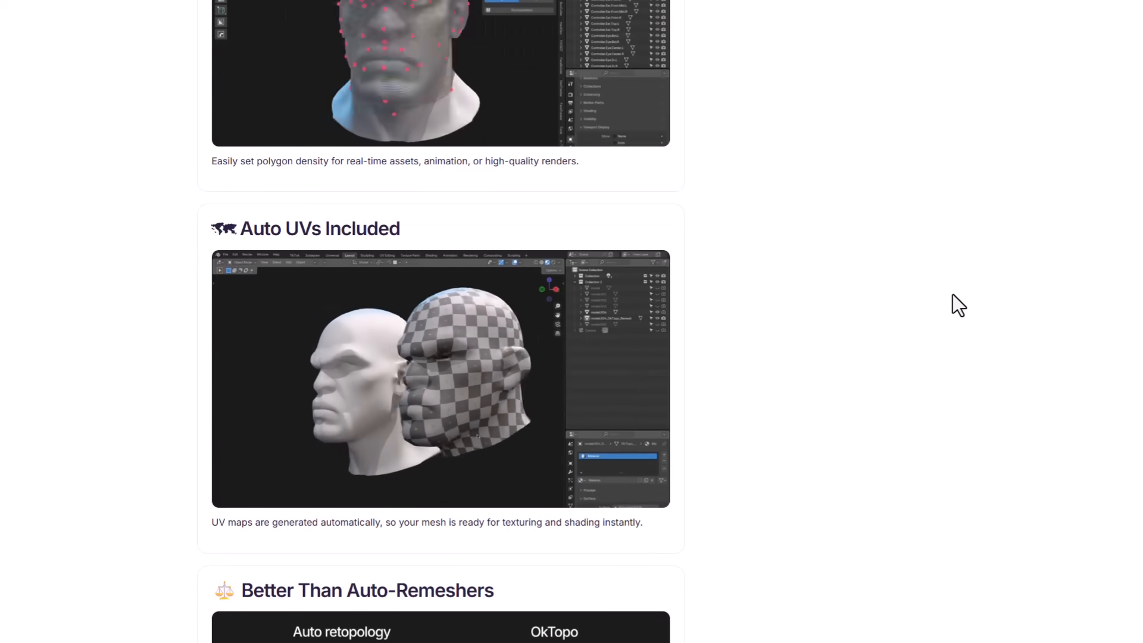
scroll(down, 3)
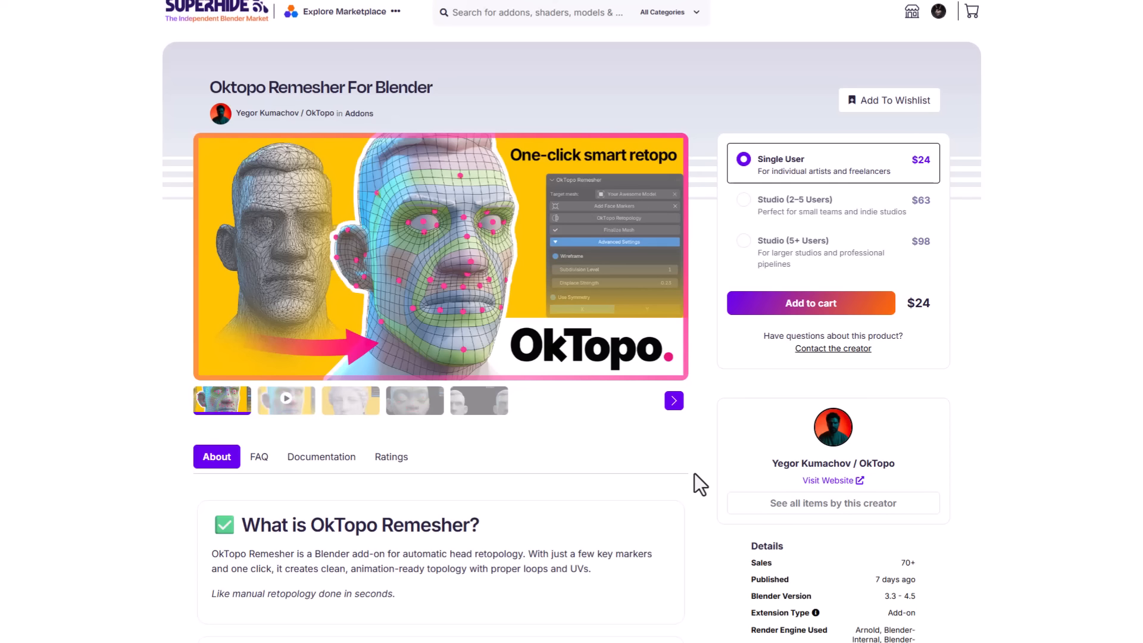
mouse_move(425, 469)
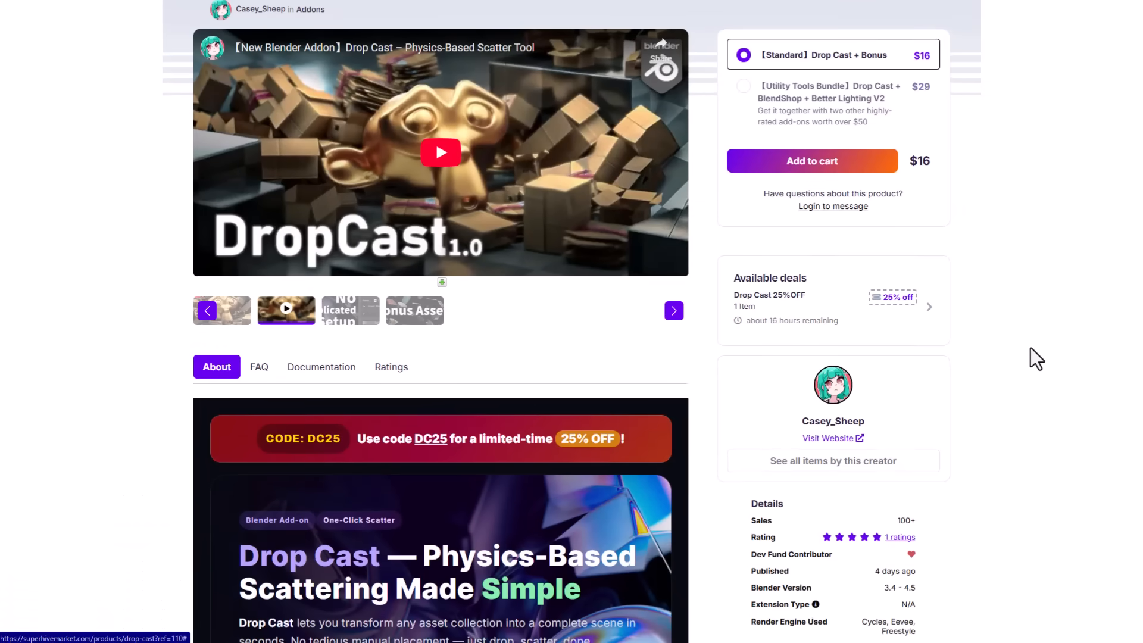
Step: Play the Drop Cast demo clips showing Set Colliders and Start Drop
scroll(down, 3)
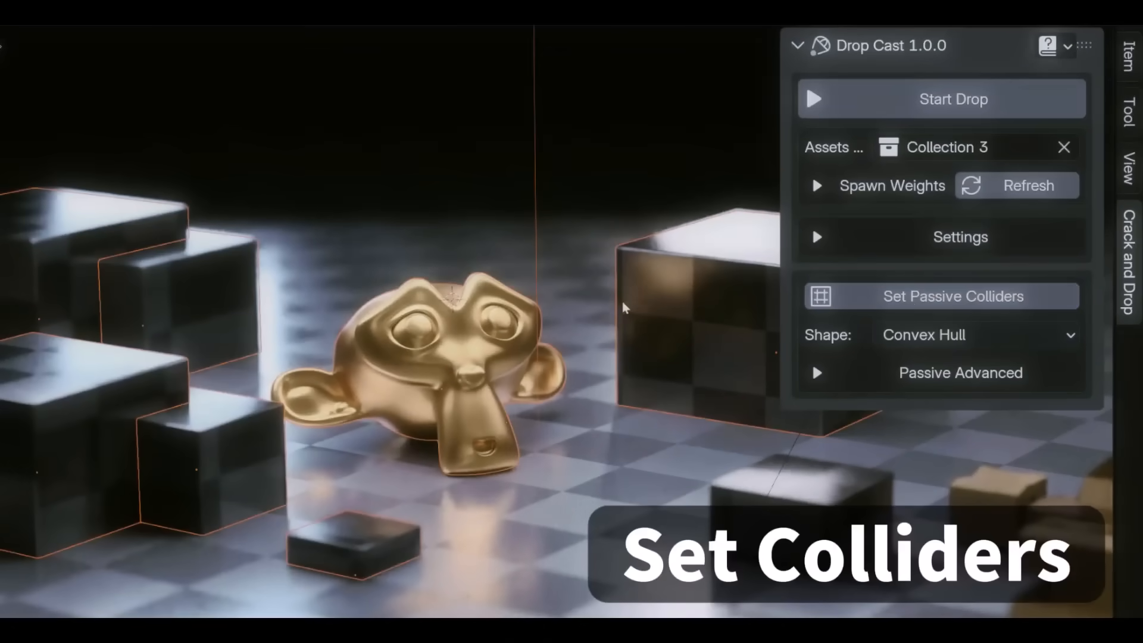
click(941, 98)
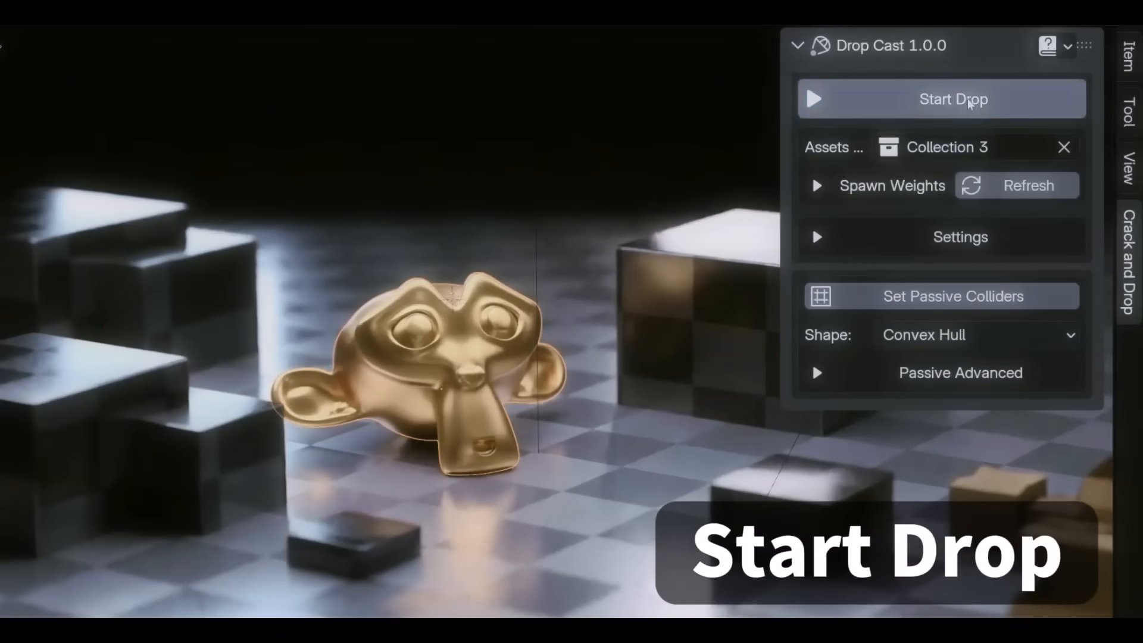
click(941, 99)
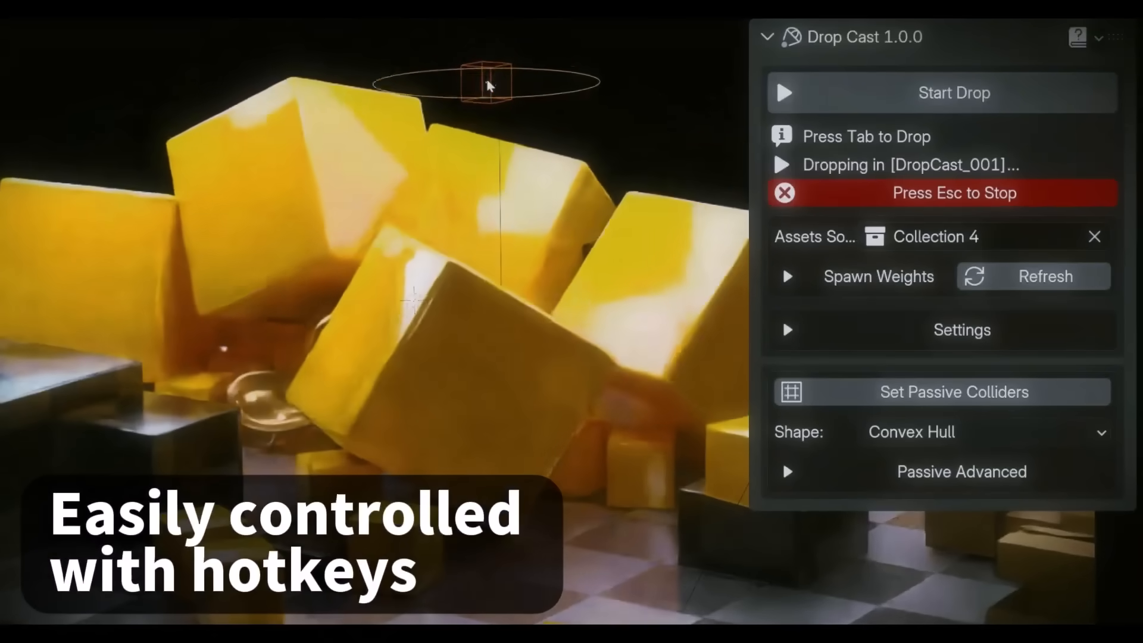
Step: Scroll the Drop Cast page down through its feature sections
scroll(down, 3)
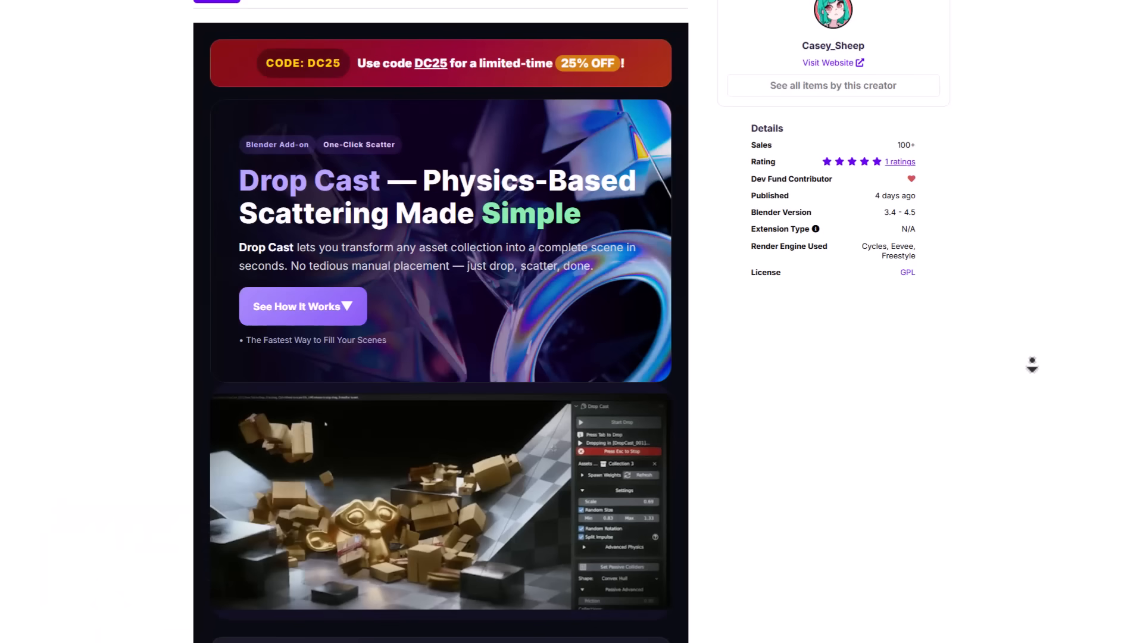
scroll(down, 3)
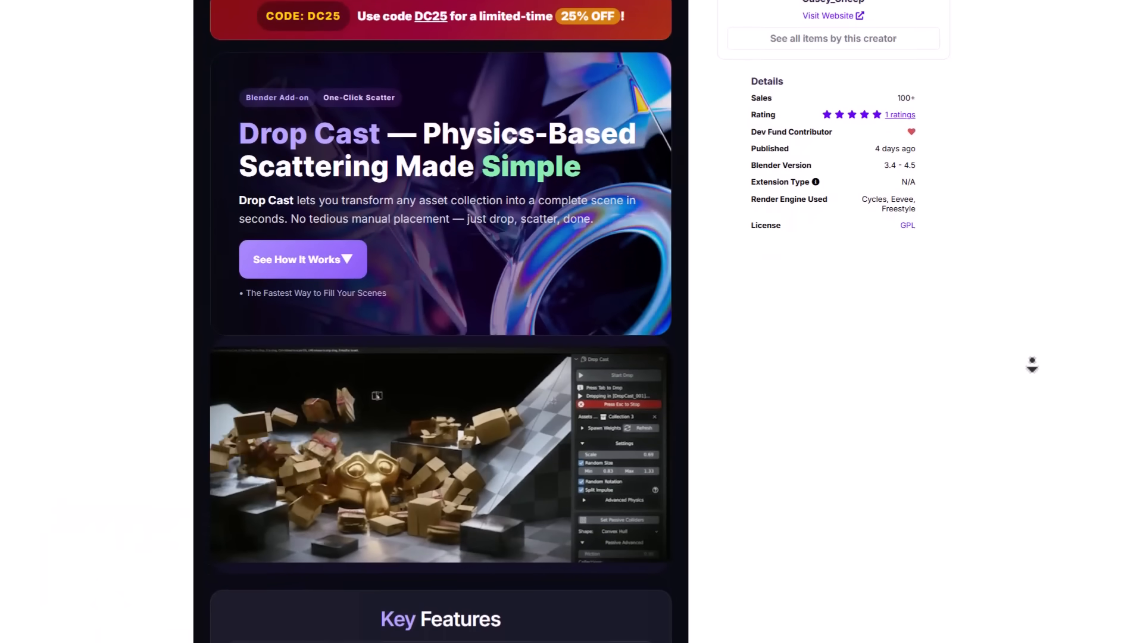
scroll(down, 3)
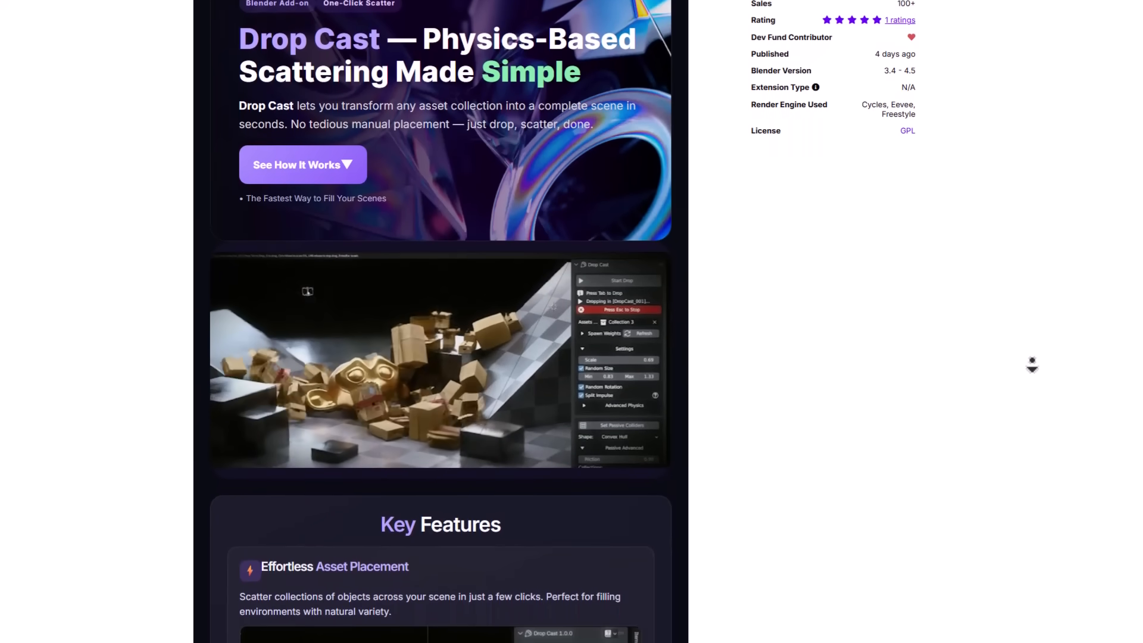
scroll(down, 3)
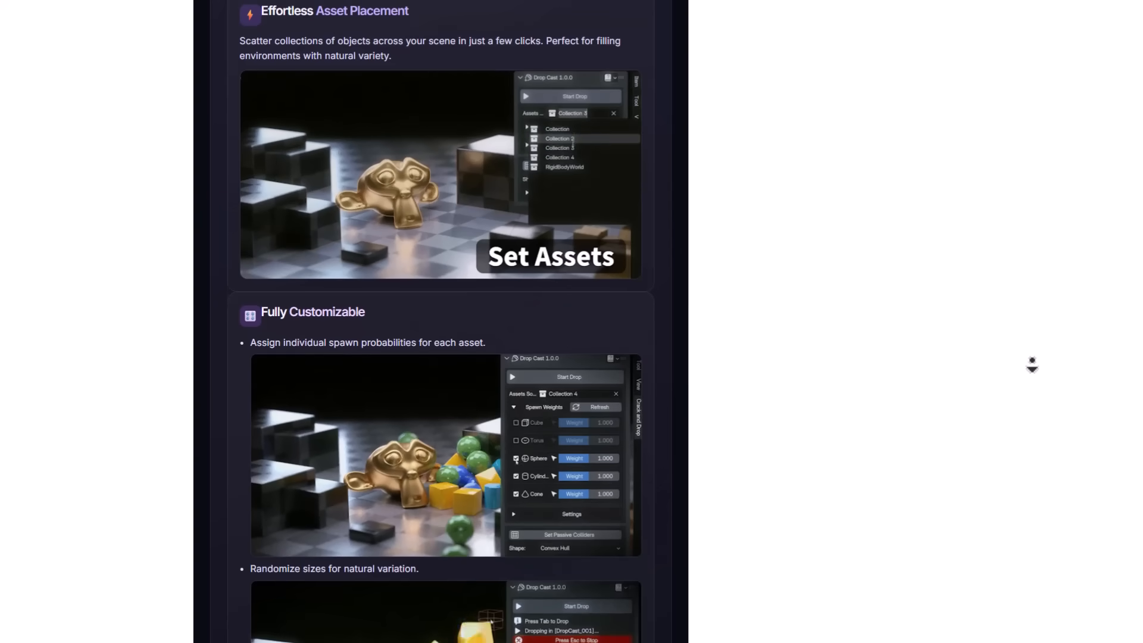
Step: Continue past Fully Customizable to the Bonus Pack Included section
scroll(down, 3)
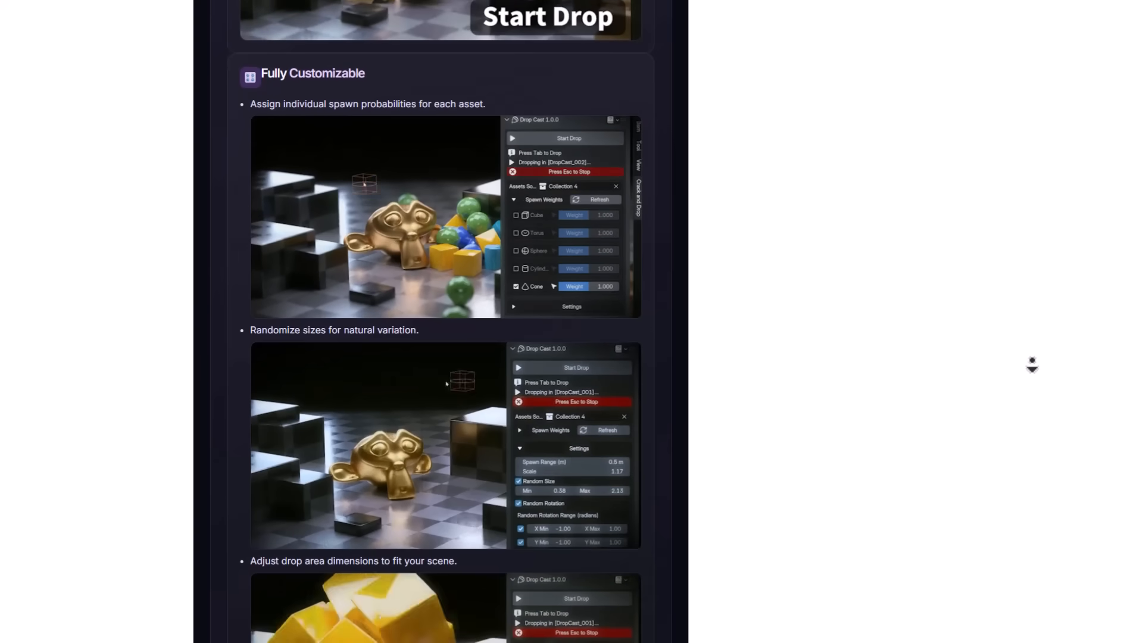
scroll(down, 3)
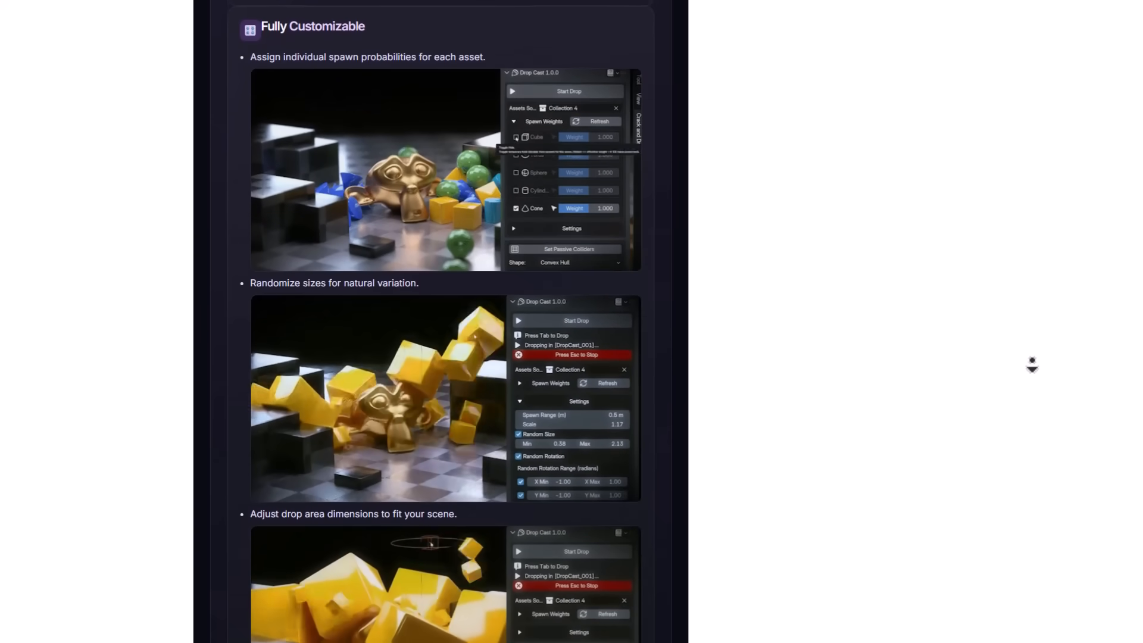
scroll(down, 3)
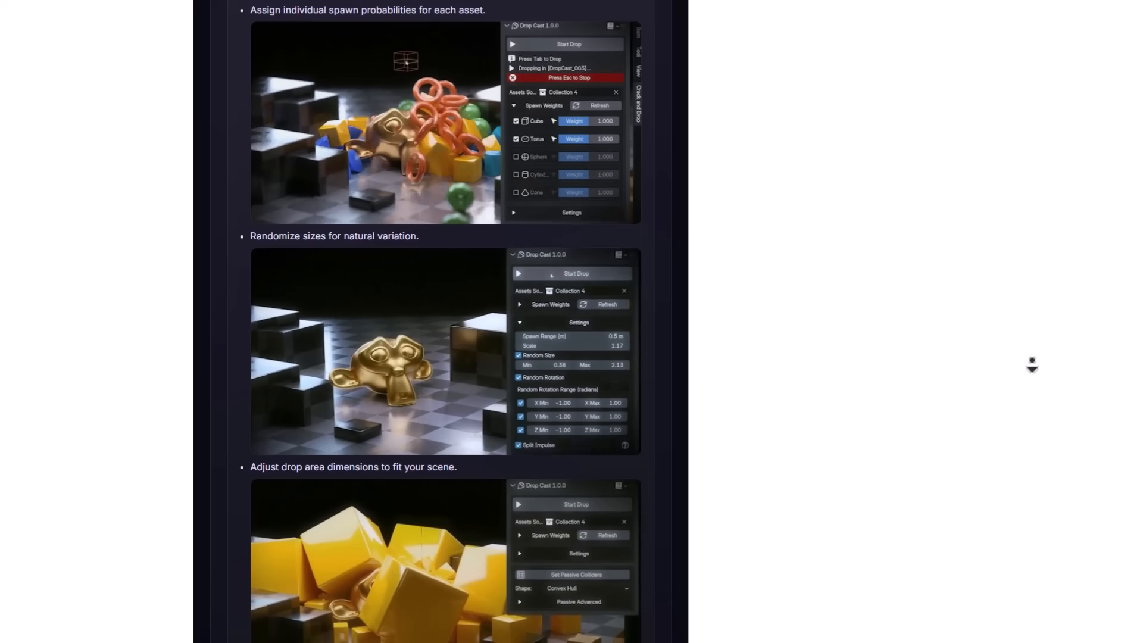
scroll(down, 3)
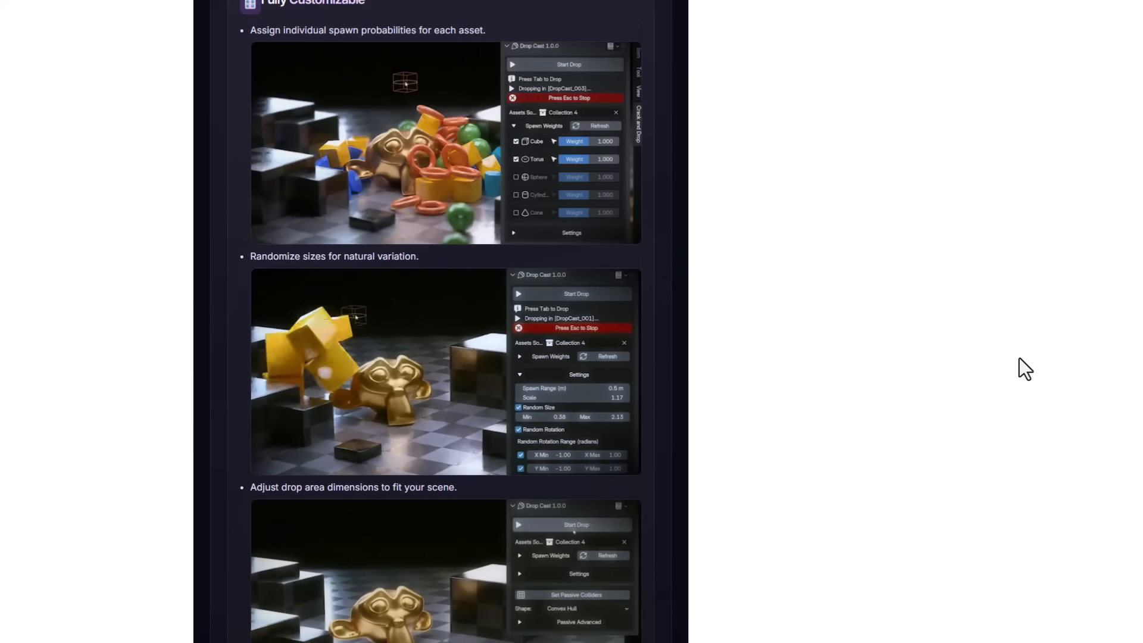
scroll(down, 3)
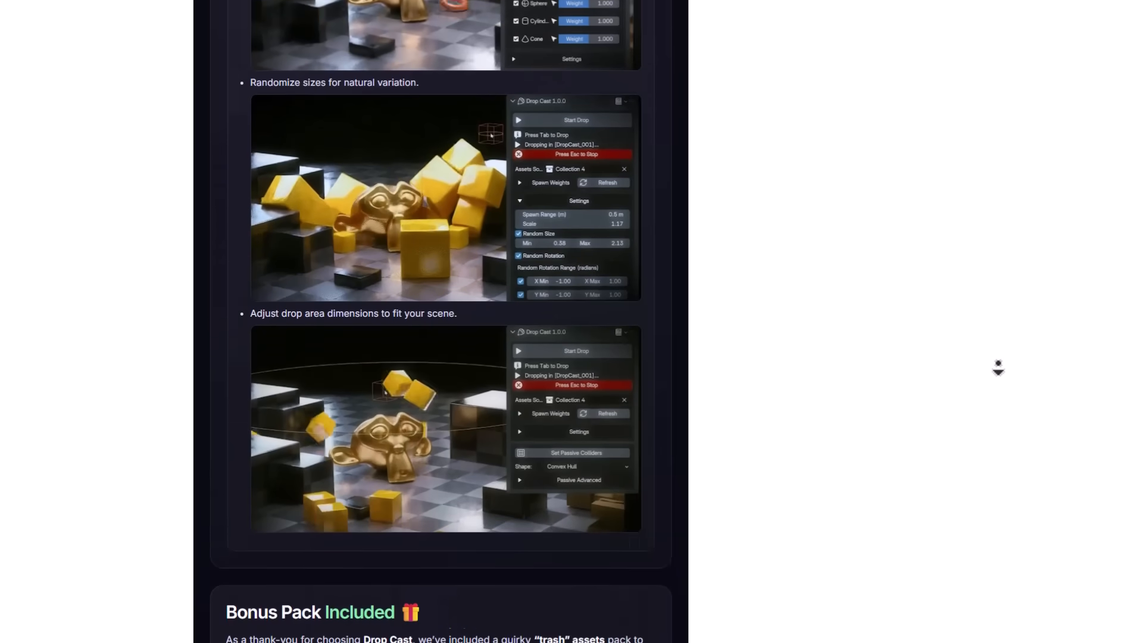
scroll(down, 3)
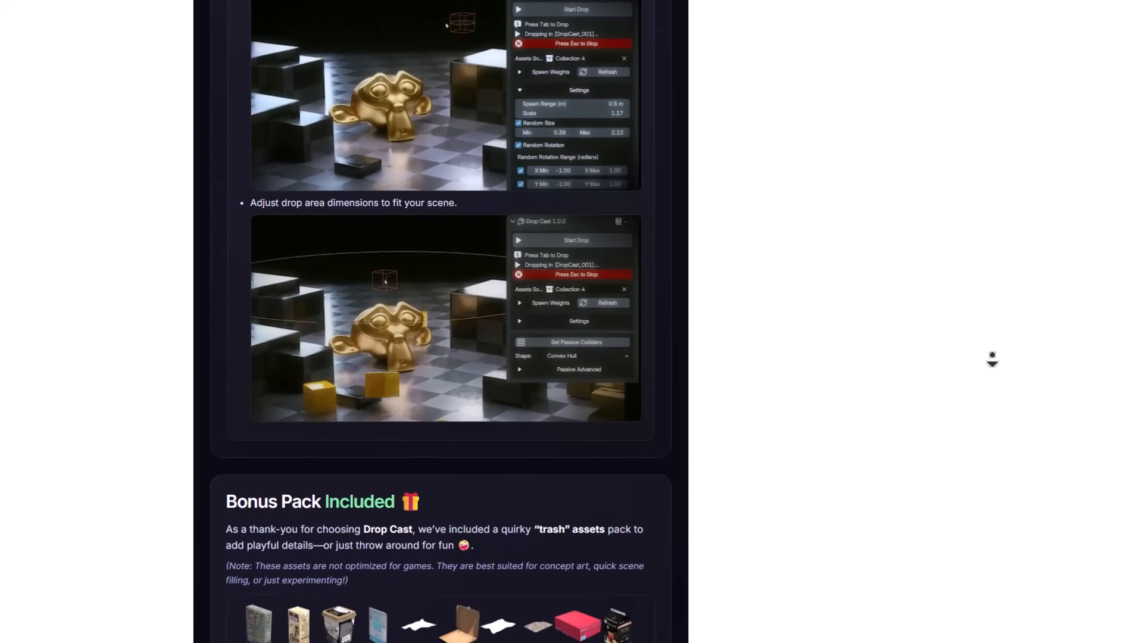
scroll(down, 3)
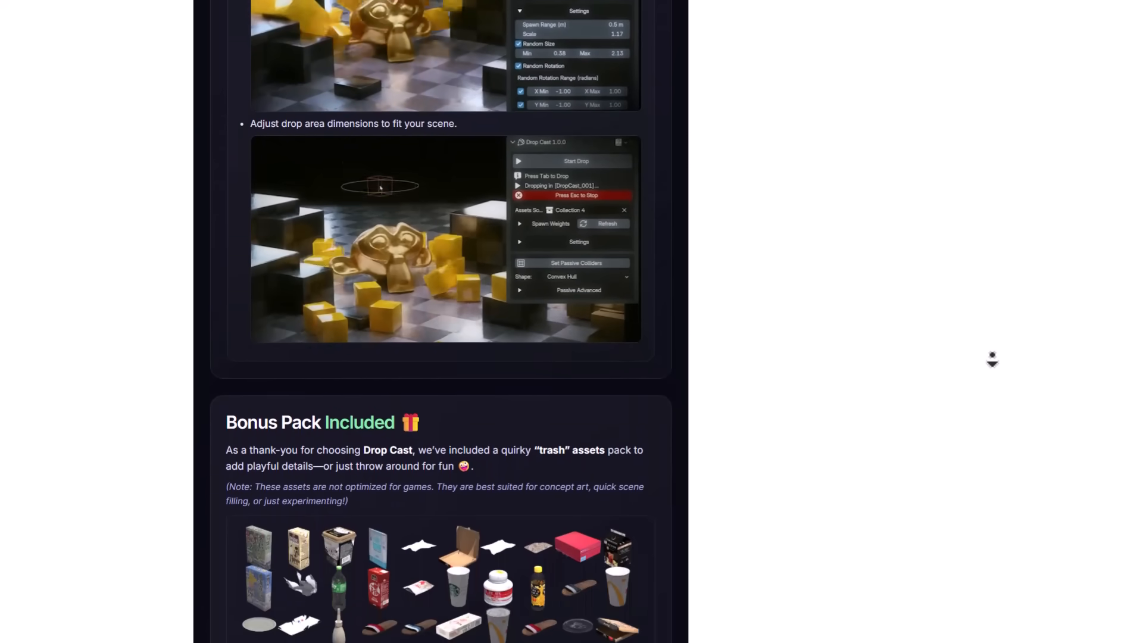
scroll(down, 3)
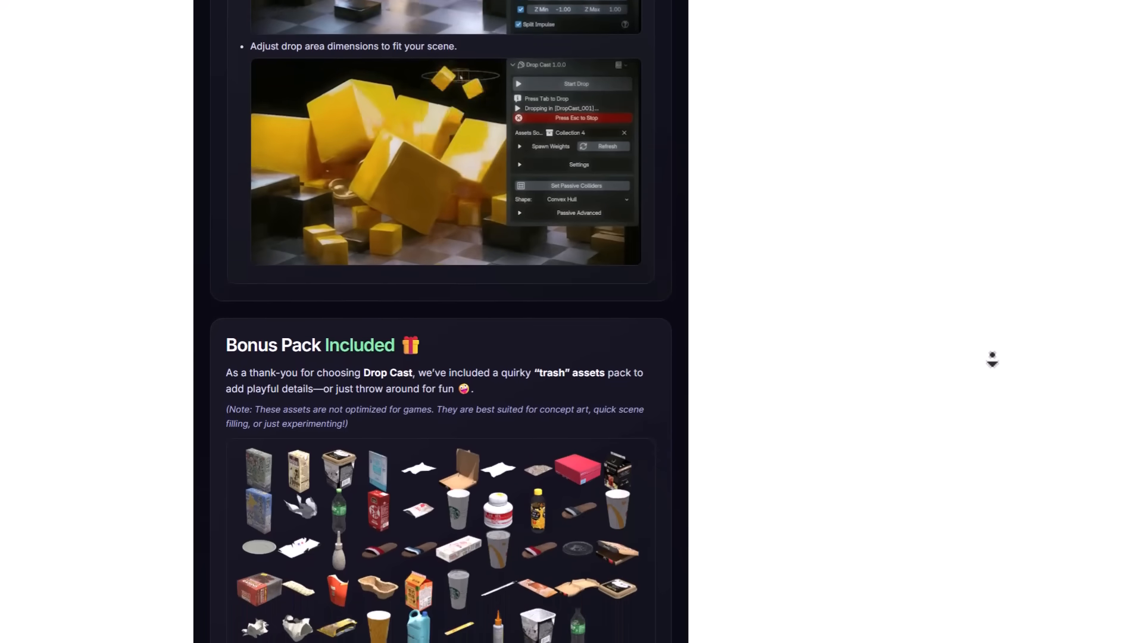
scroll(down, 3)
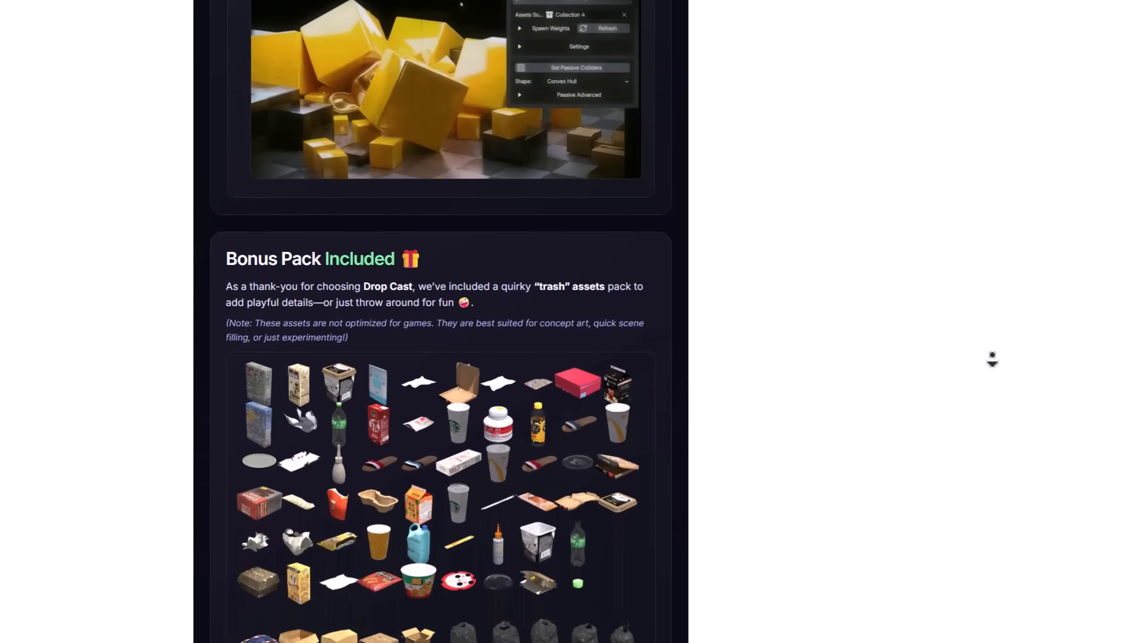
scroll(down, 3)
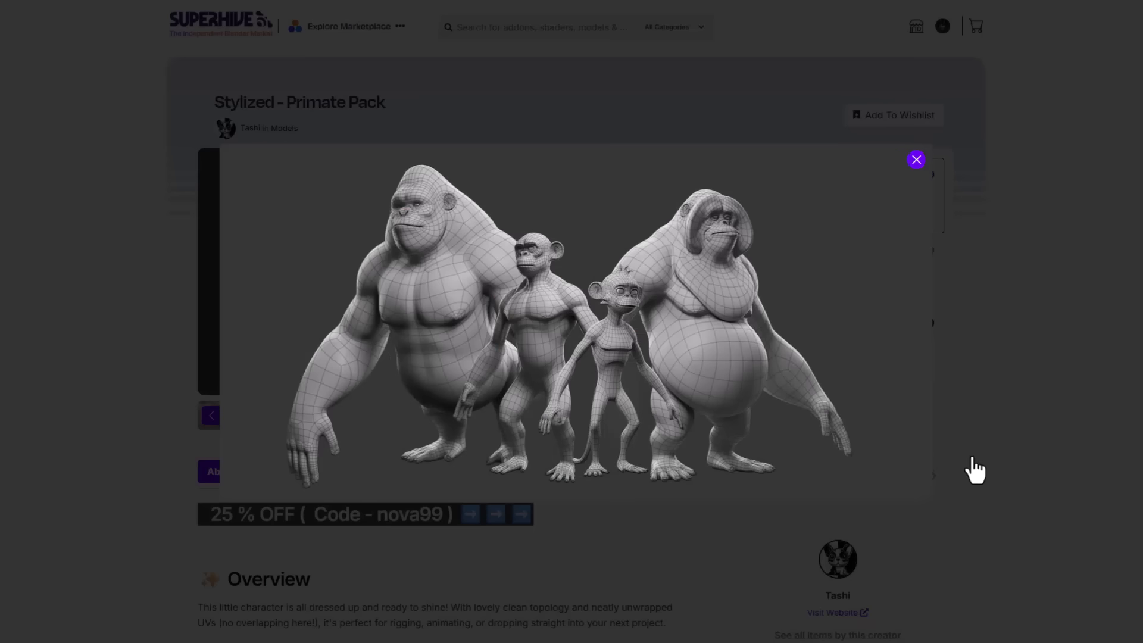
mouse_move(1021, 404)
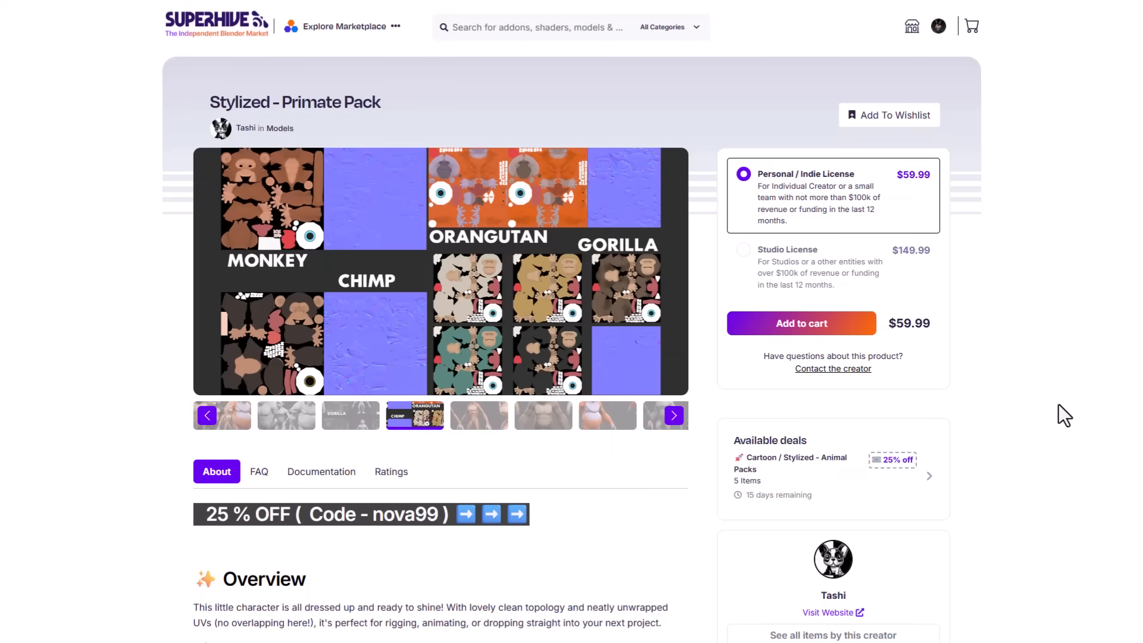
Step: Scroll the Stylized - Primate Pack page toward 'See all items by this creator'
scroll(down, 3)
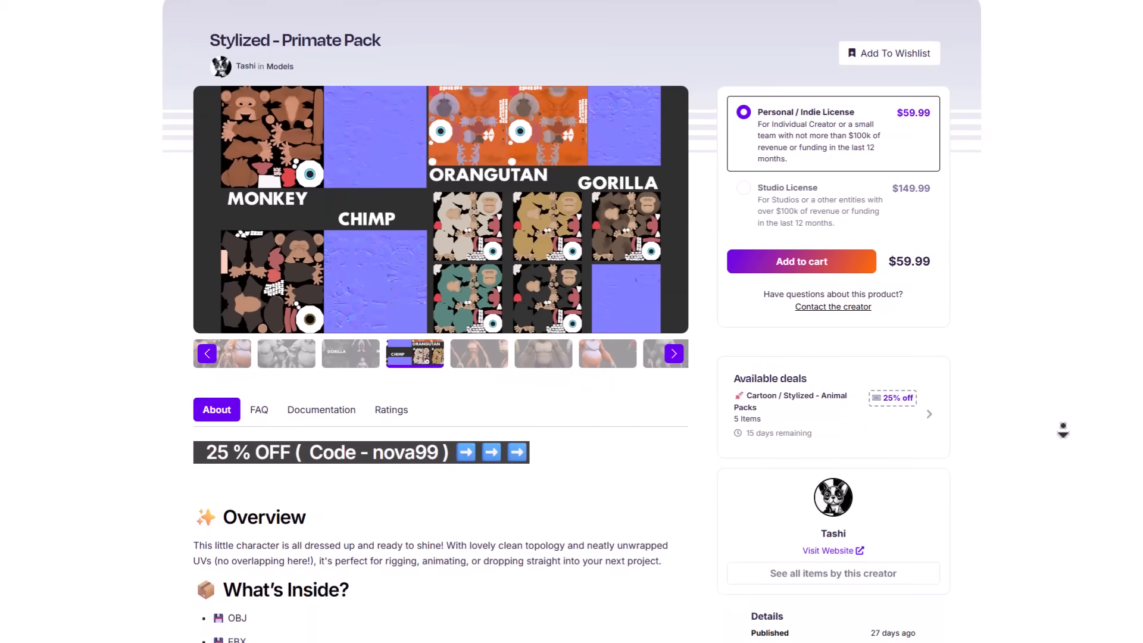
scroll(down, 3)
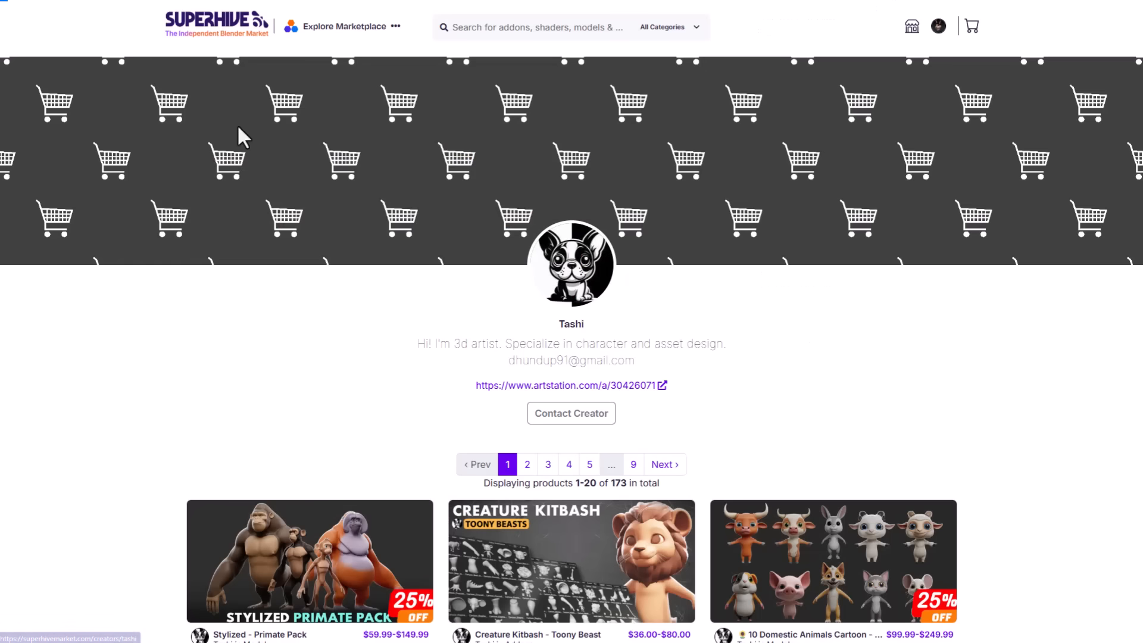
Step: Open the Wild & Domestic Animal Pack and view its animal and texel density previews
scroll(down, 3)
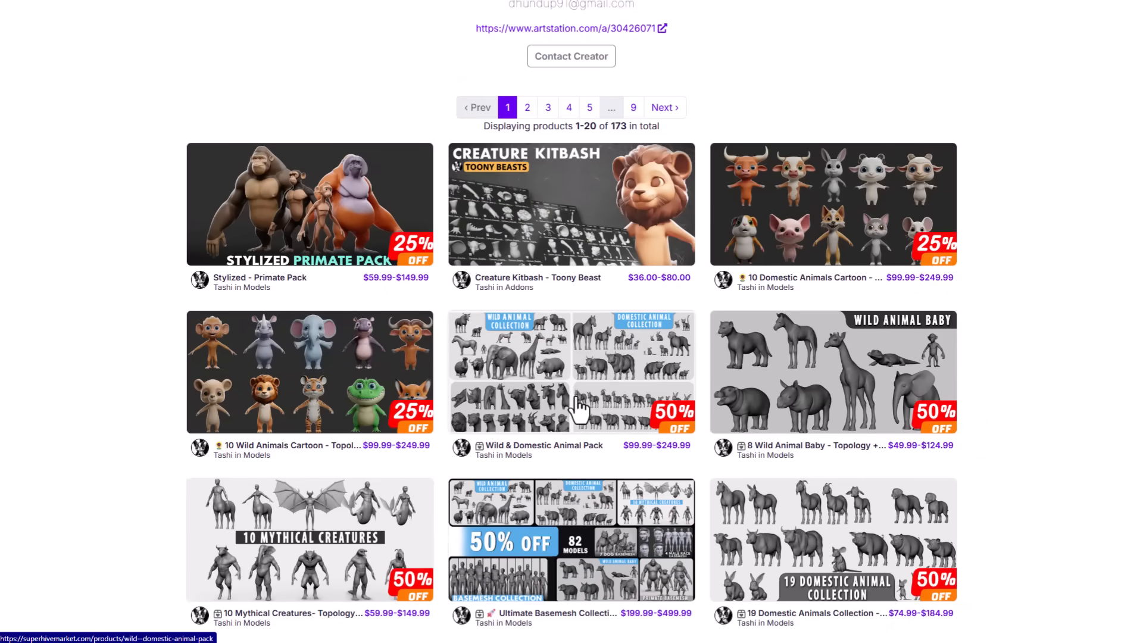
click(571, 372)
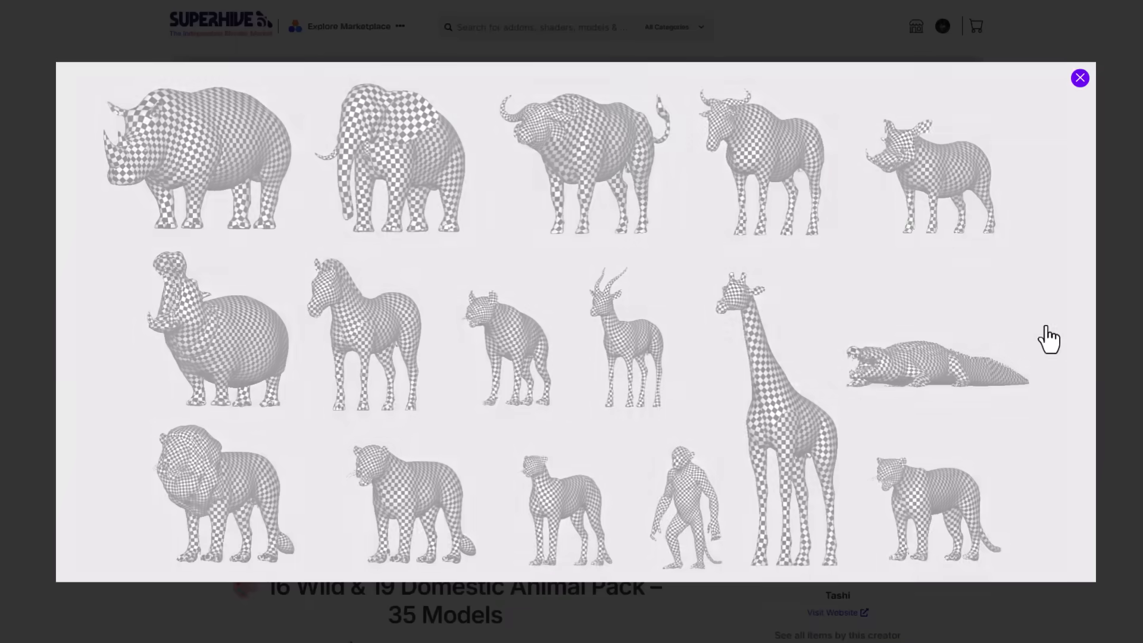
click(1000, 321)
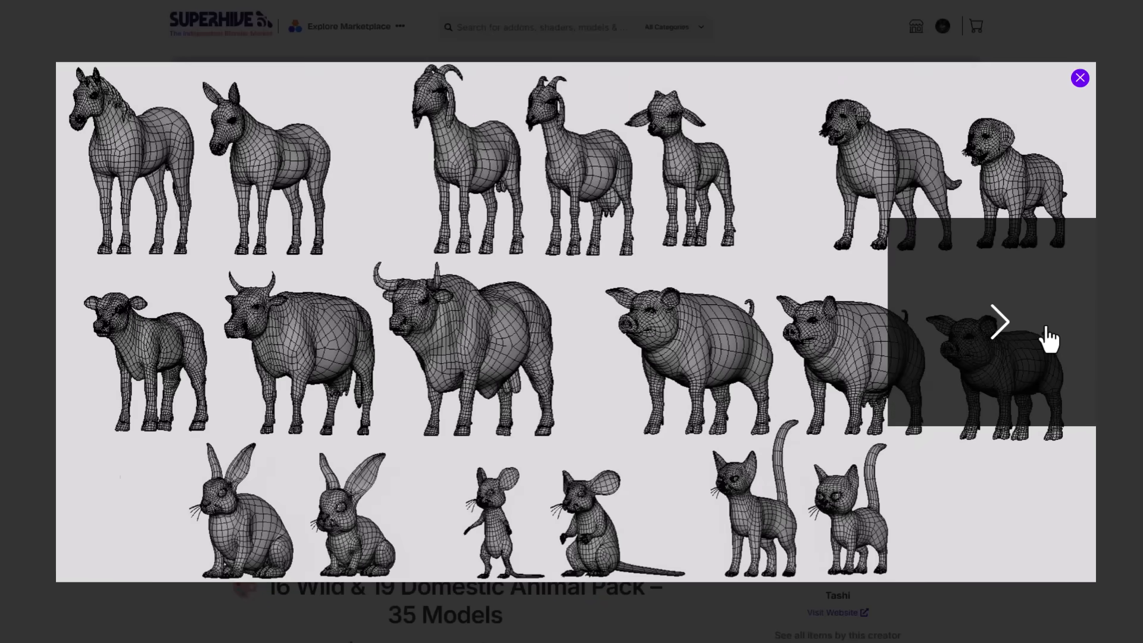
click(1000, 322)
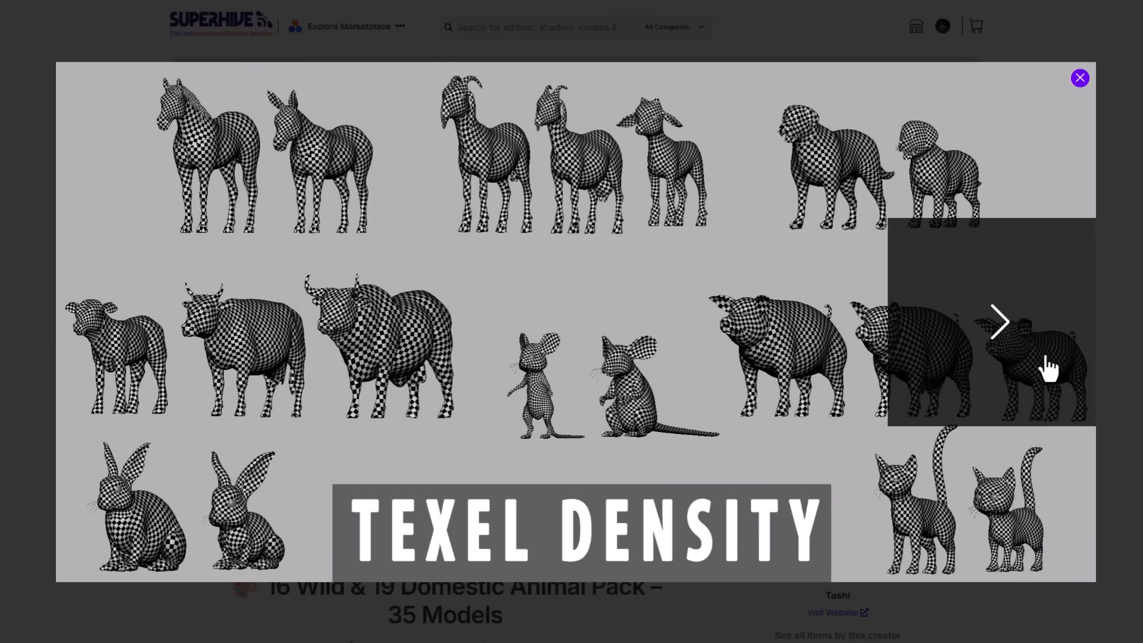
click(1080, 77)
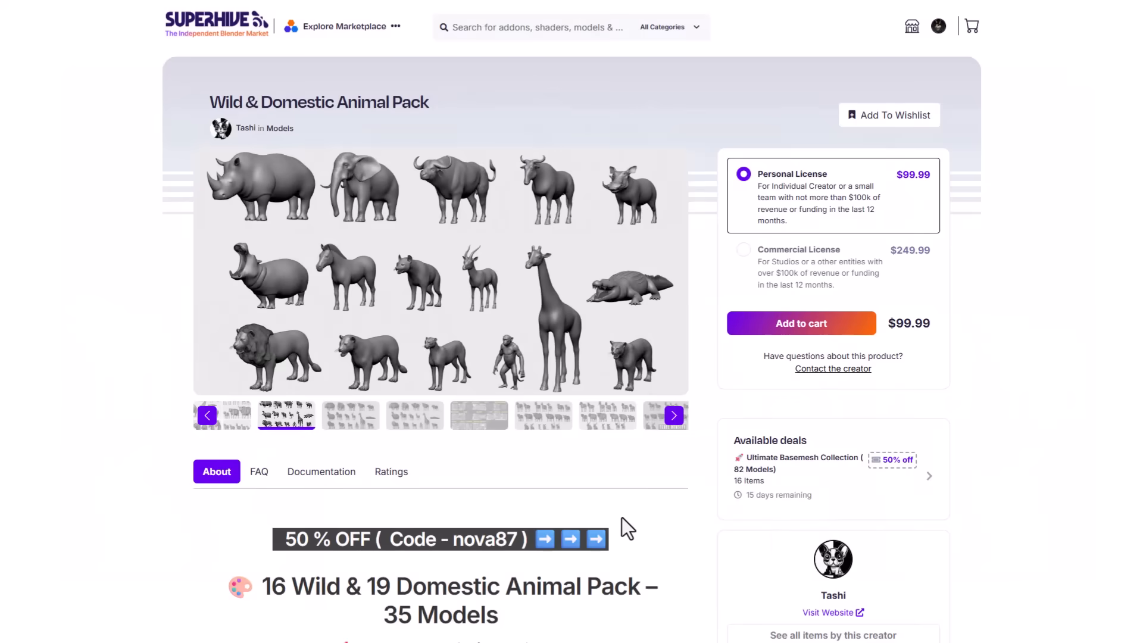
mouse_move(629, 496)
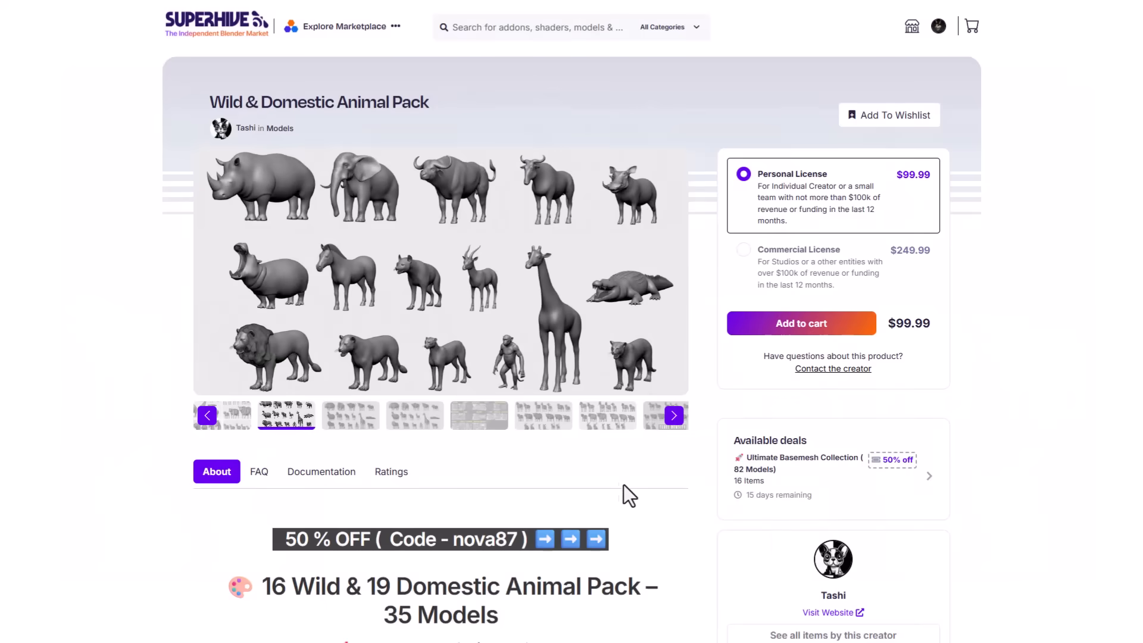
mouse_move(760, 515)
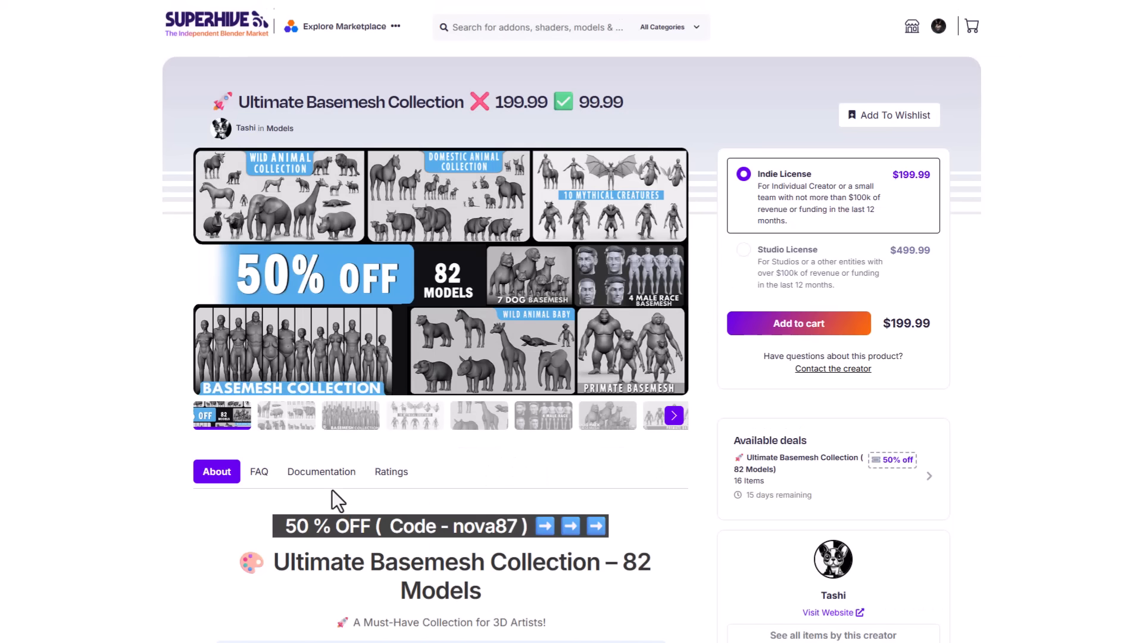
mouse_move(321, 471)
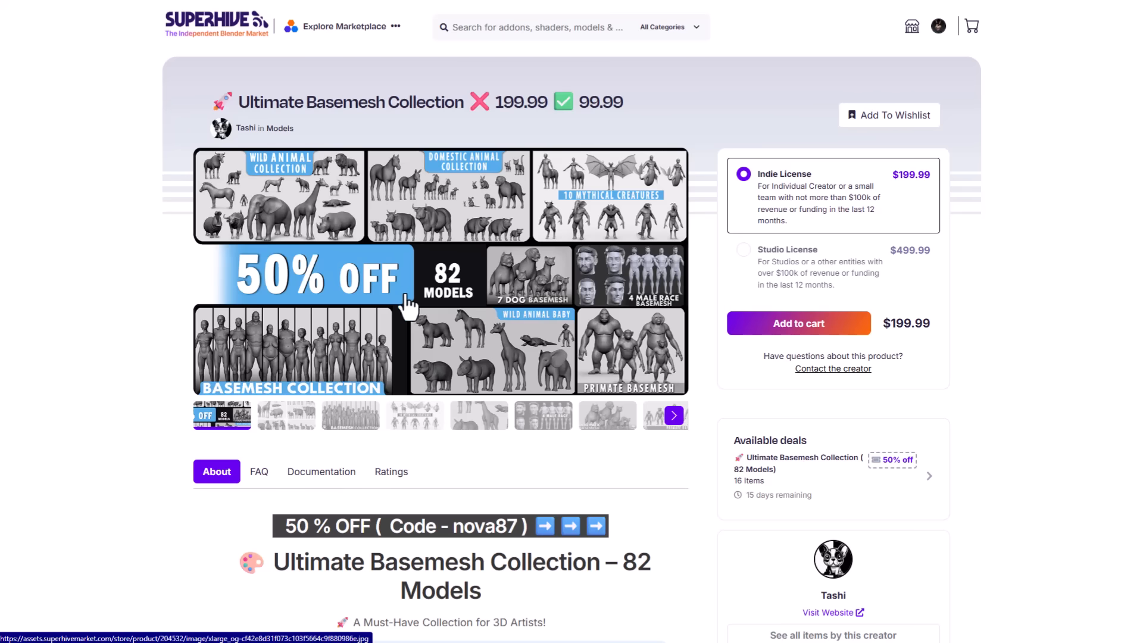
Step: Enlarge and browse the Ultimate Basemesh Collection previews, then scroll the creator's product grid
click(416, 416)
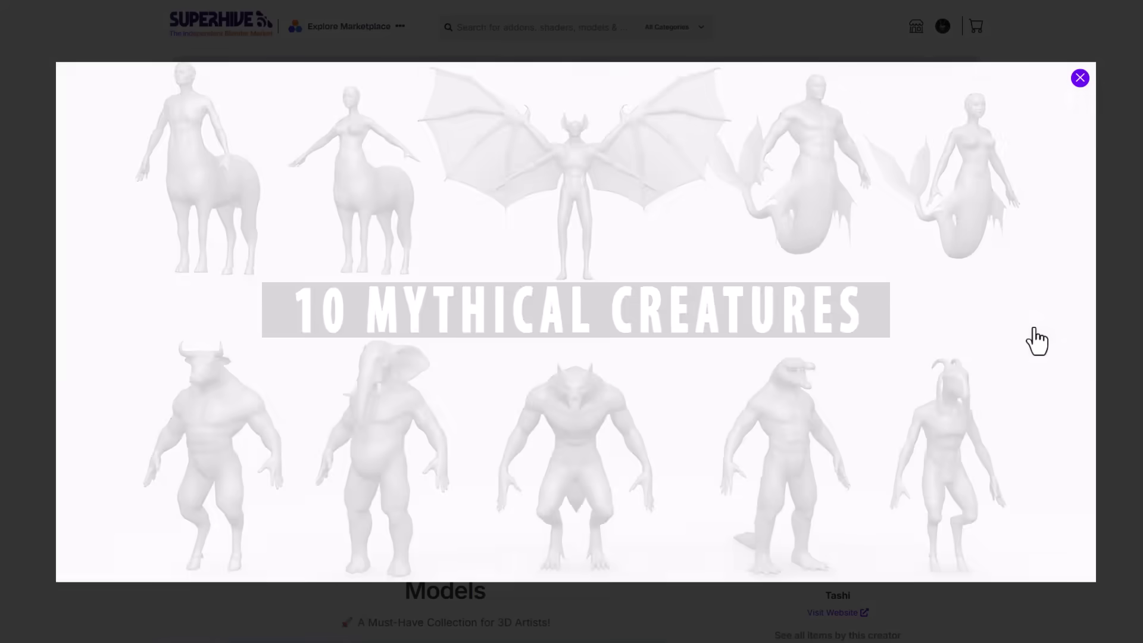
click(1080, 77)
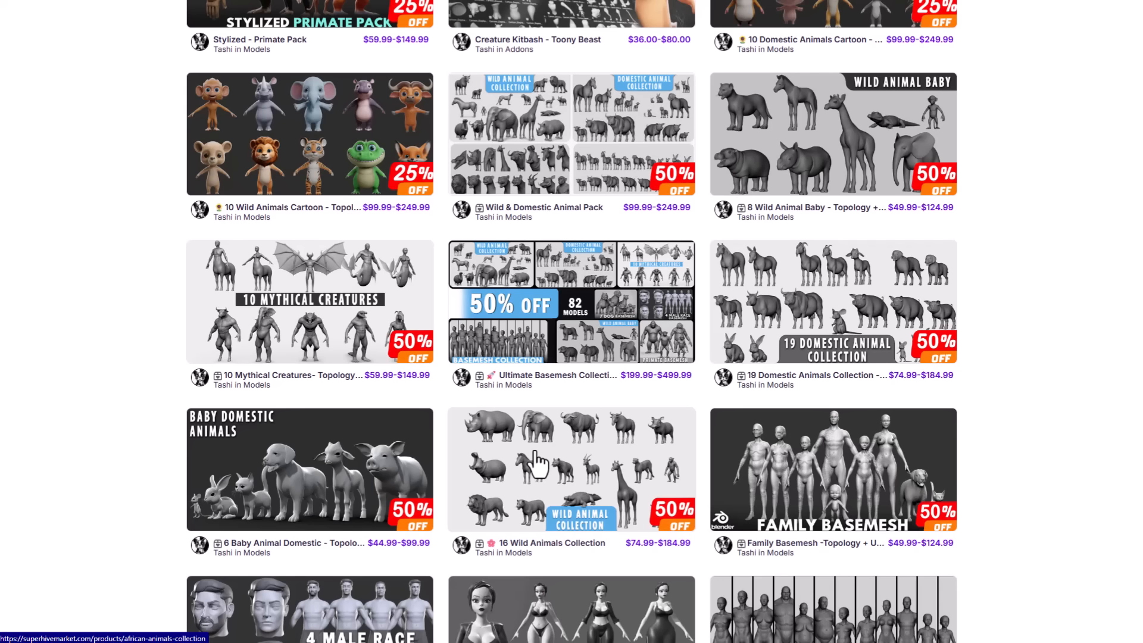
mouse_move(800, 397)
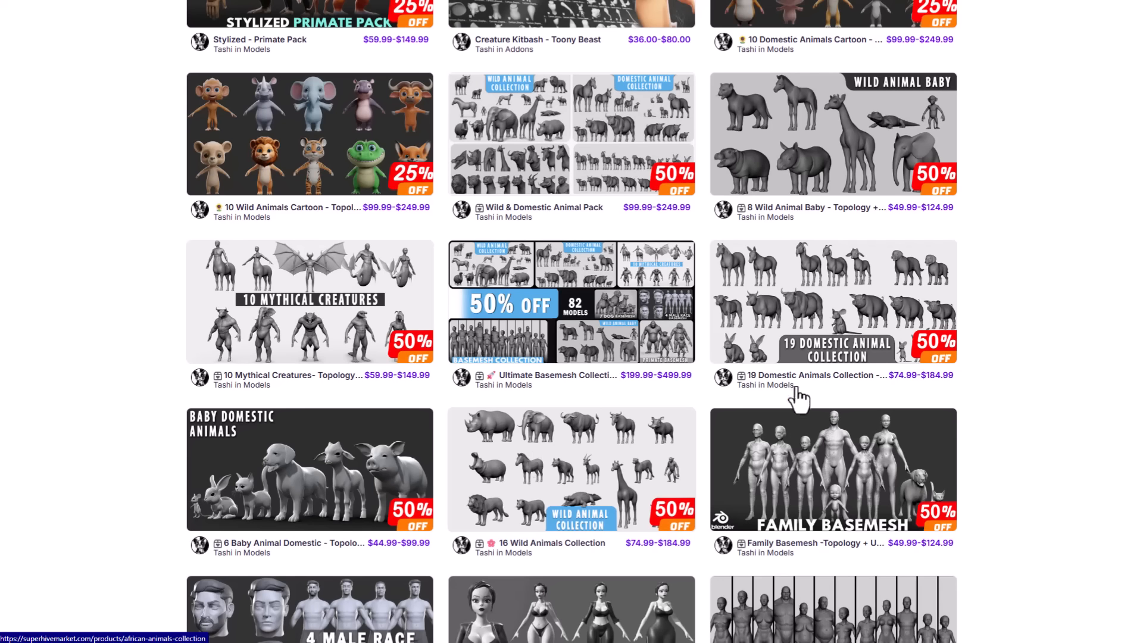
scroll(up, 3)
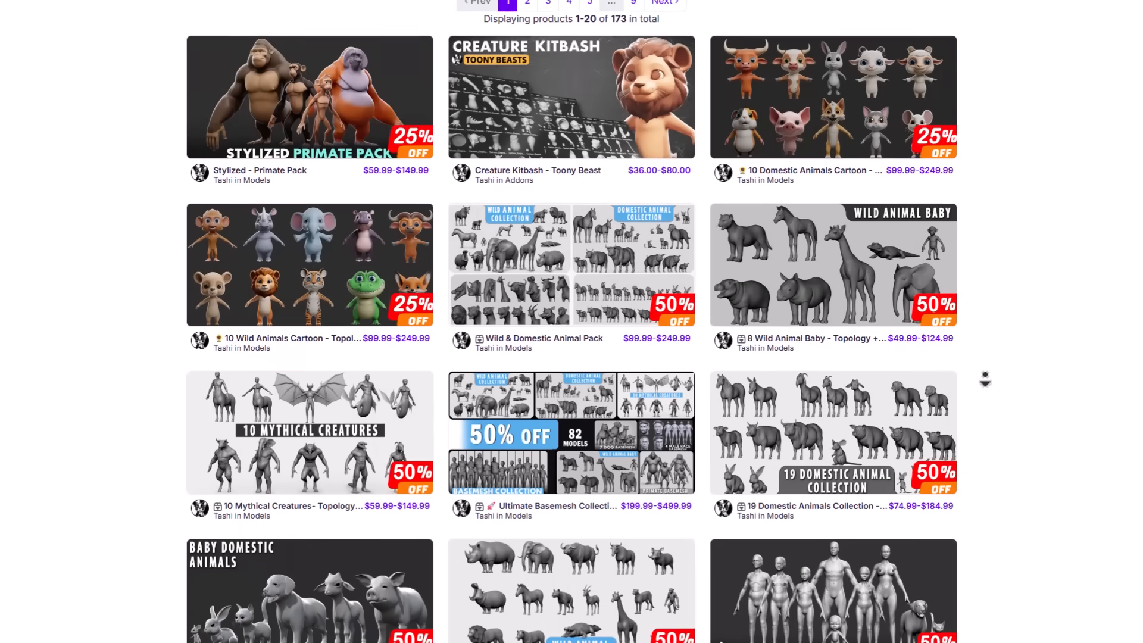
scroll(down, 3)
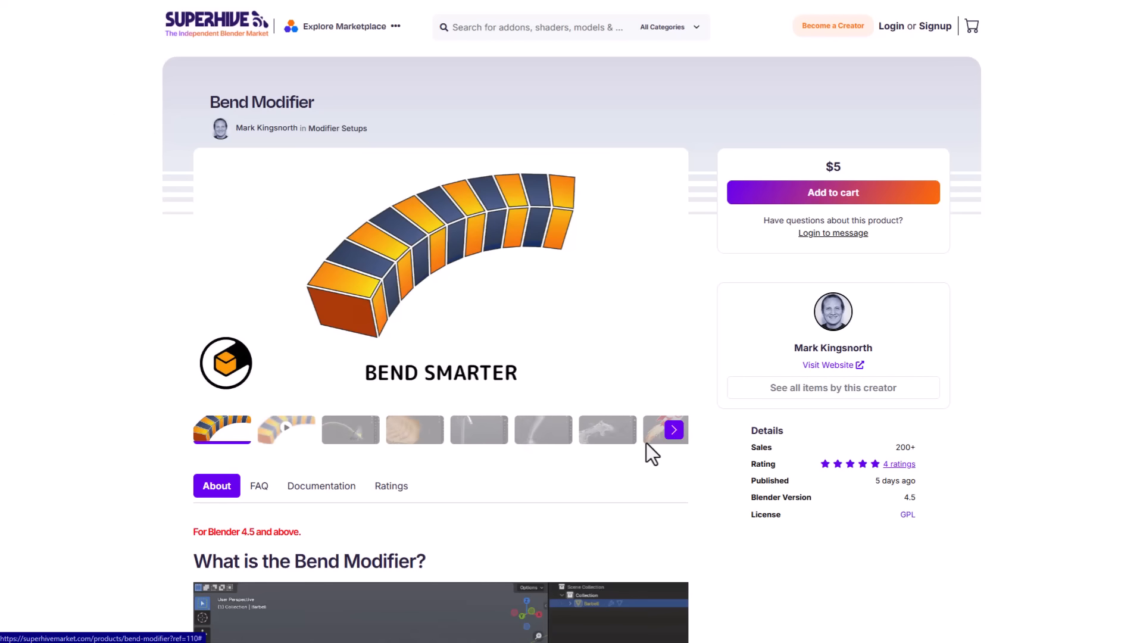
mouse_move(718, 471)
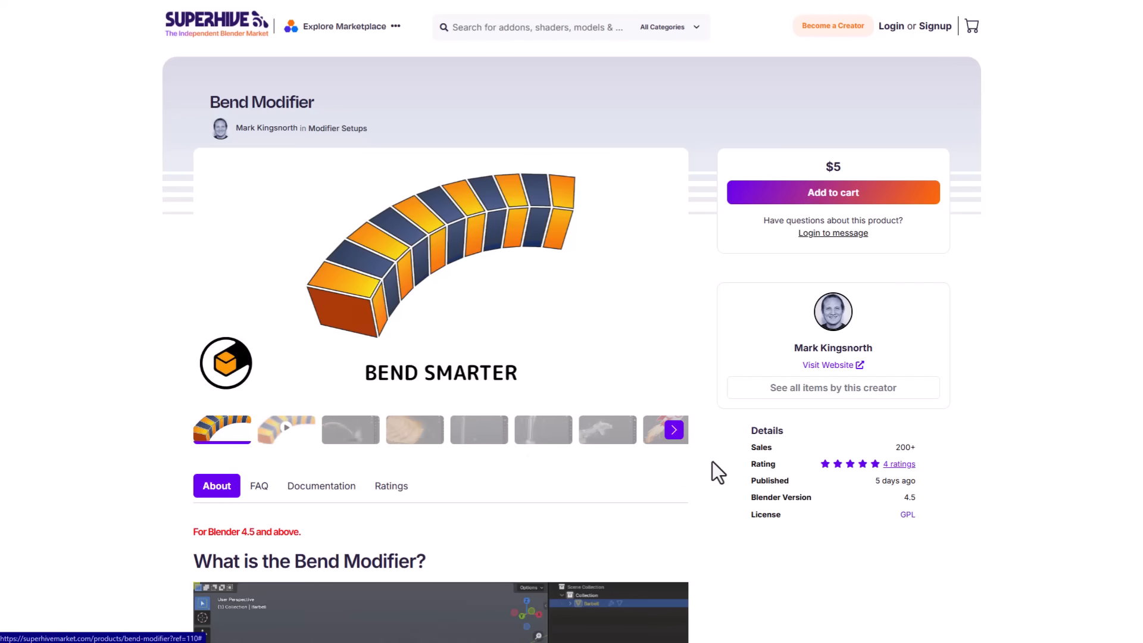
Step: Scroll the Bend Modifier About text down to the Key Features heading
scroll(down, 3)
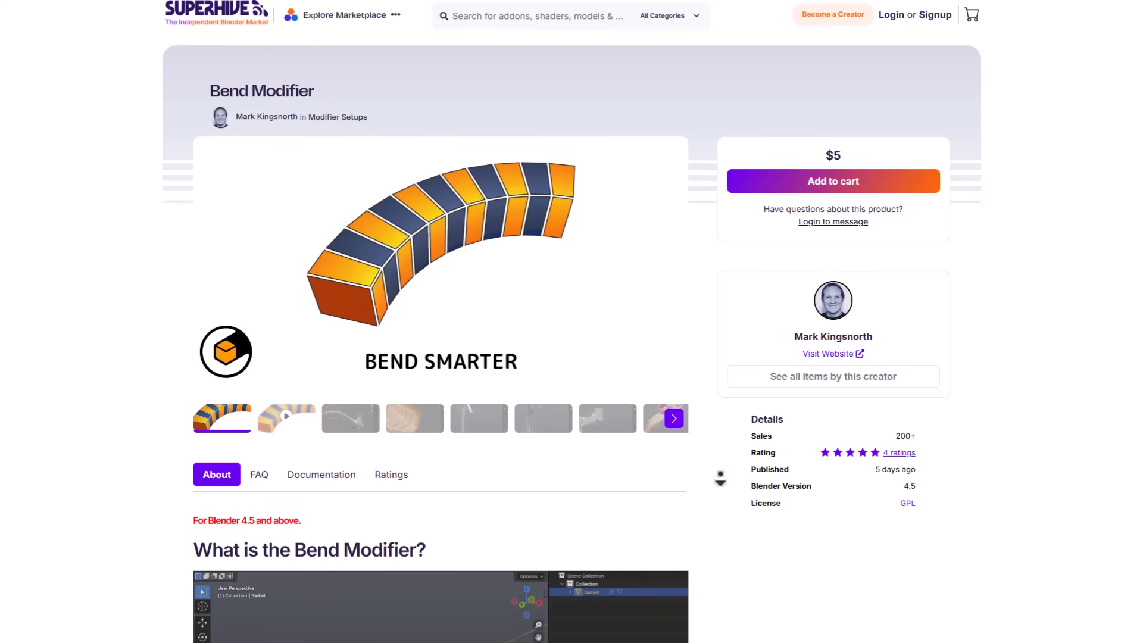
scroll(down, 3)
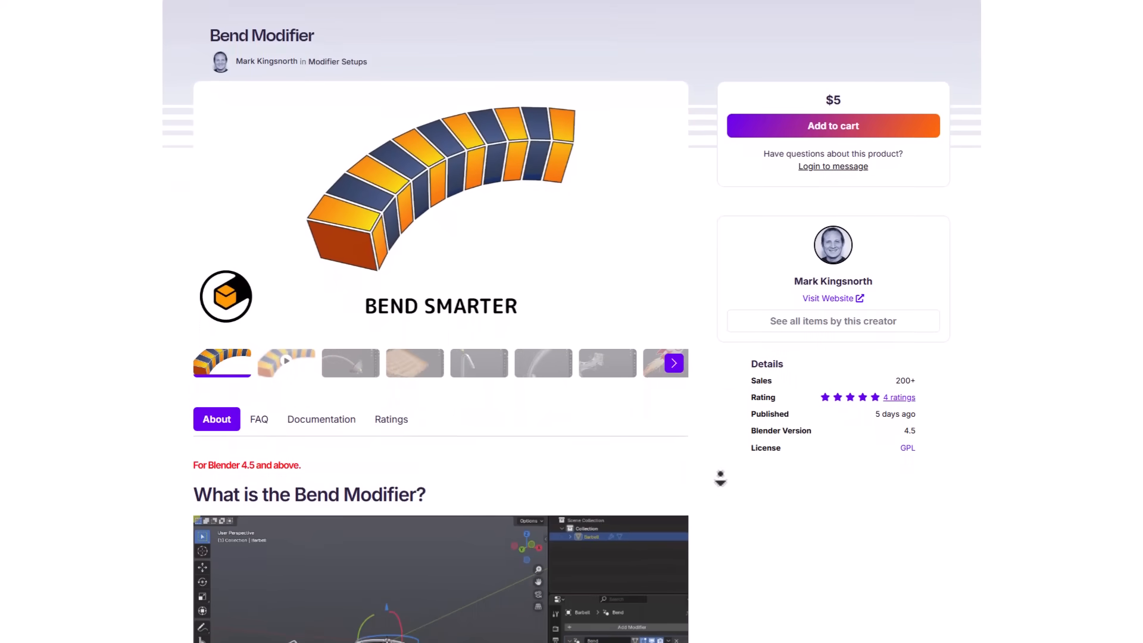
scroll(down, 3)
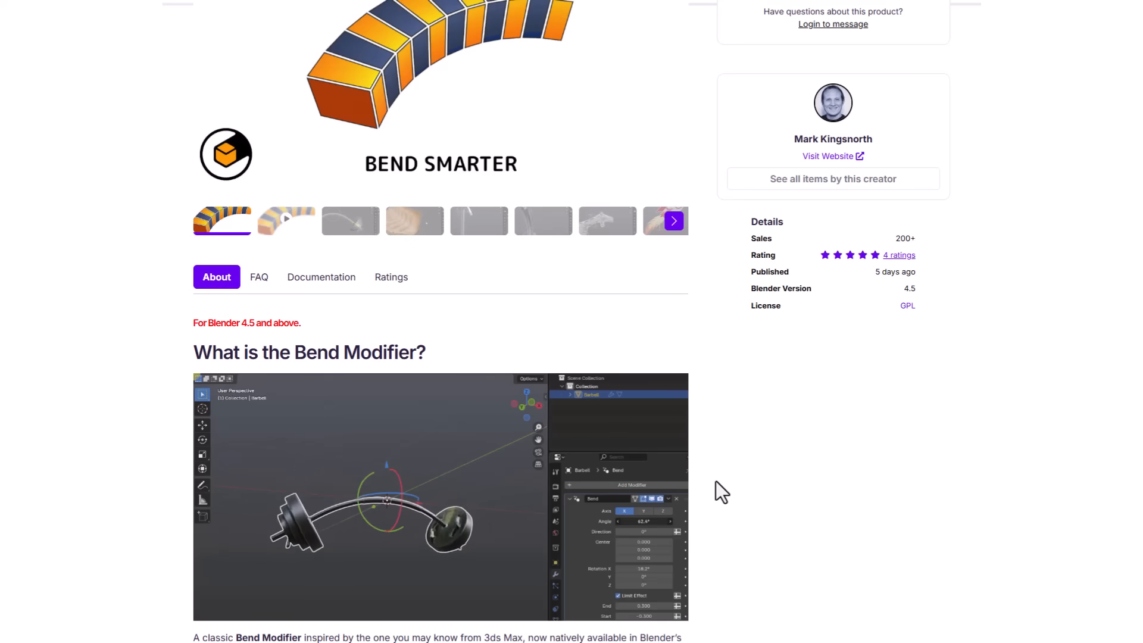
scroll(down, 3)
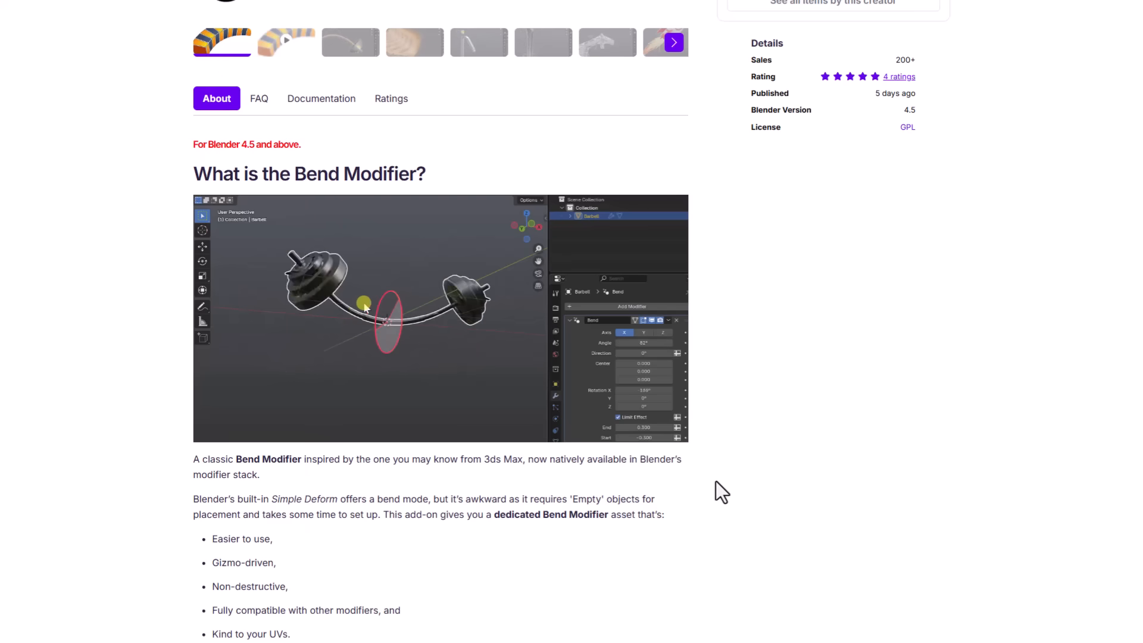
scroll(down, 3)
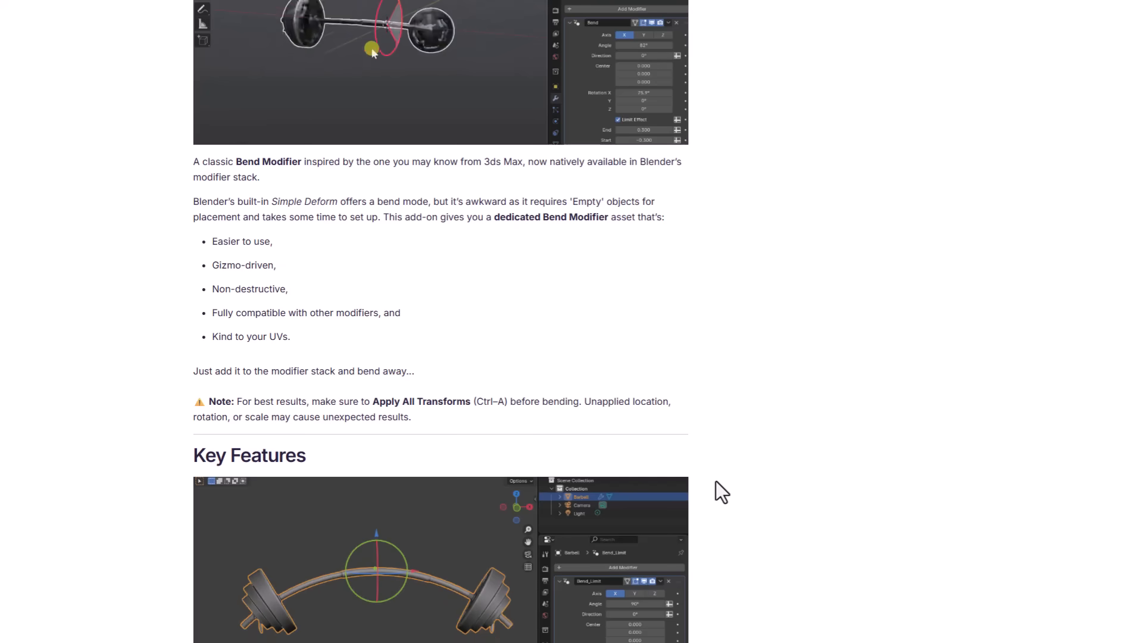
scroll(down, 3)
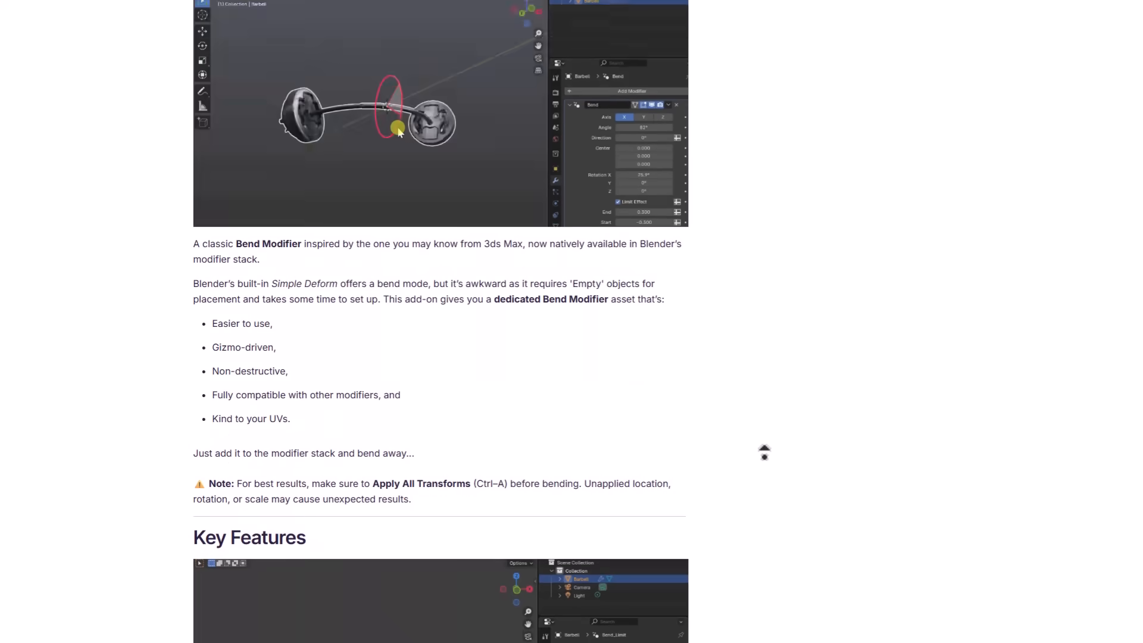
scroll(up, 3)
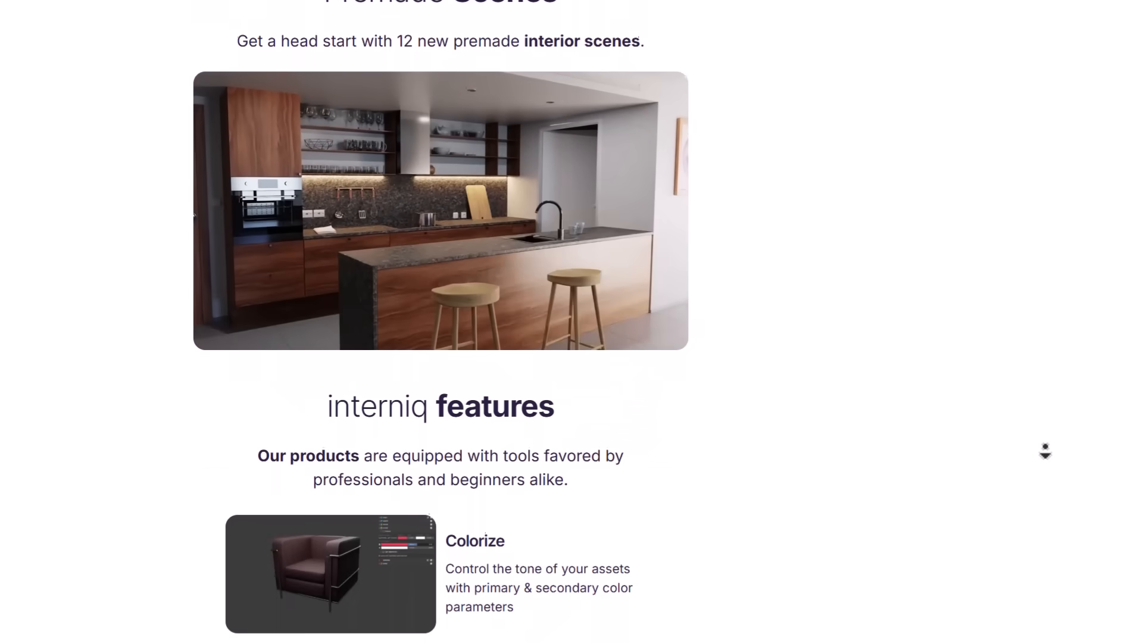
Step: Scroll interniq past Lightning Performance and Get ready for ready-mades to What's Inside
scroll(down, 3)
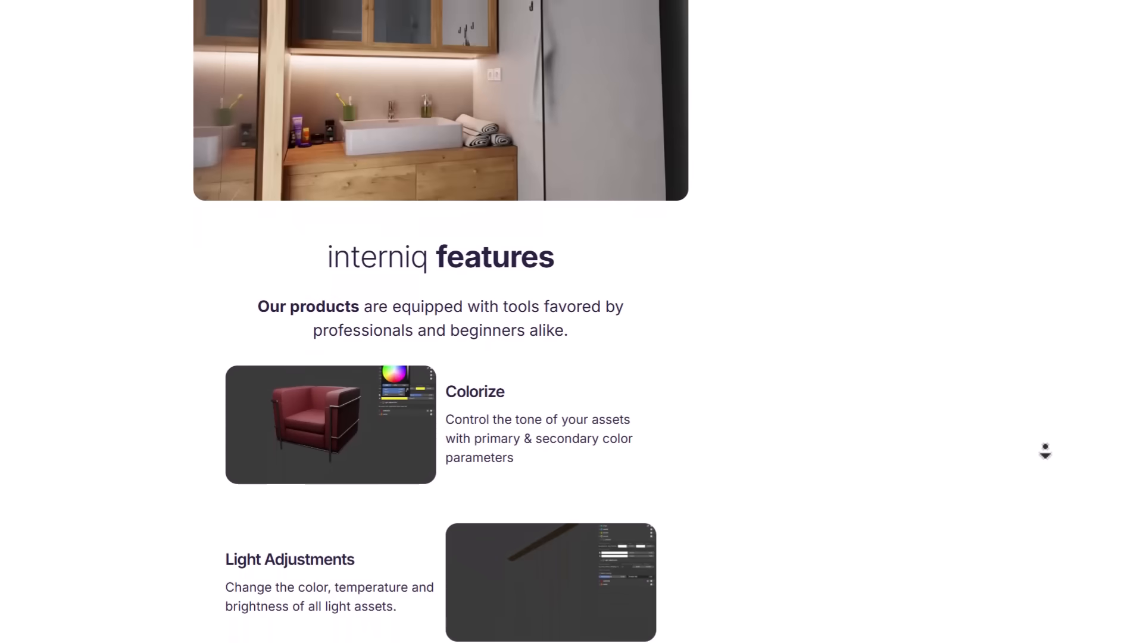
scroll(down, 3)
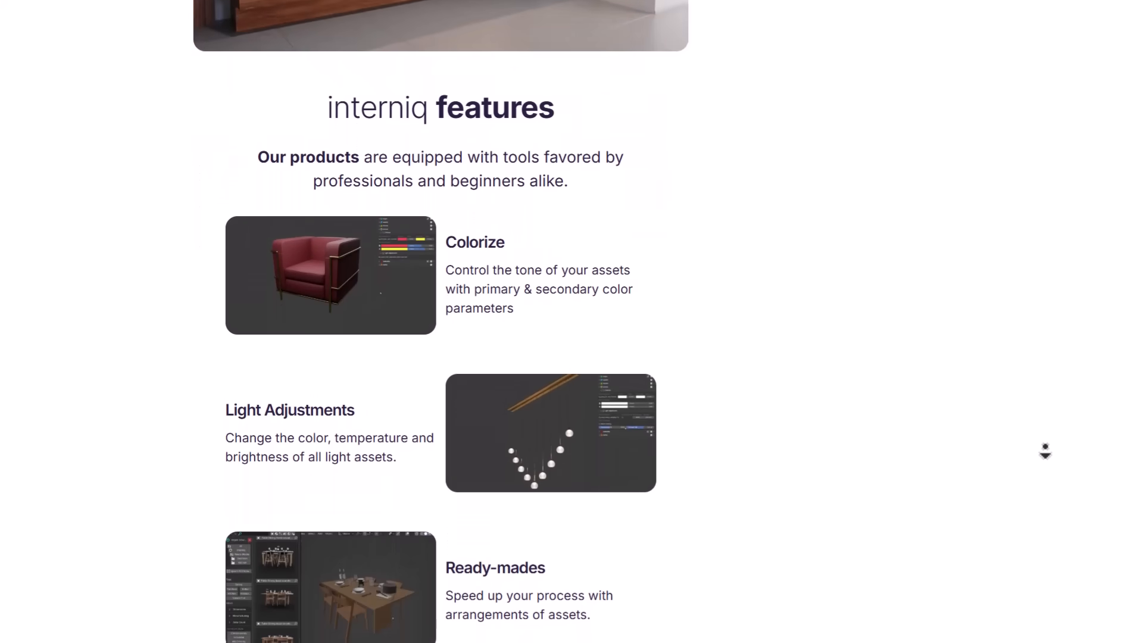
scroll(down, 3)
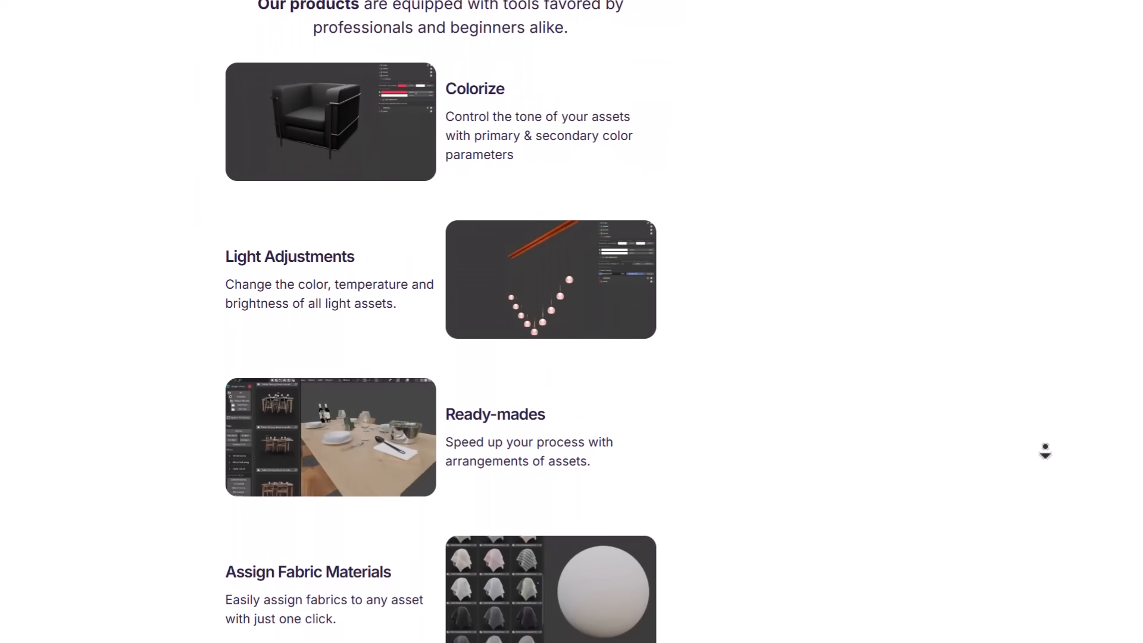
scroll(down, 3)
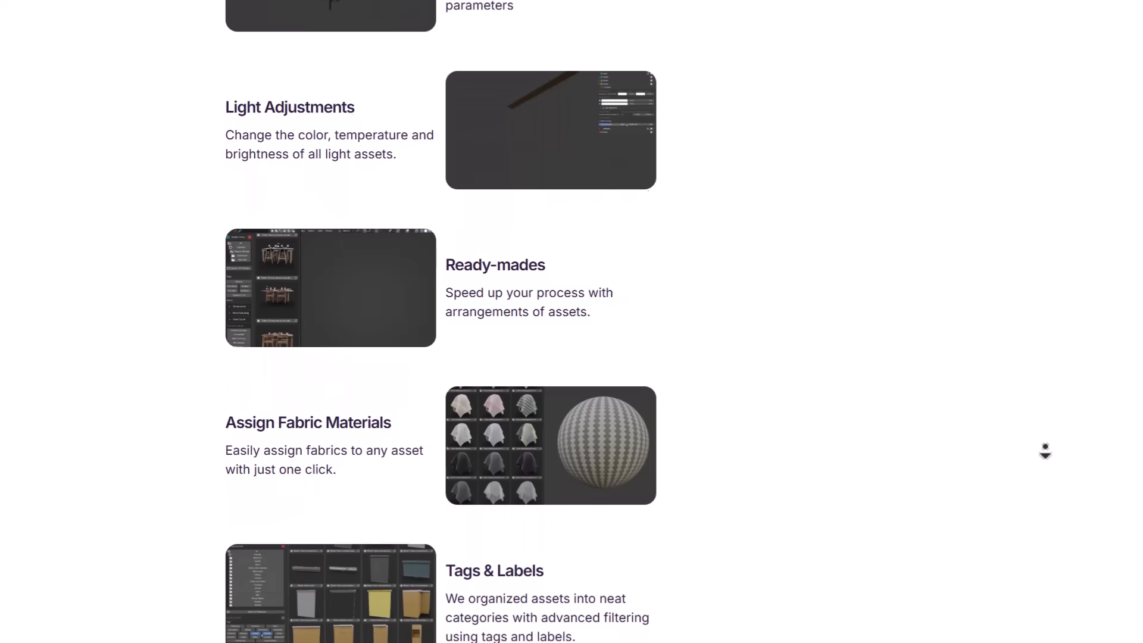
scroll(down, 3)
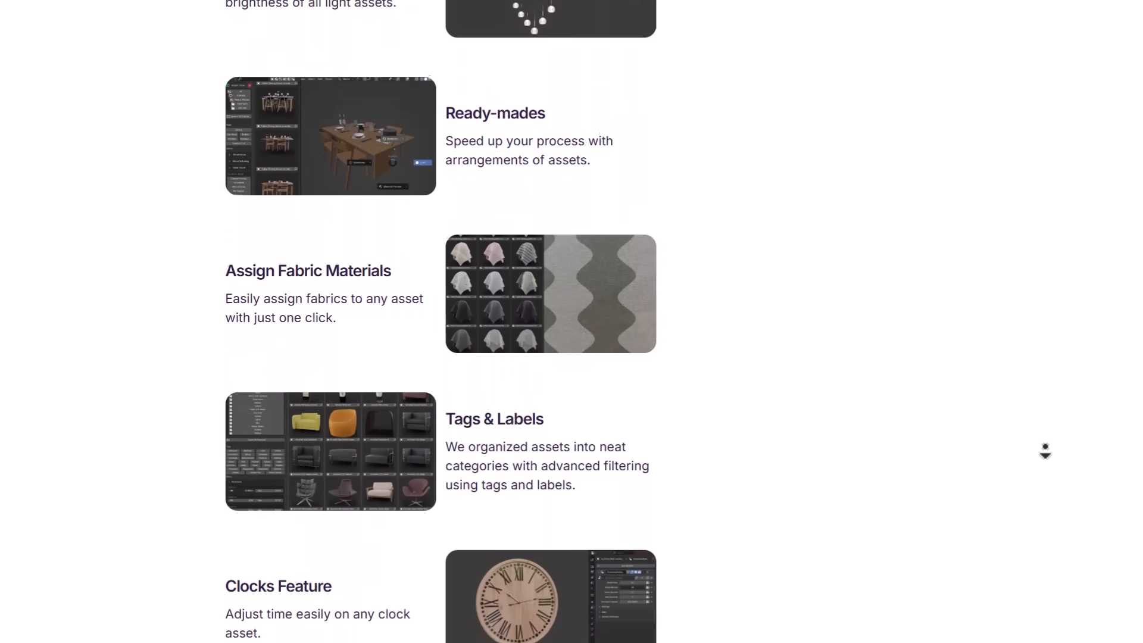
scroll(down, 3)
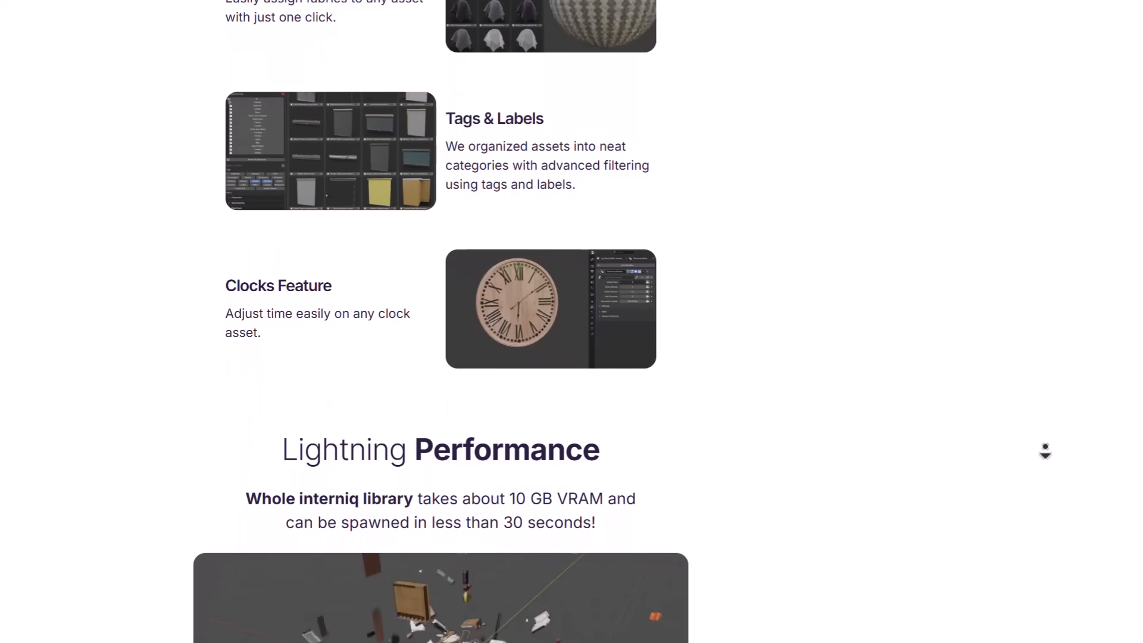
scroll(down, 3)
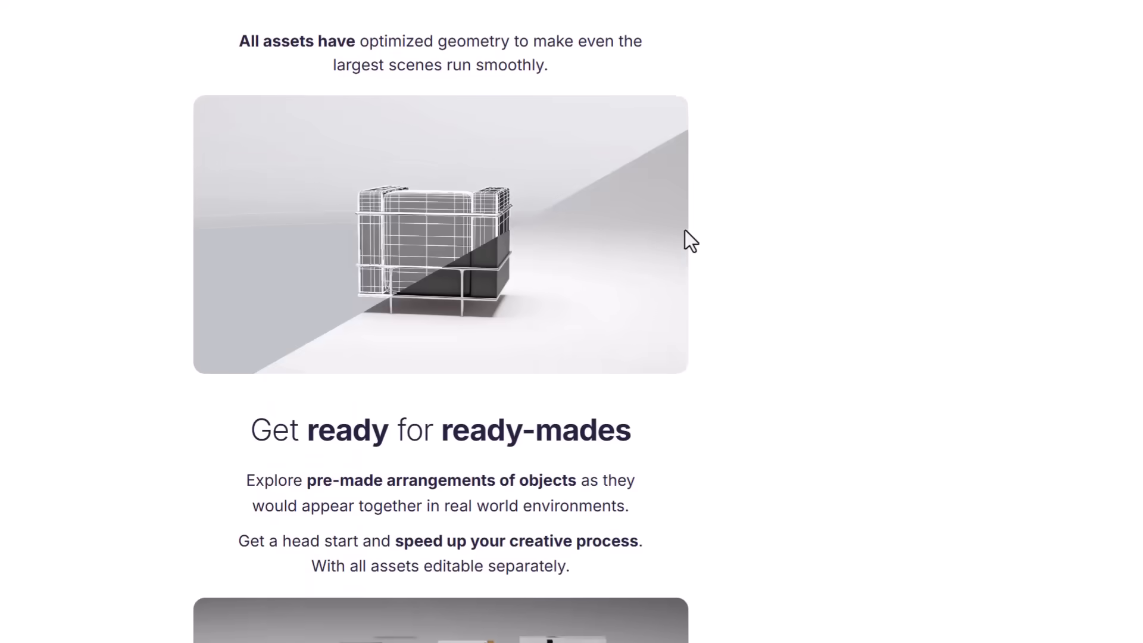
scroll(down, 3)
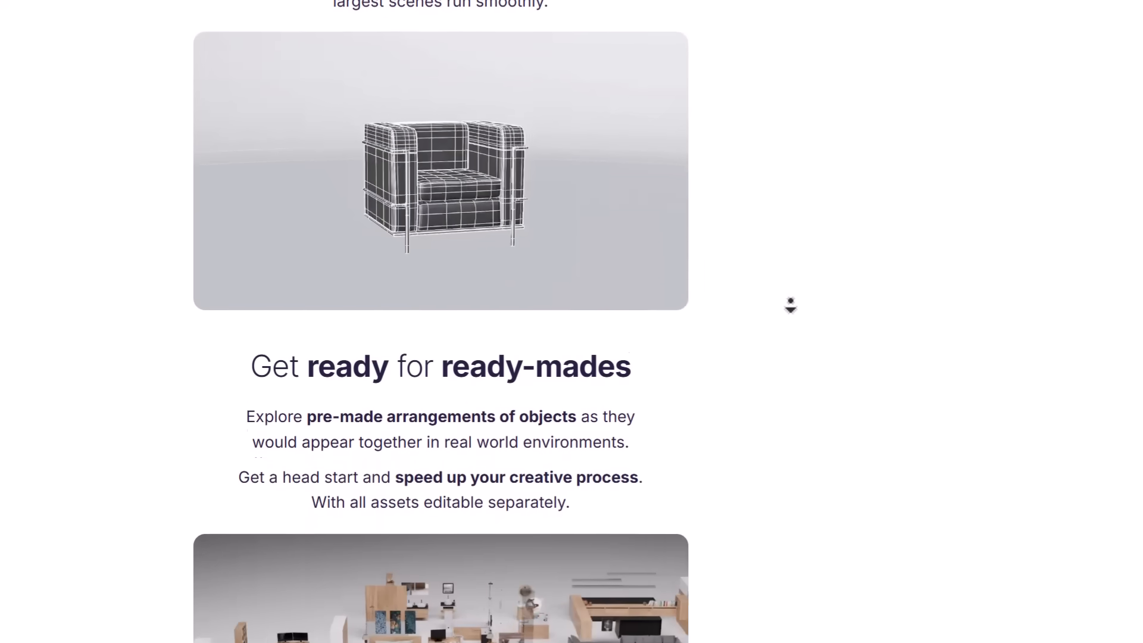
scroll(down, 3)
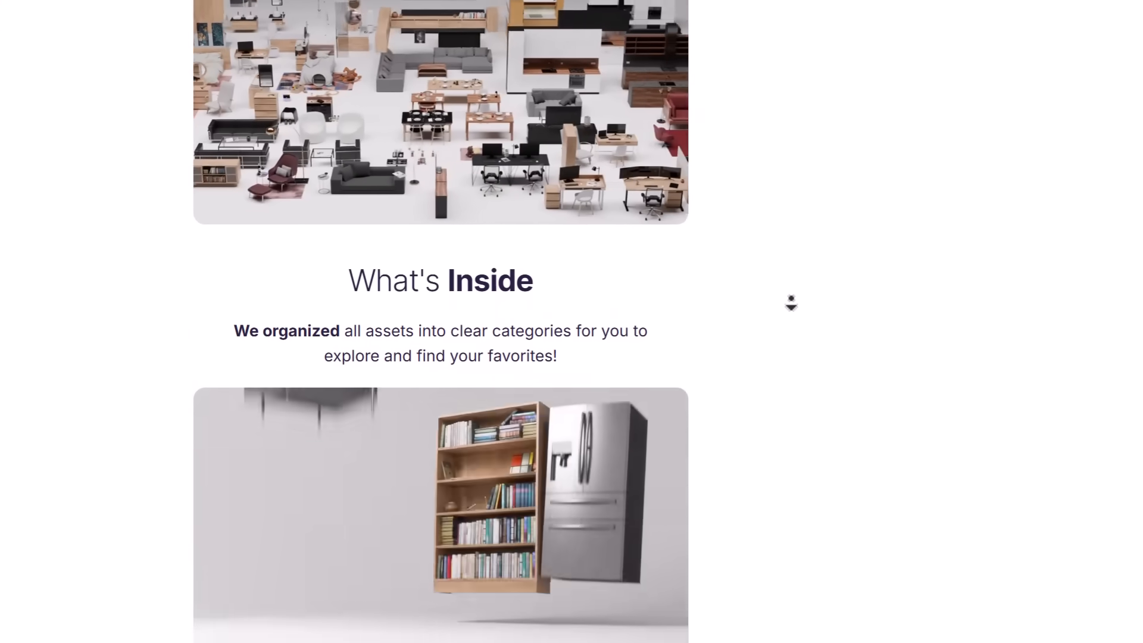
scroll(down, 3)
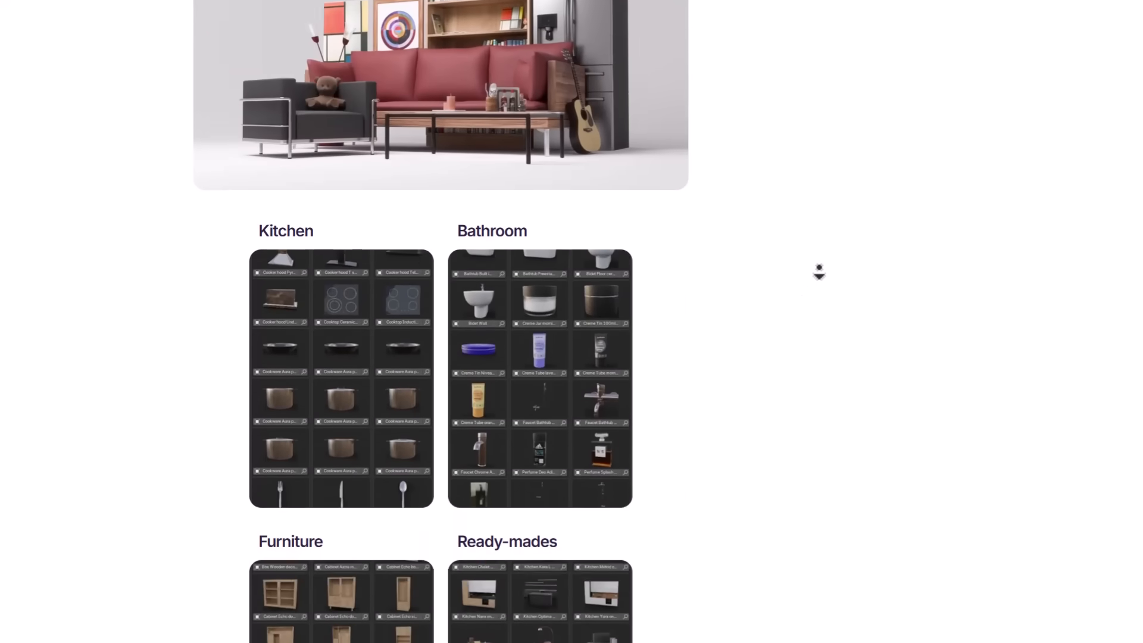
scroll(down, 3)
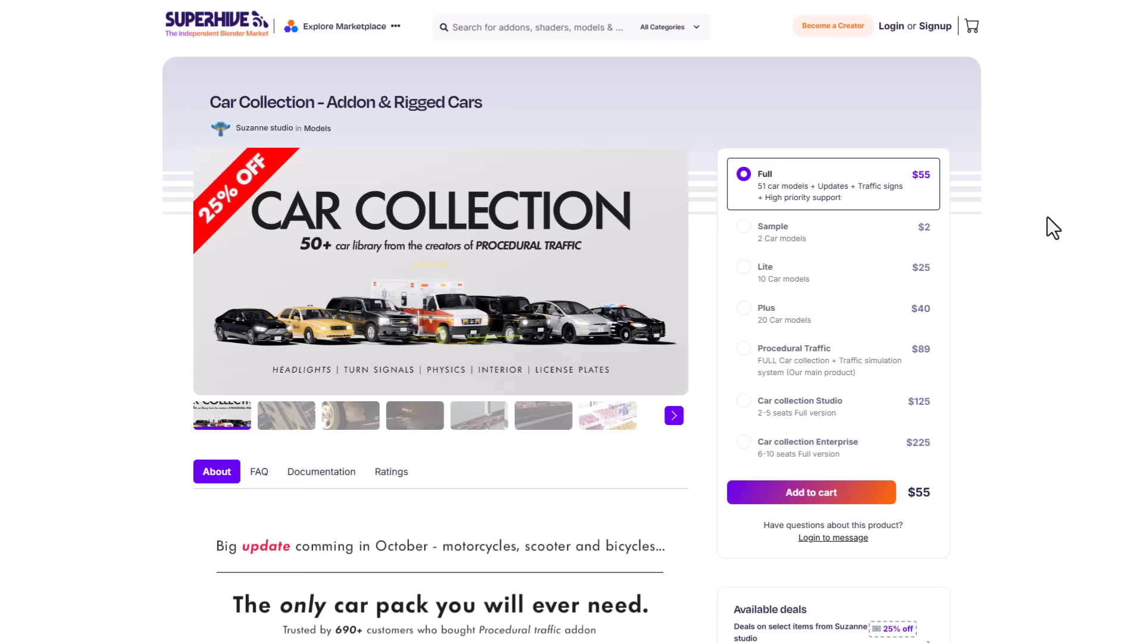
mouse_move(259, 140)
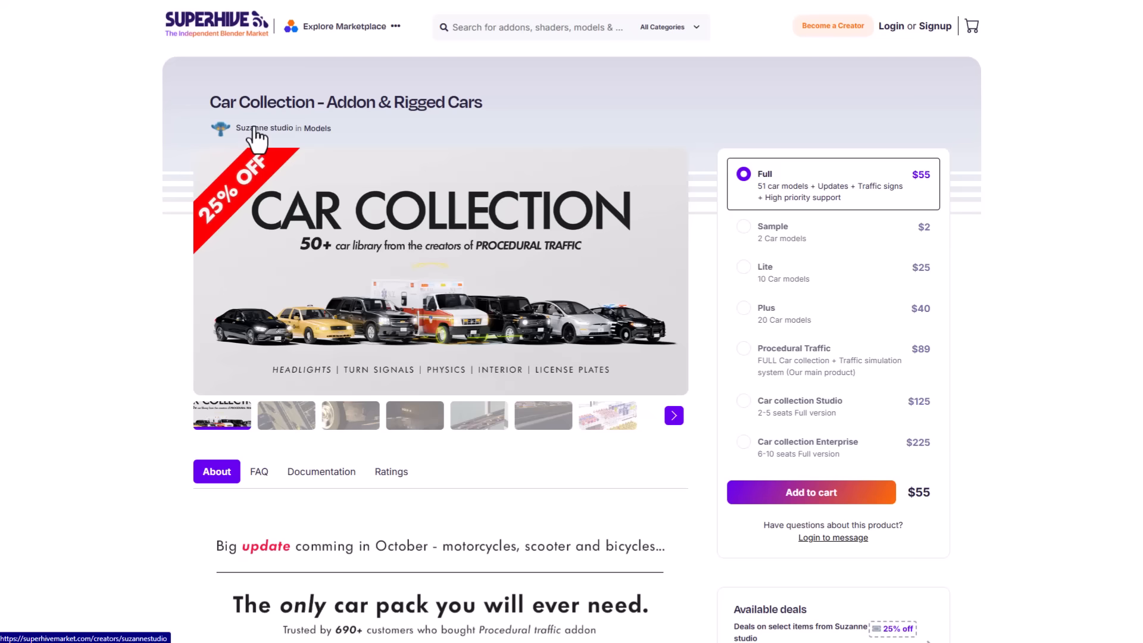
Step: Open the Suzanne studio creator page and scroll through its listings
click(264, 127)
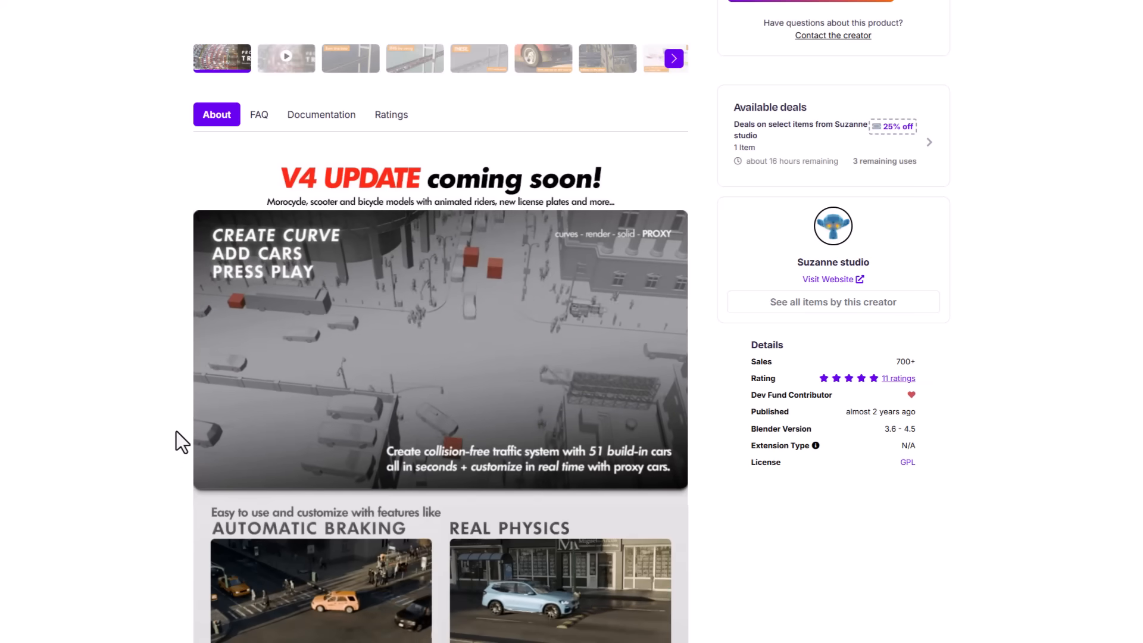
scroll(down, 3)
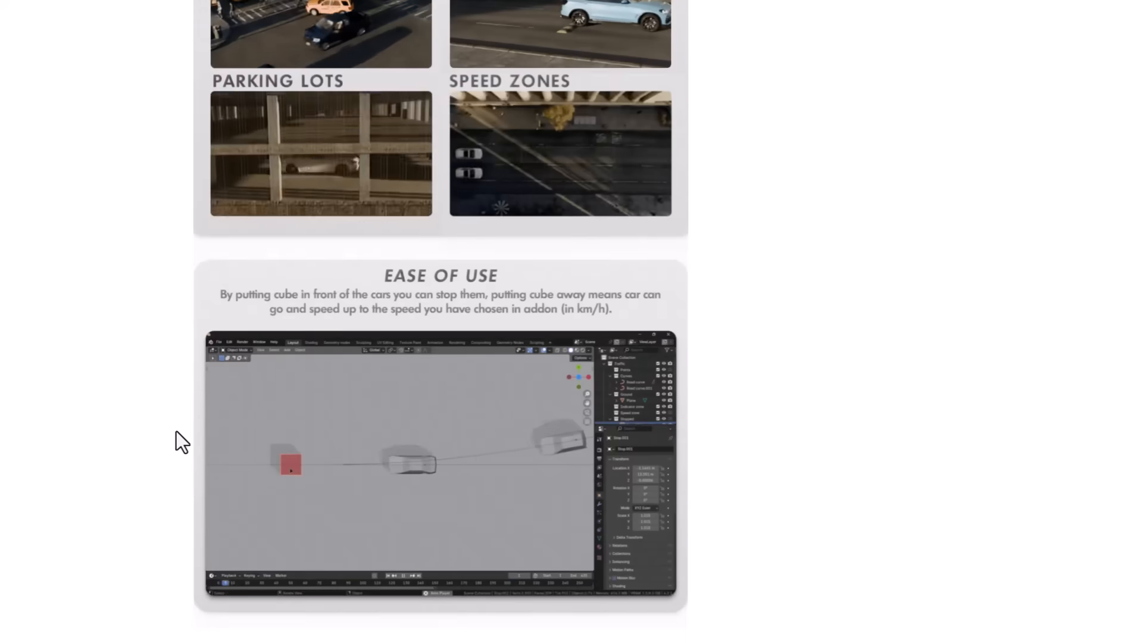
scroll(down, 3)
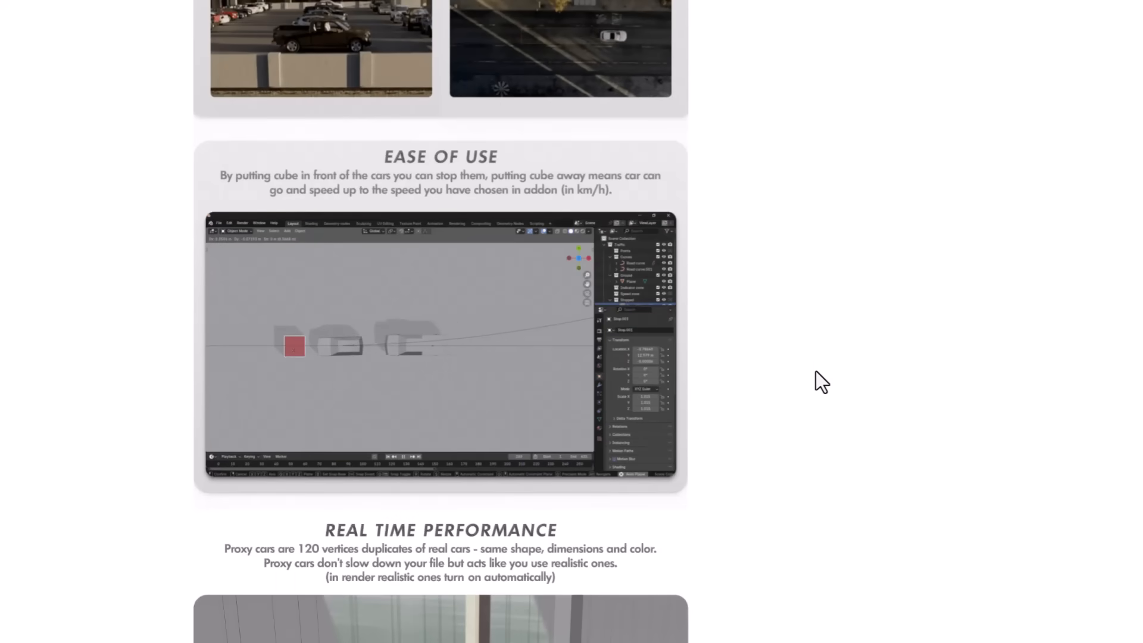
scroll(down, 3)
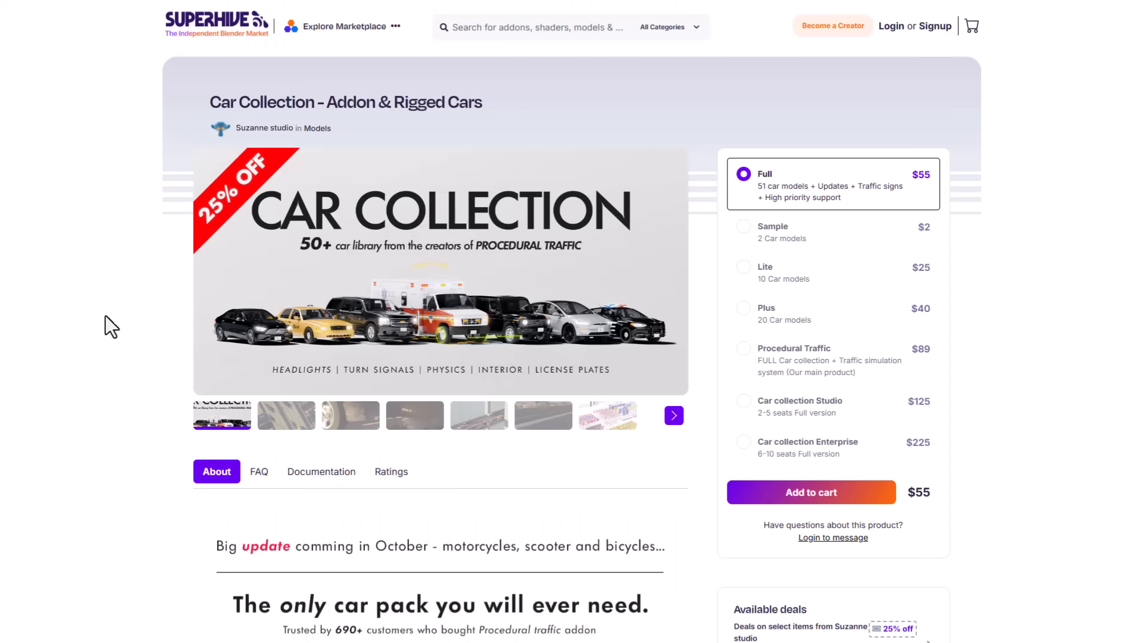
mouse_move(640, 513)
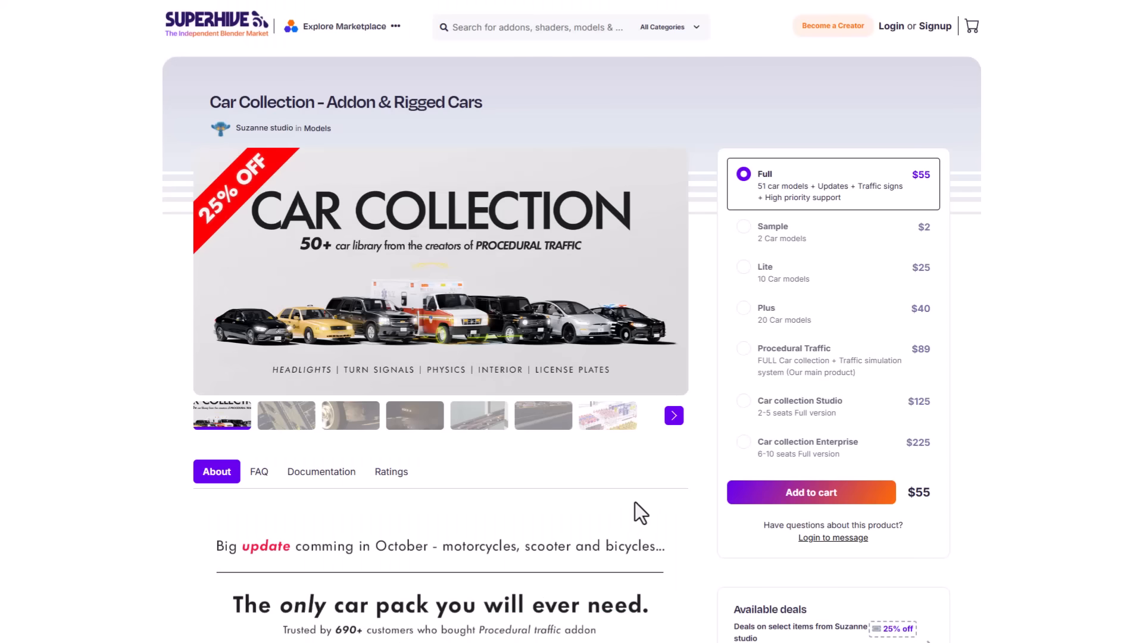
scroll(down, 3)
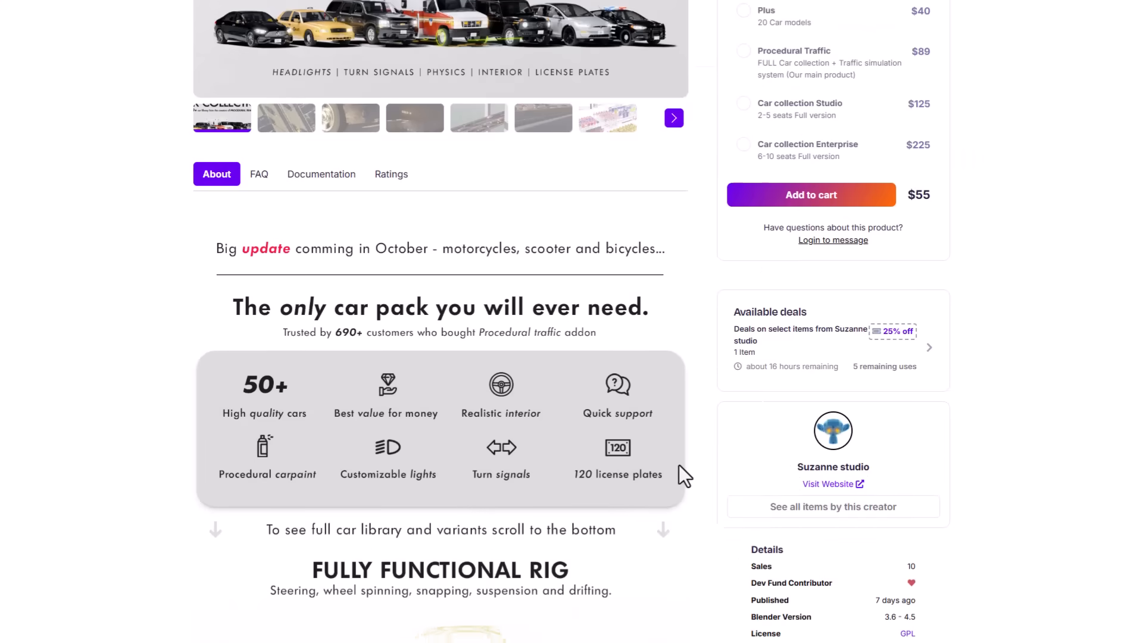
scroll(down, 3)
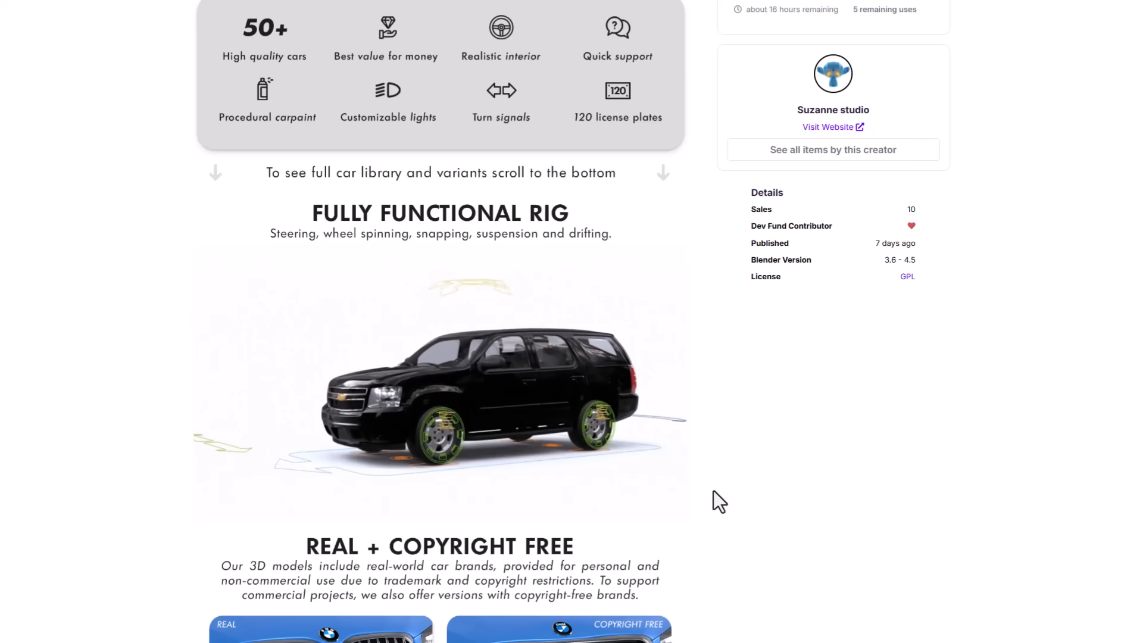
scroll(down, 3)
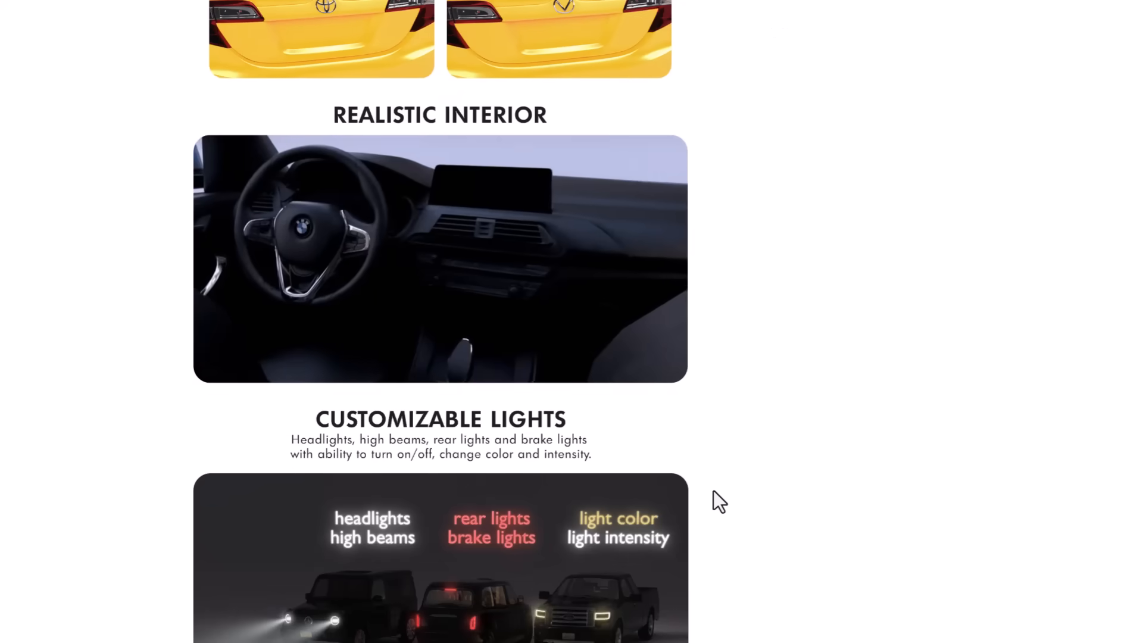
scroll(down, 3)
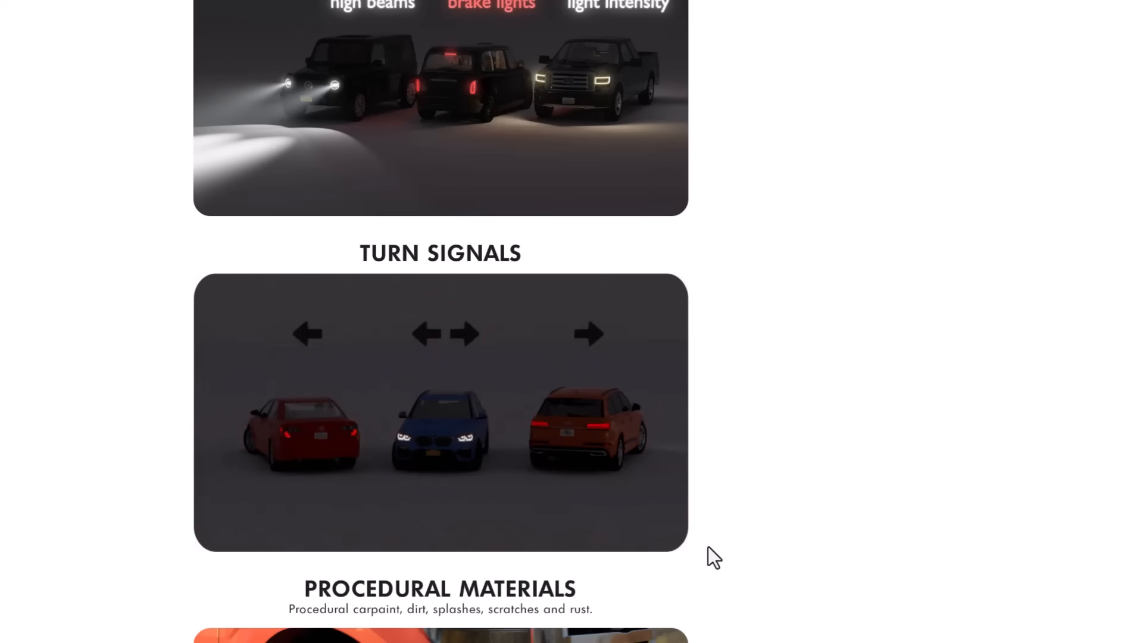
scroll(down, 3)
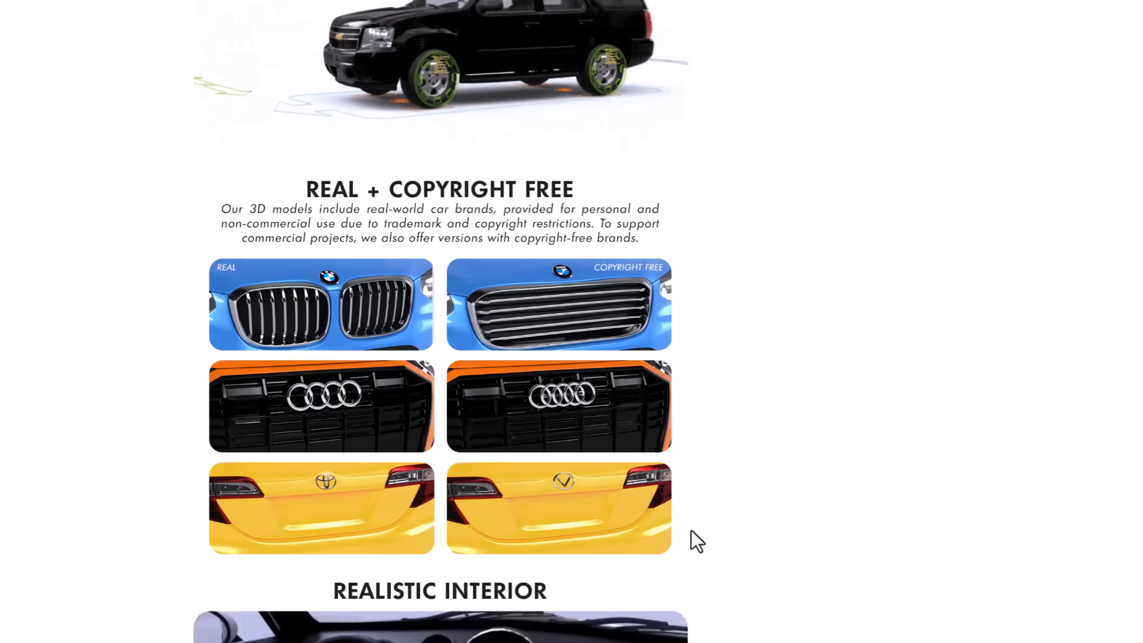
scroll(down, 3)
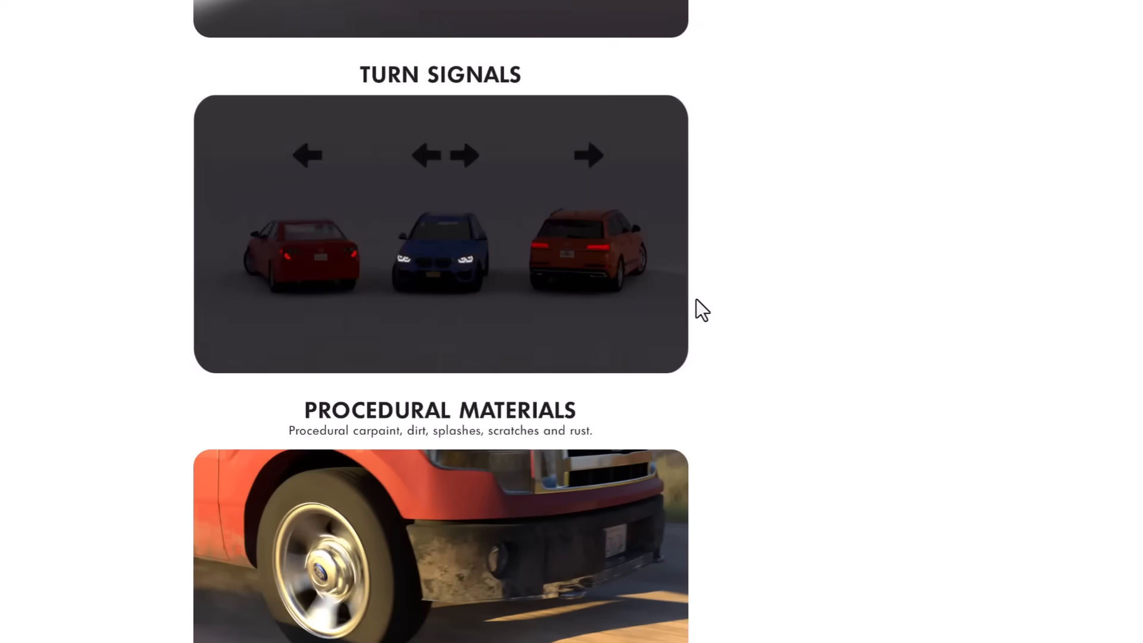
scroll(down, 3)
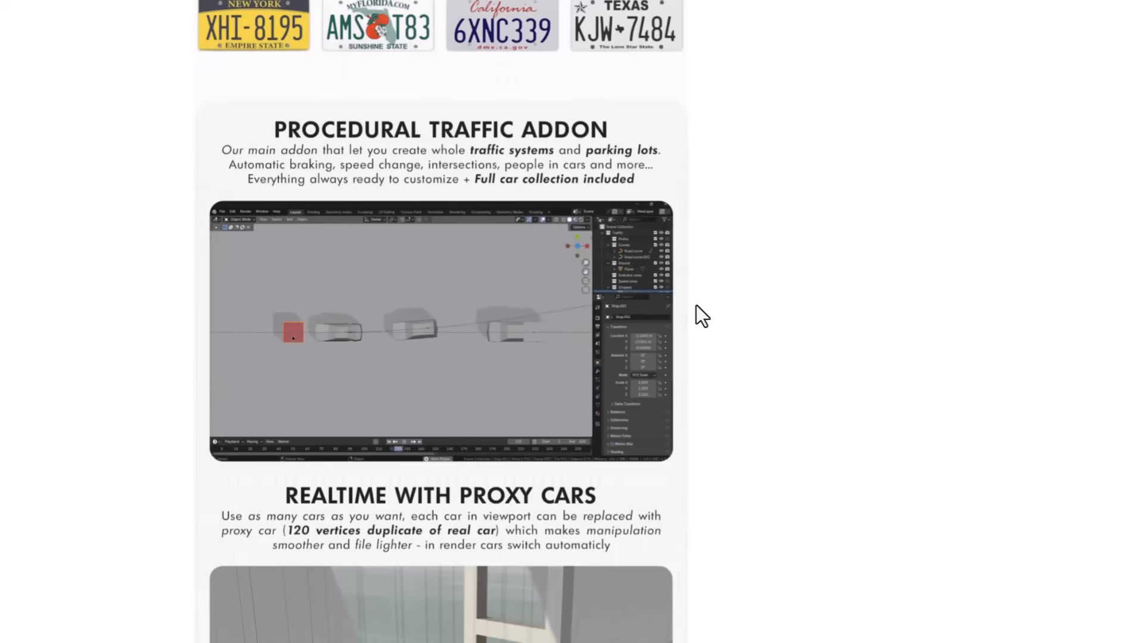
scroll(down, 3)
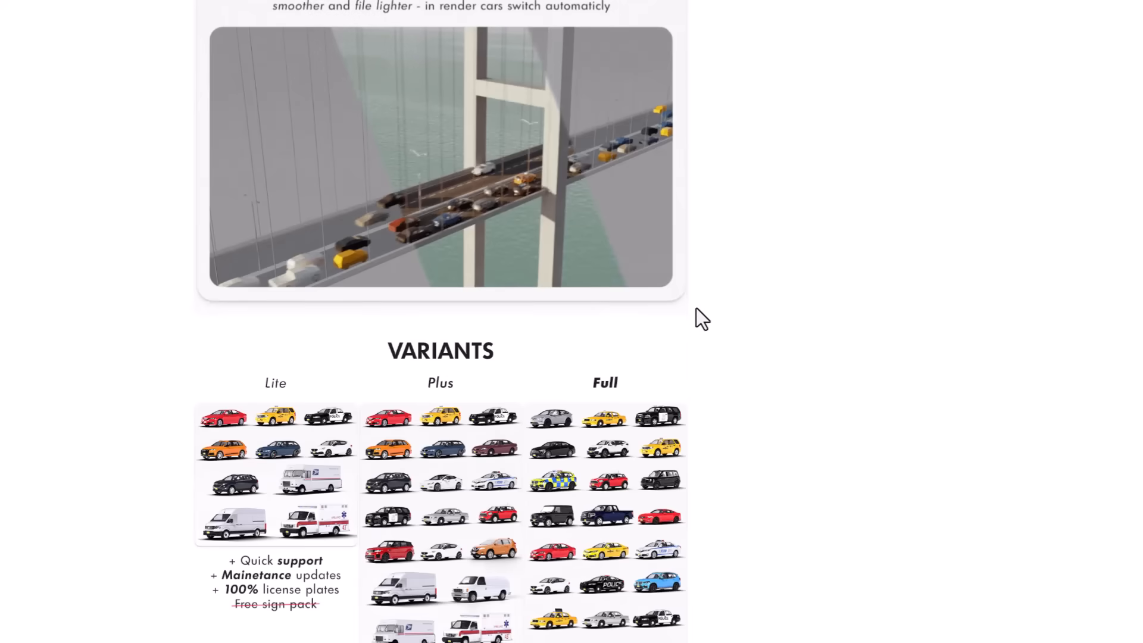
scroll(down, 3)
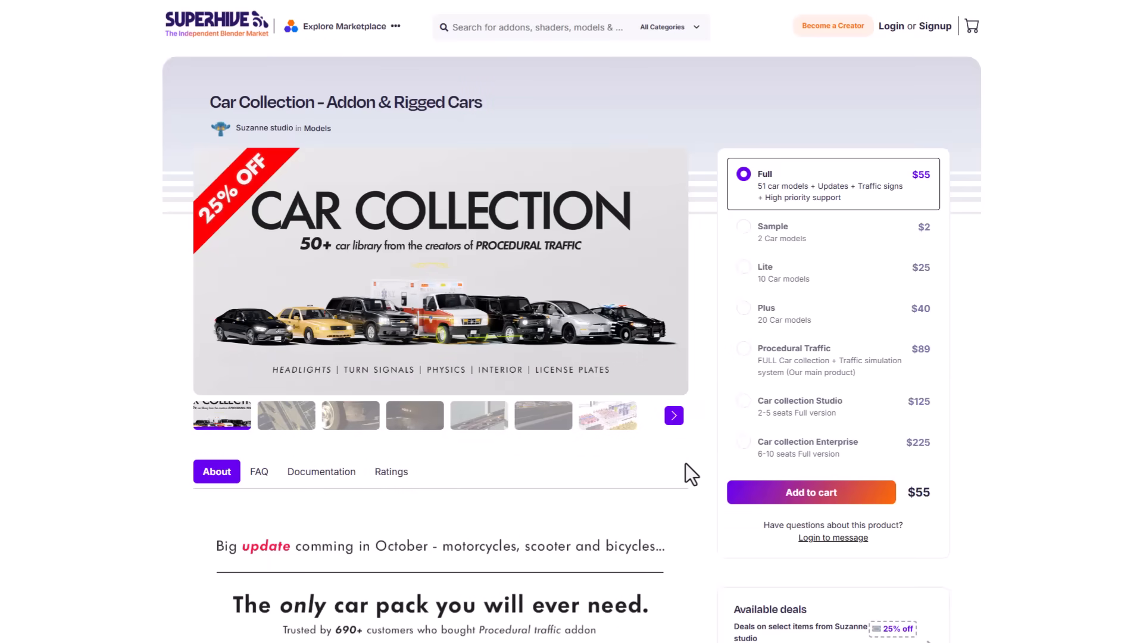
mouse_move(240, 214)
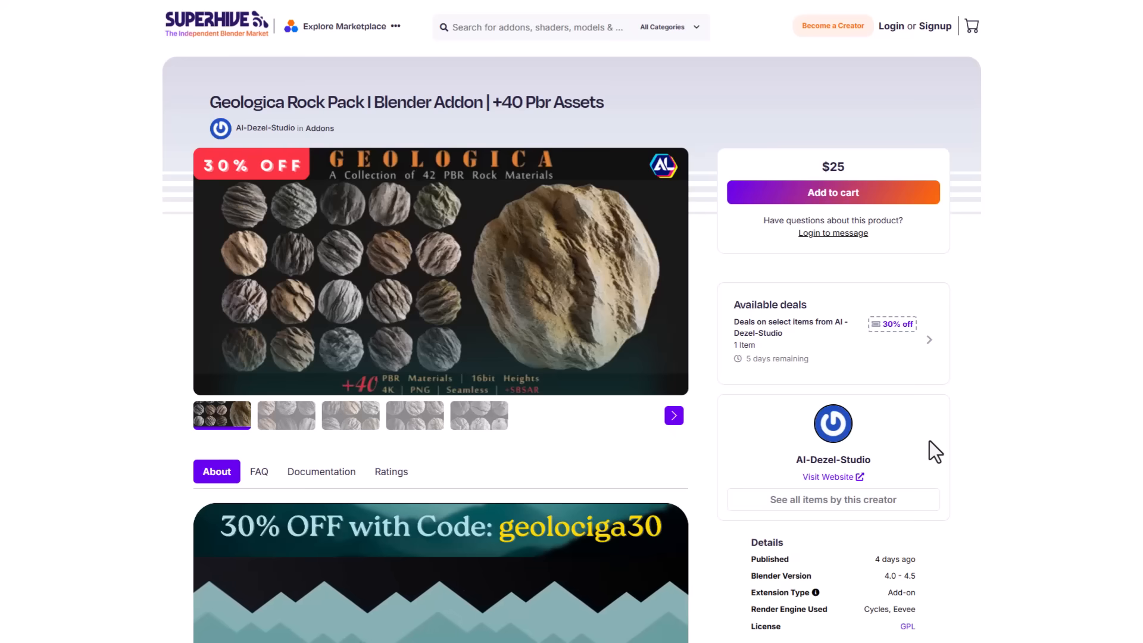
Step: Scroll down the Geologica Rock Pack page into its About introduction
scroll(down, 3)
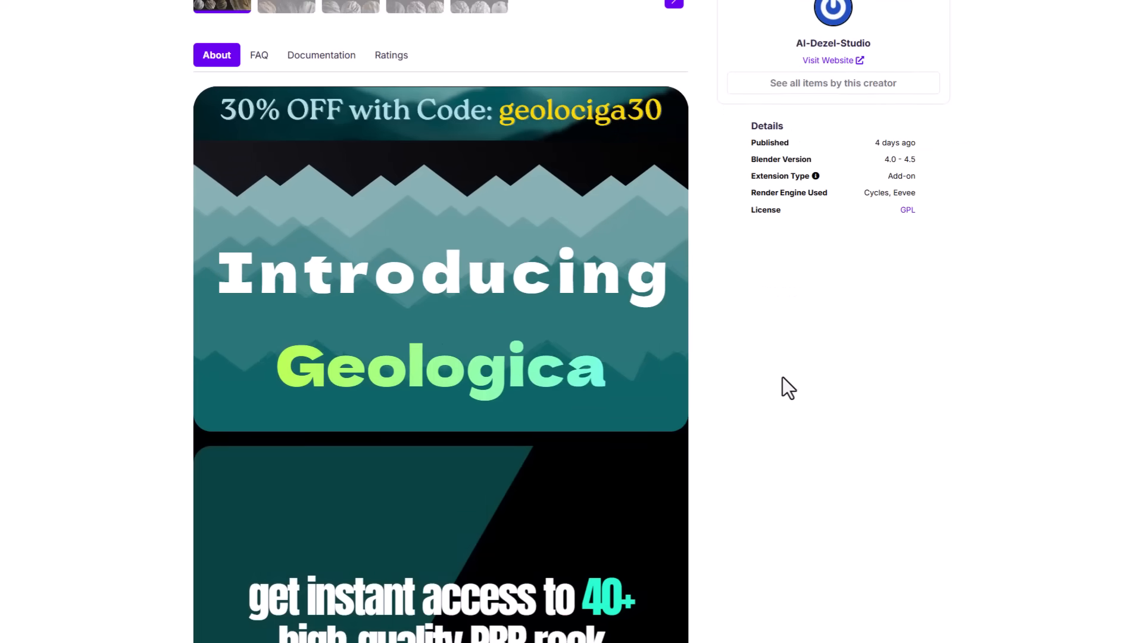
scroll(down, 3)
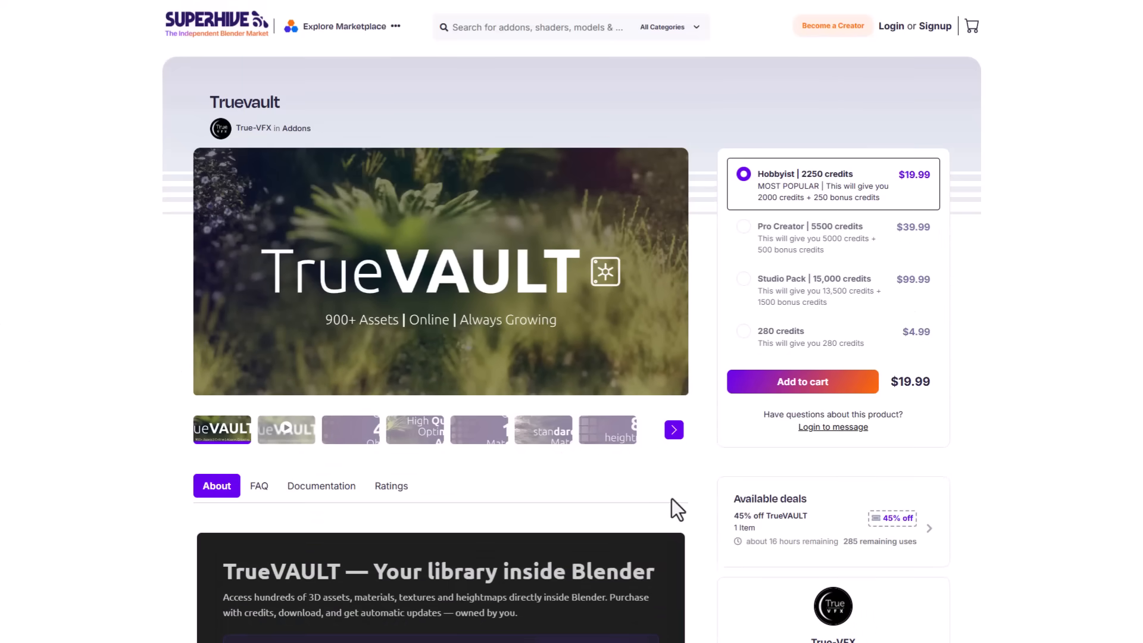
mouse_move(705, 501)
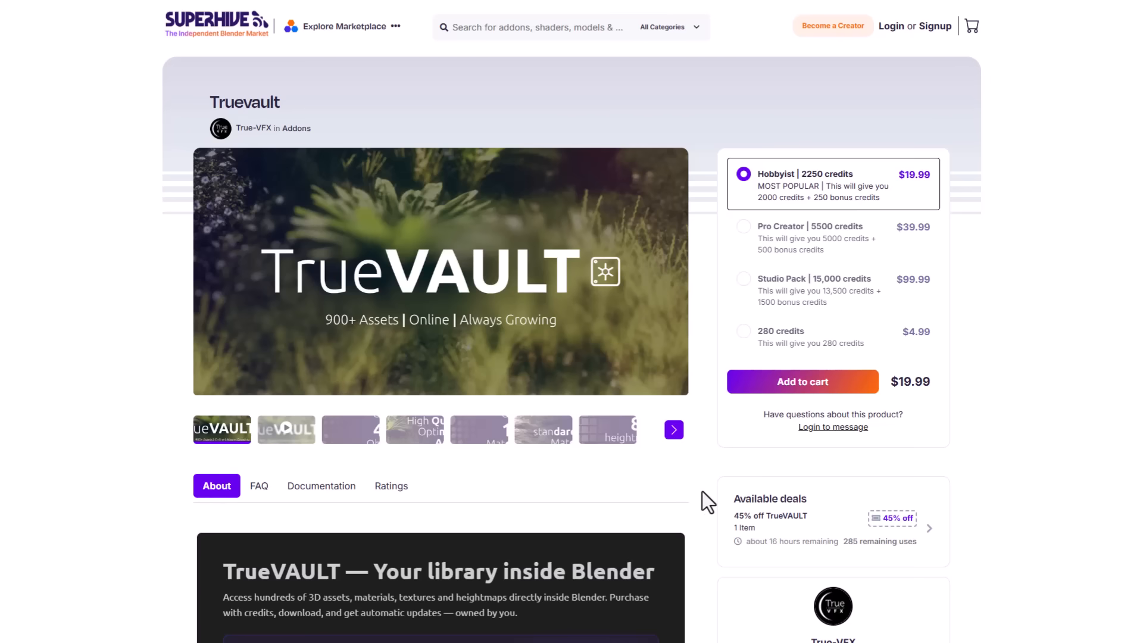
Step: Scroll through Truevault's setup, details and library feature sections
scroll(down, 3)
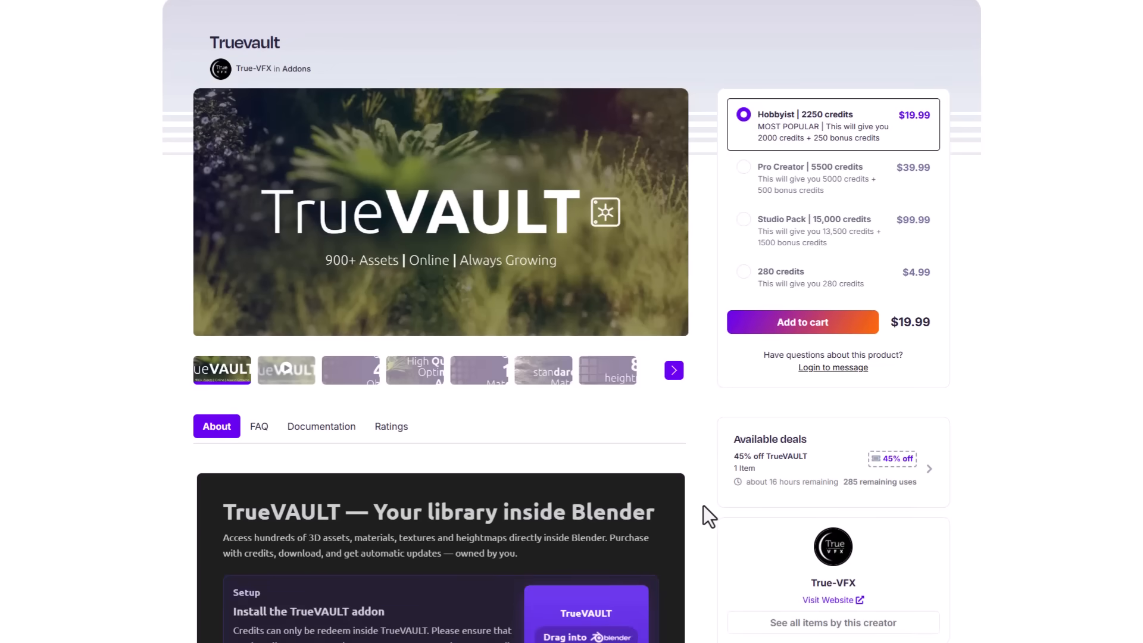
scroll(down, 3)
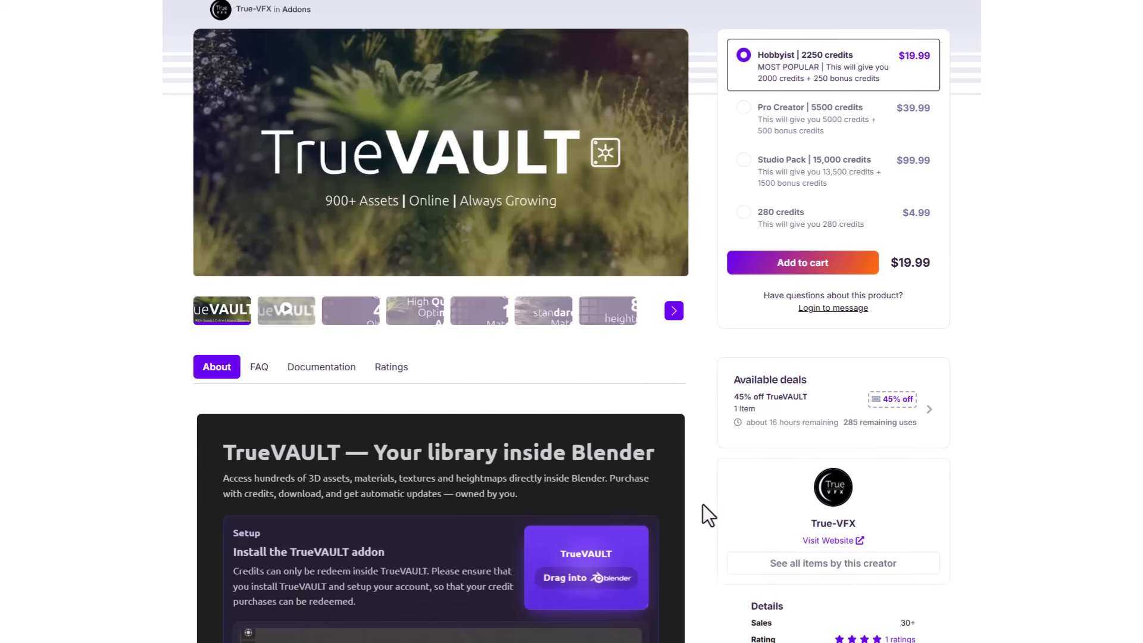
scroll(down, 3)
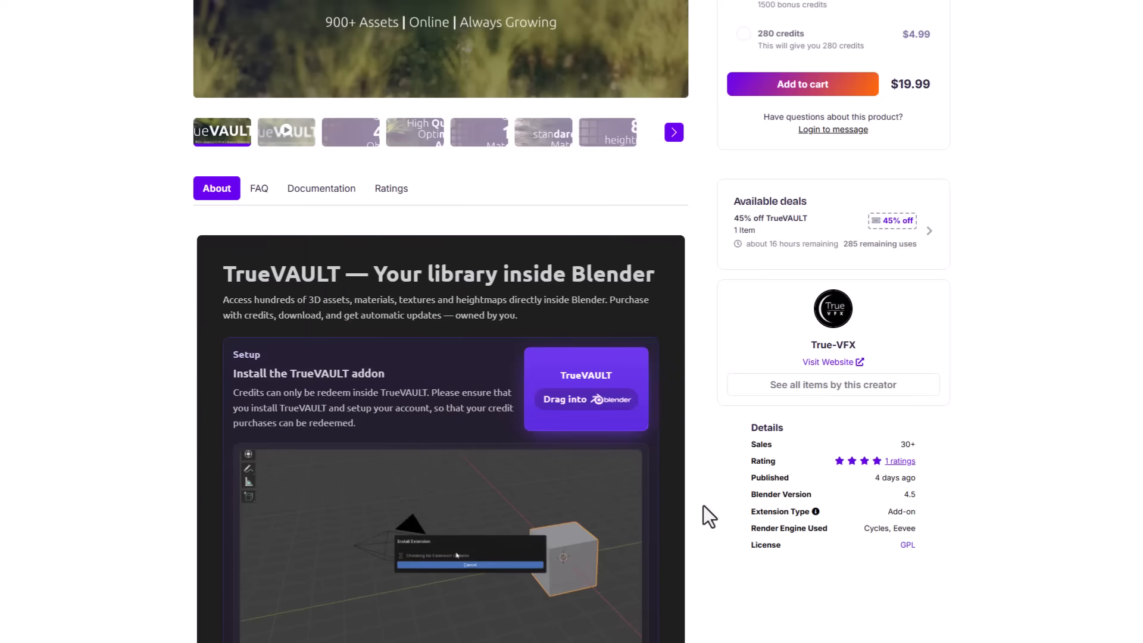
scroll(down, 3)
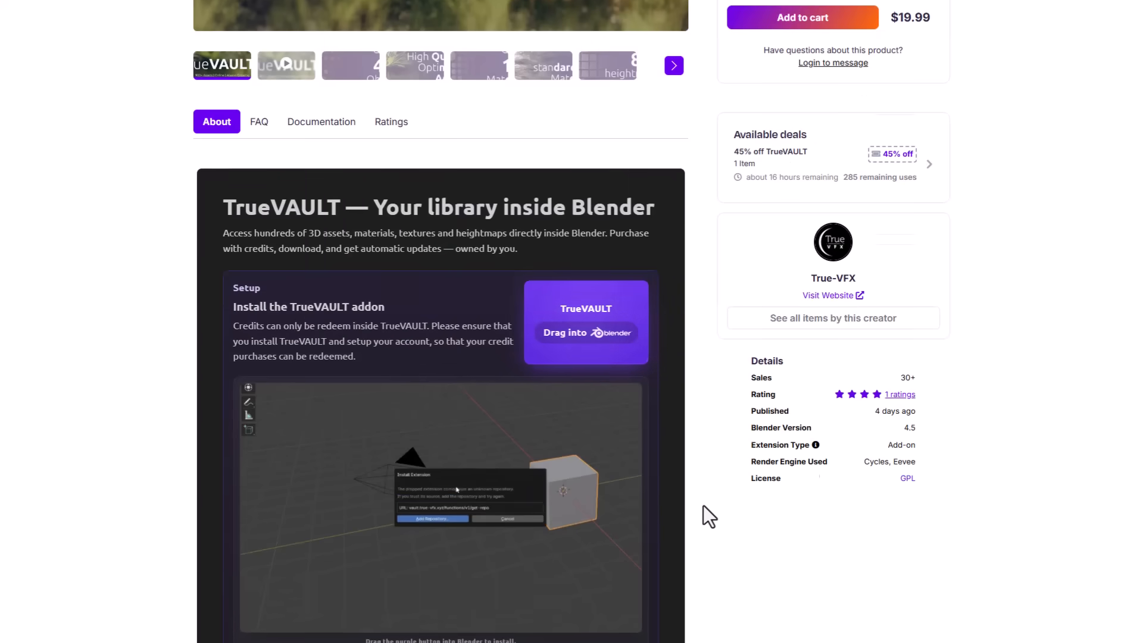
scroll(down, 3)
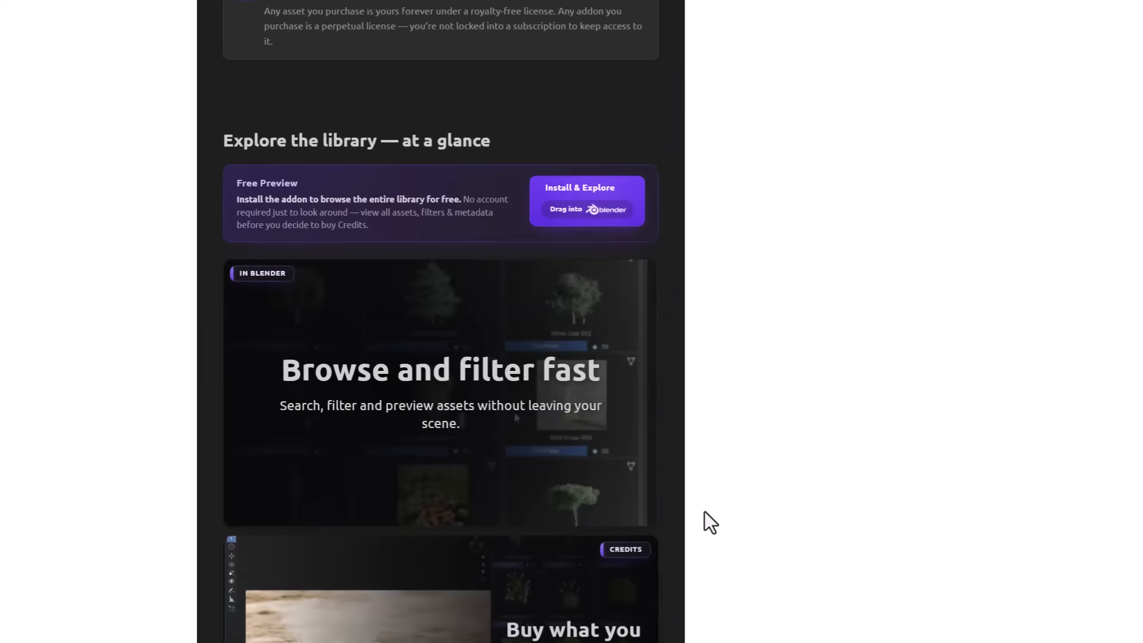
scroll(down, 3)
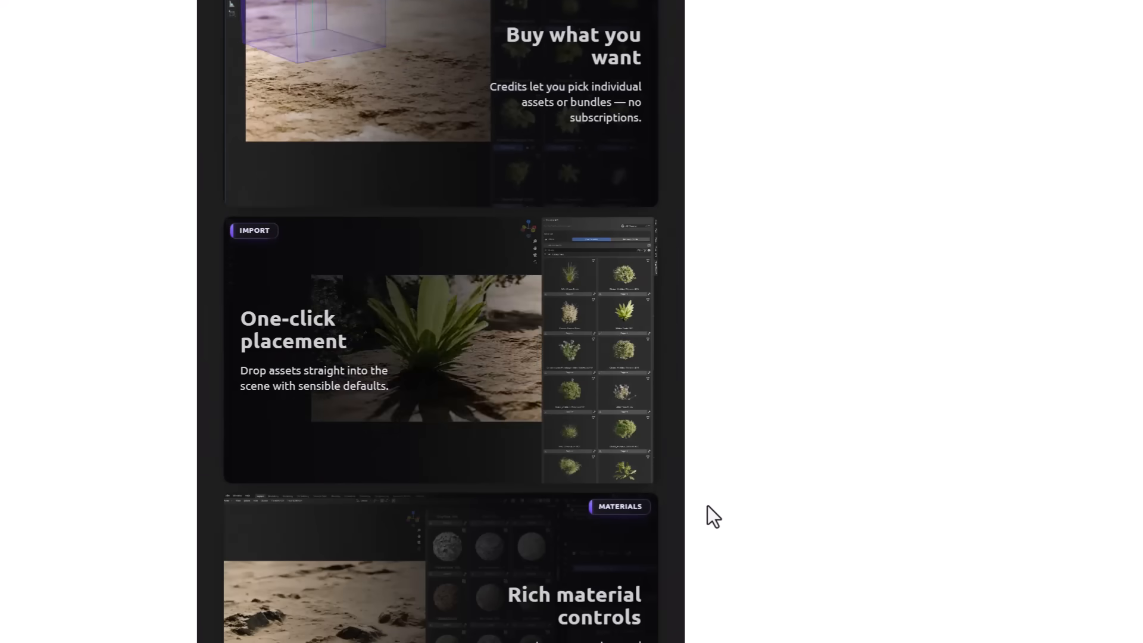
scroll(down, 3)
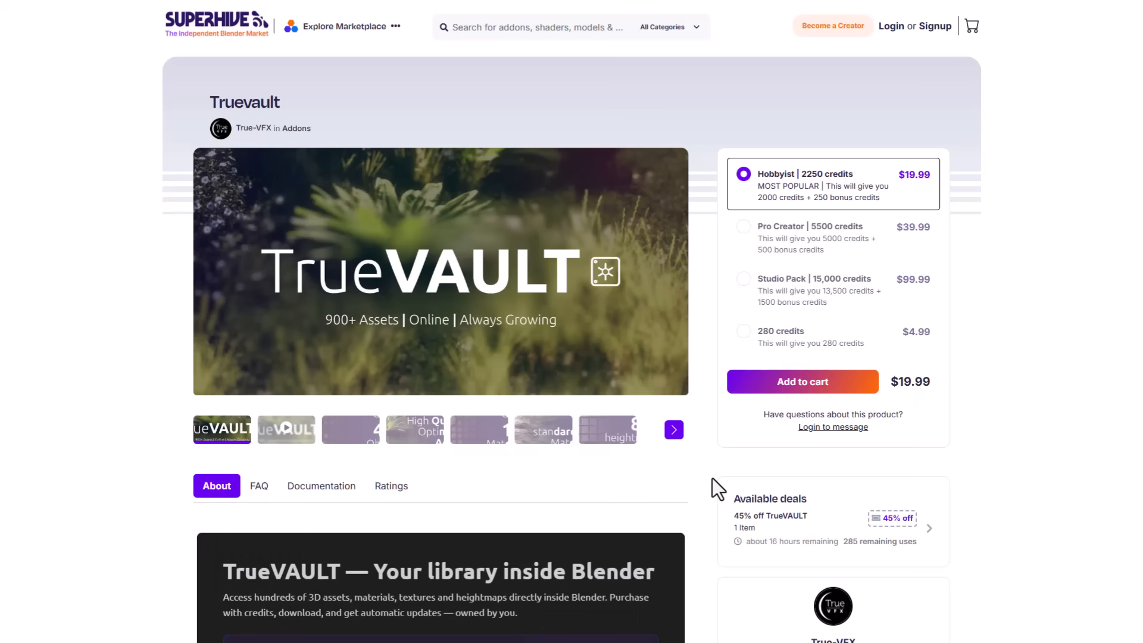
mouse_move(14, 448)
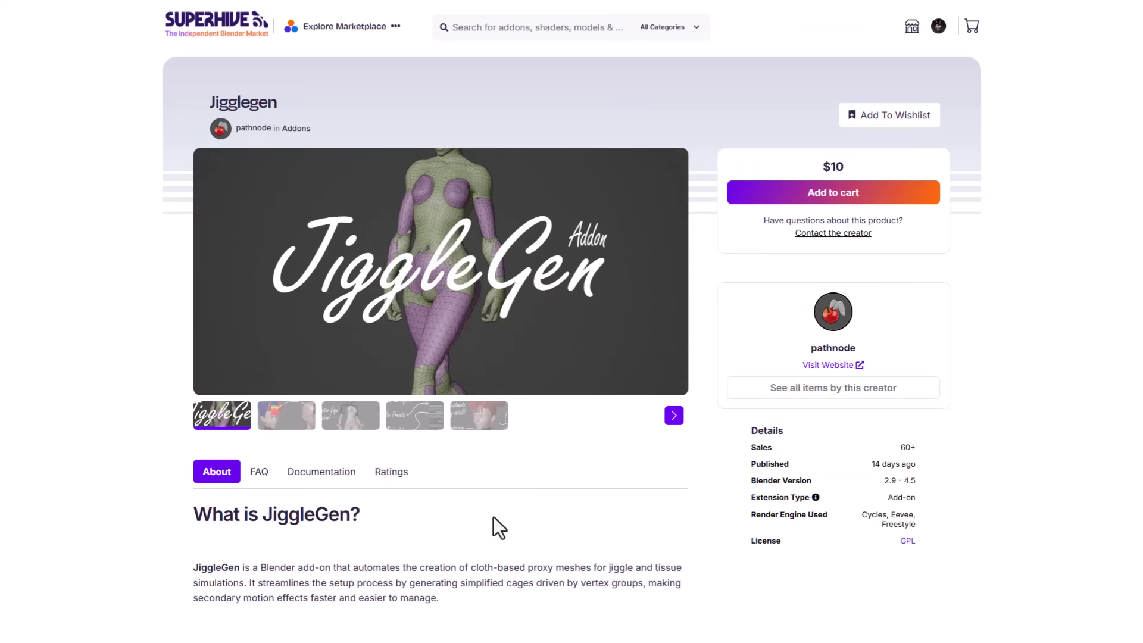
mouse_move(502, 492)
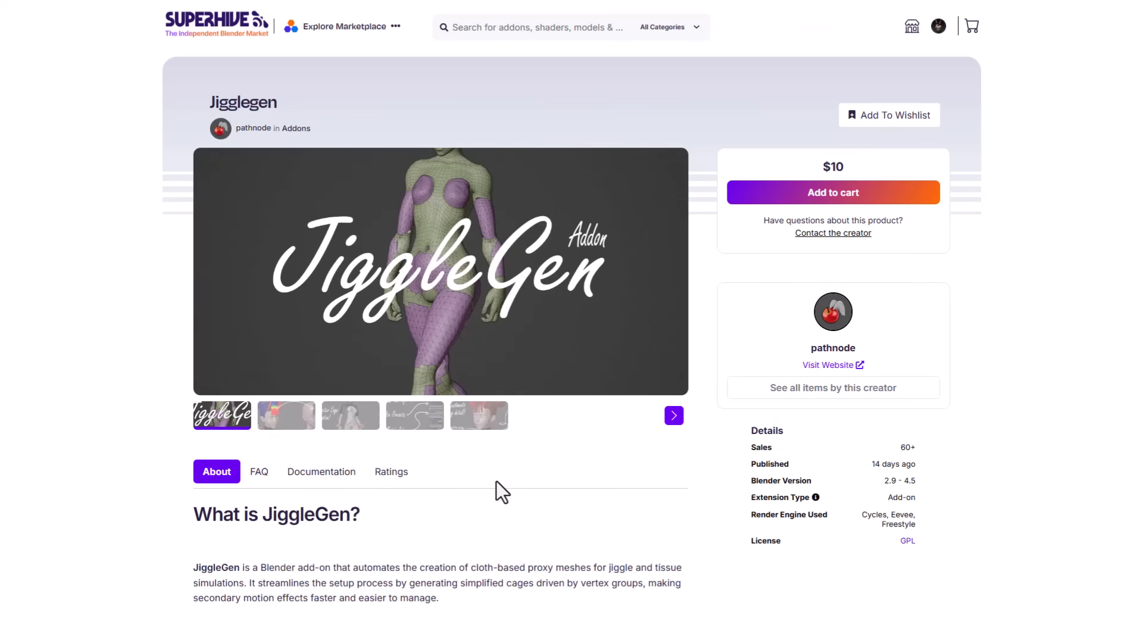
Step: Scroll through JiggleGen's What is JiggleGen?, Easy Paint & Generate and Save & Load Presets sections
scroll(down, 3)
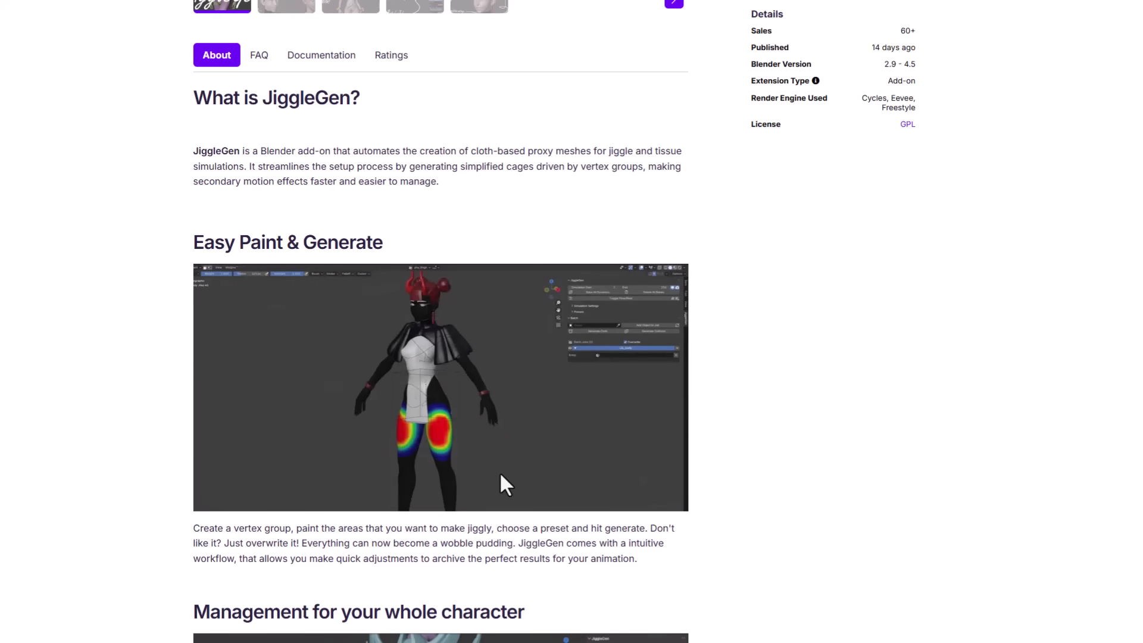
scroll(down, 3)
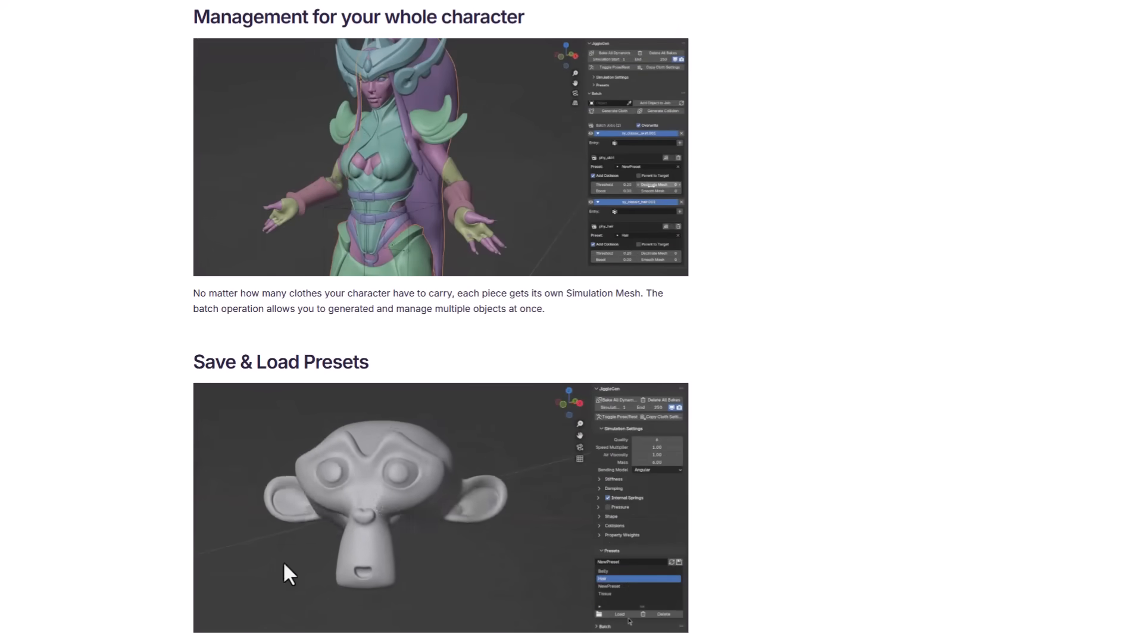
scroll(down, 3)
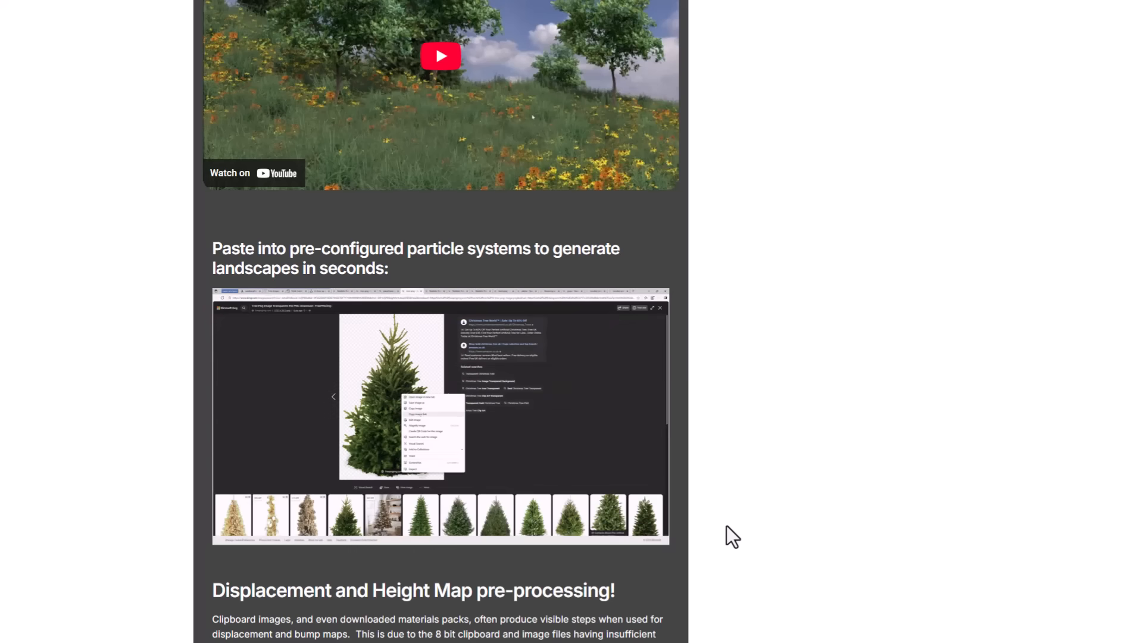
Step: Scroll past the particle systems and height map sections to Quickly Set up Reference Images
scroll(down, 3)
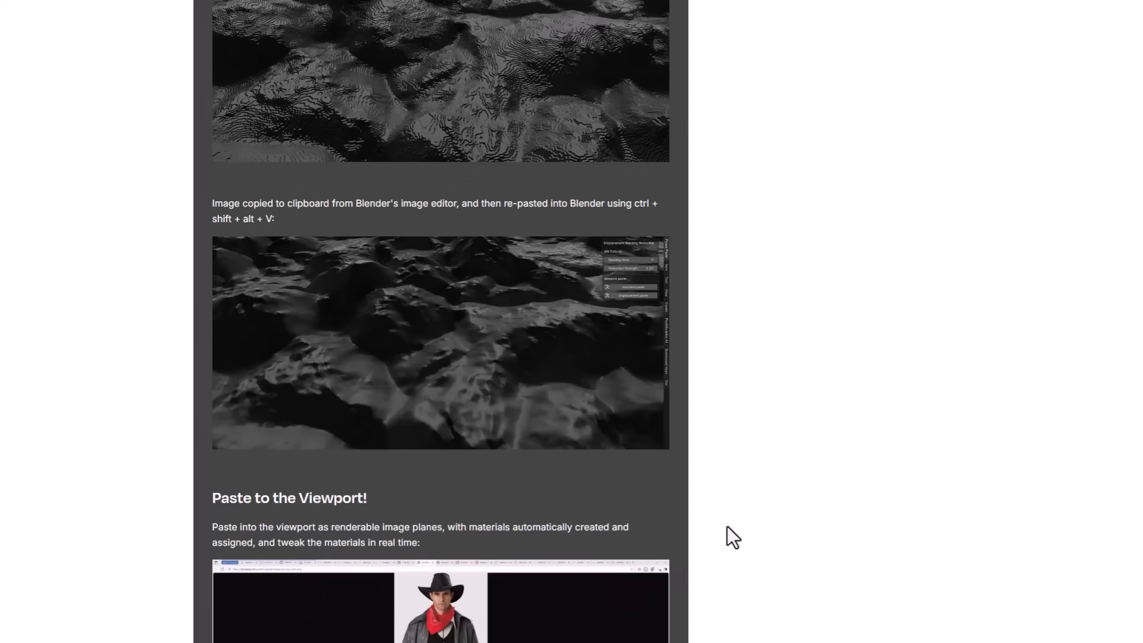
scroll(down, 3)
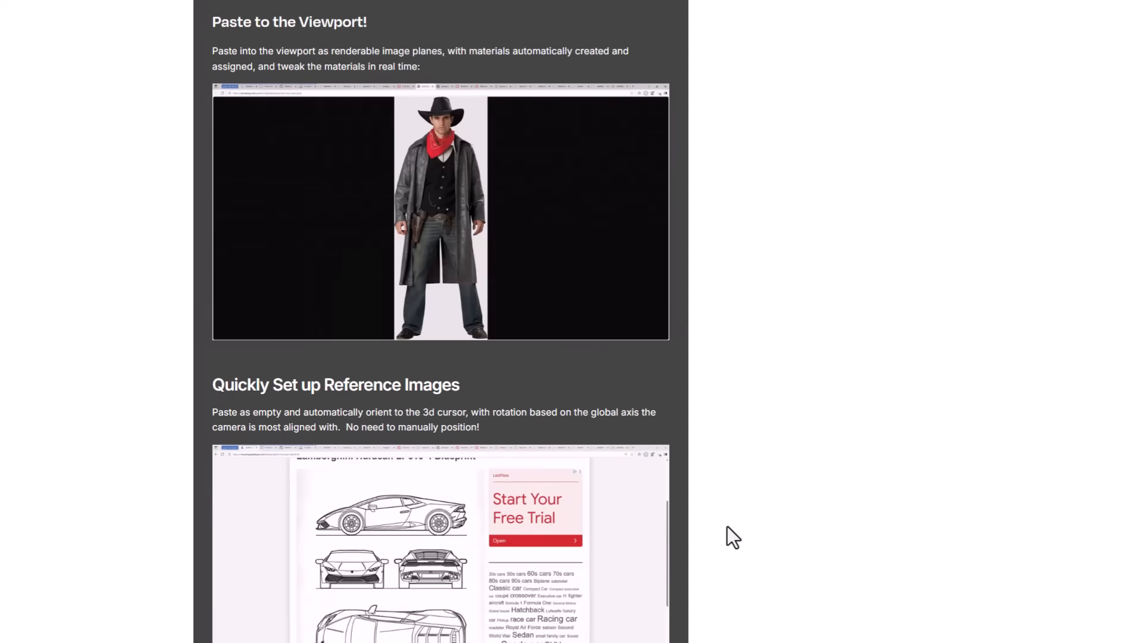
scroll(down, 3)
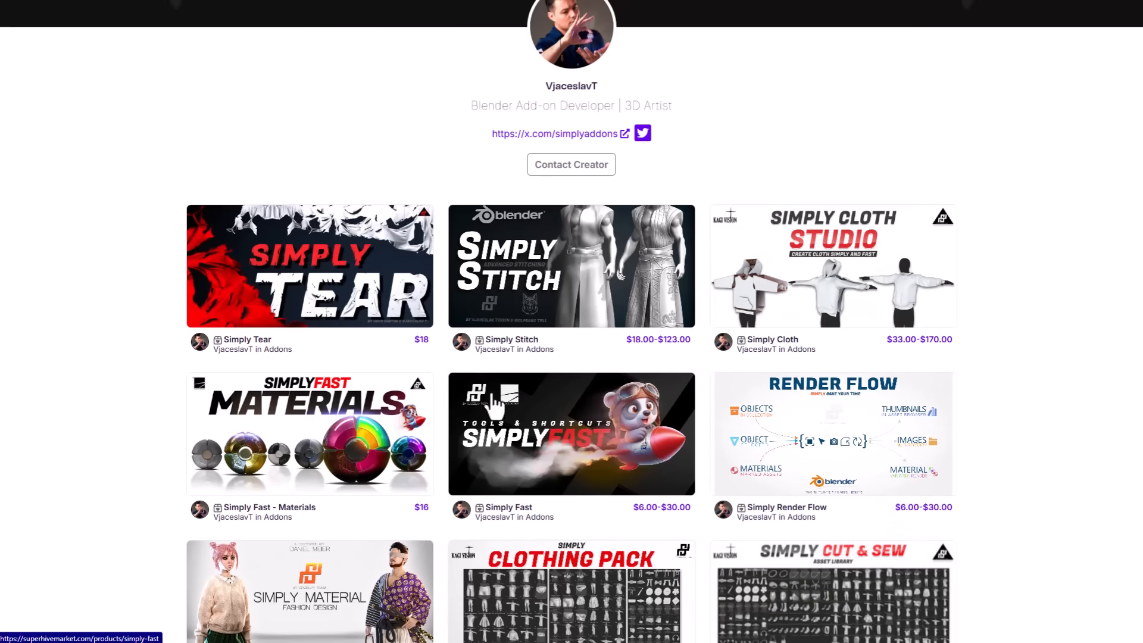
Step: Scroll down VjaceslavT's product grid past Simply Tear, Simply Stitch and Simply Cloth
scroll(down, 3)
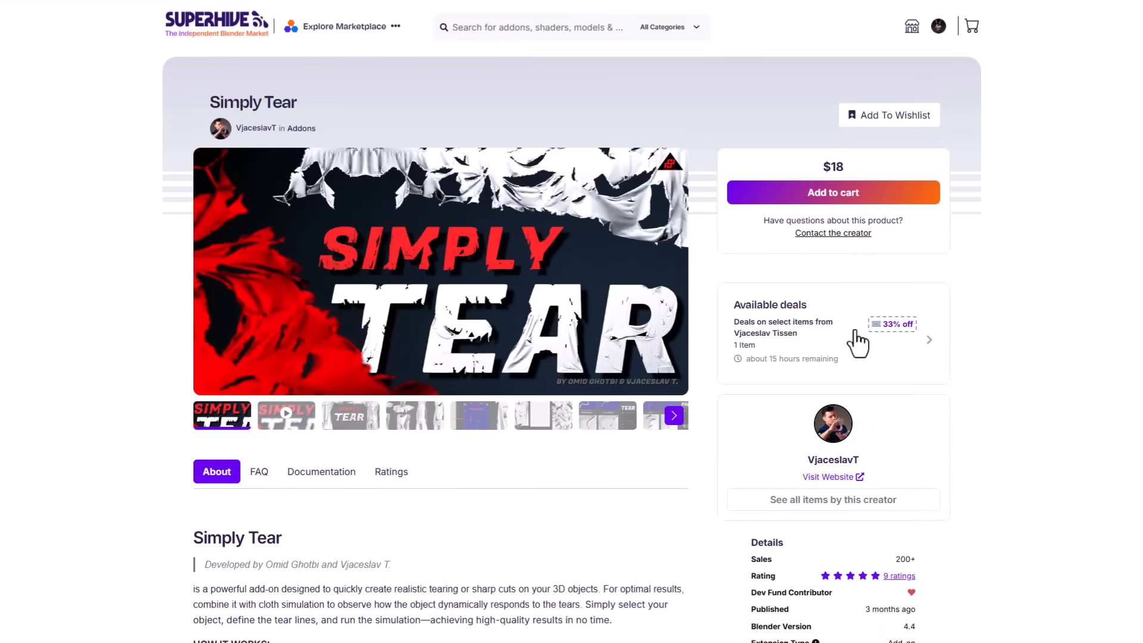
mouse_move(741, 471)
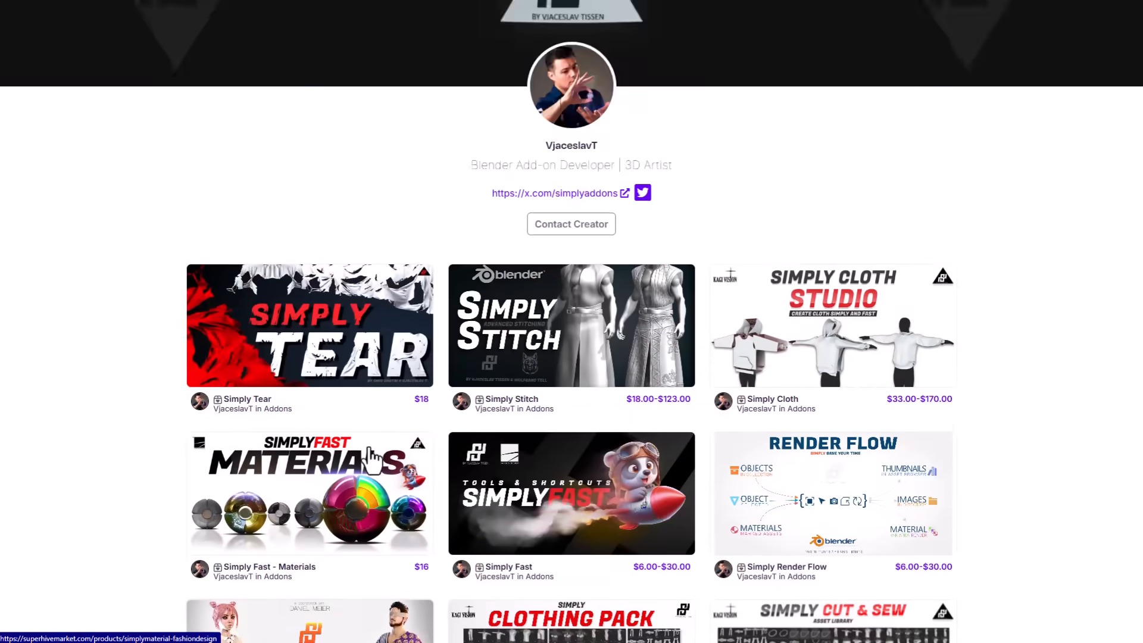
scroll(down, 3)
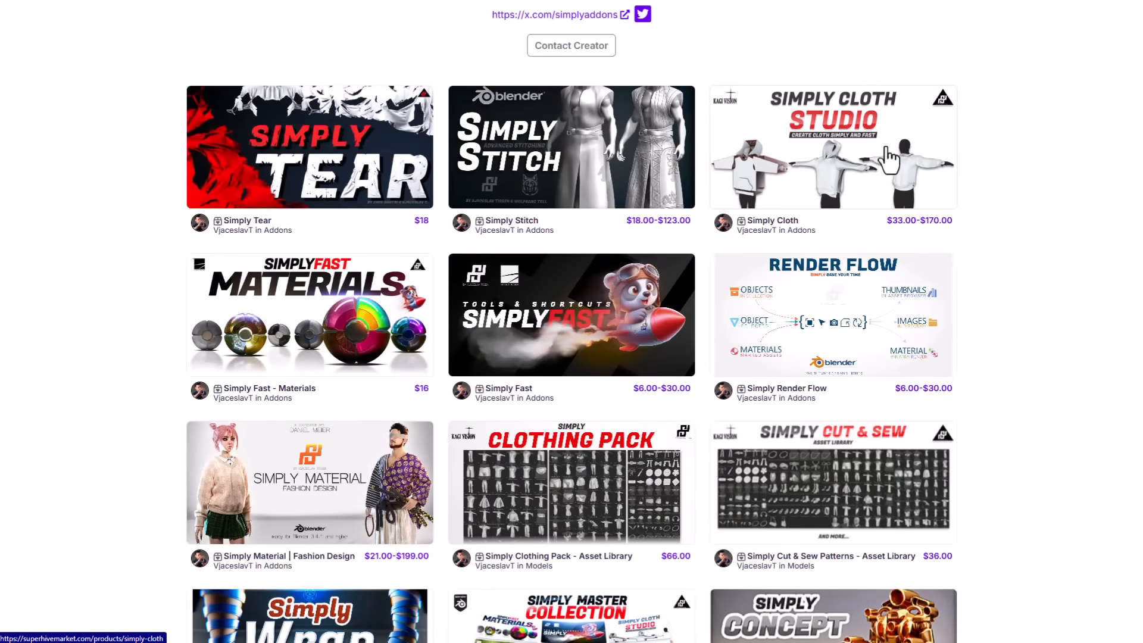